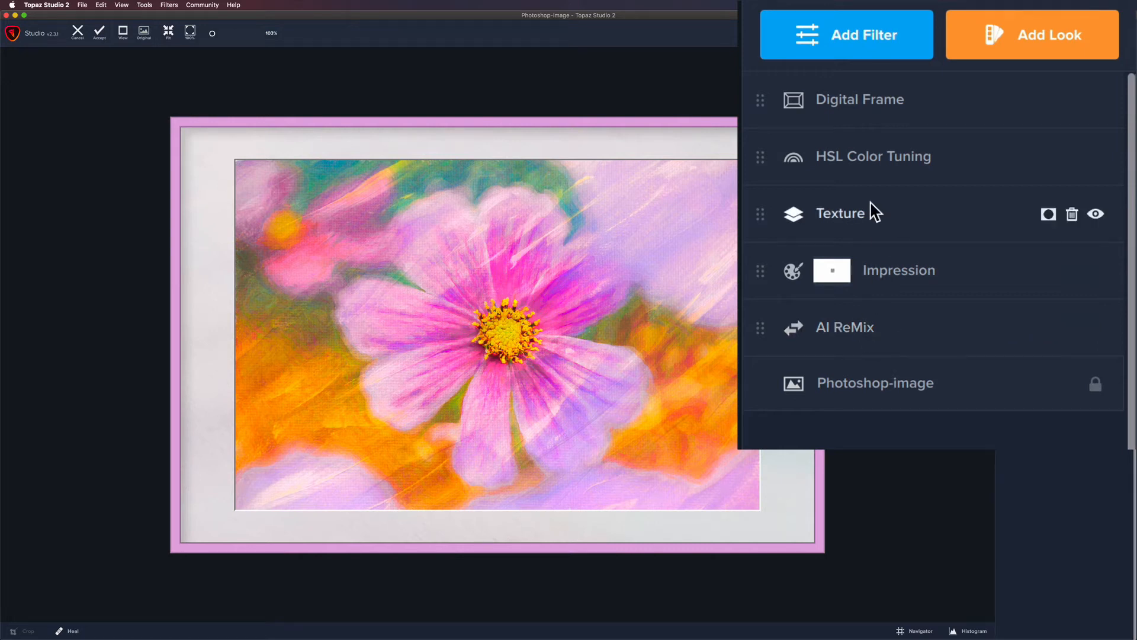
{"action": "mouse_move", "coordinate": [849, 342]}
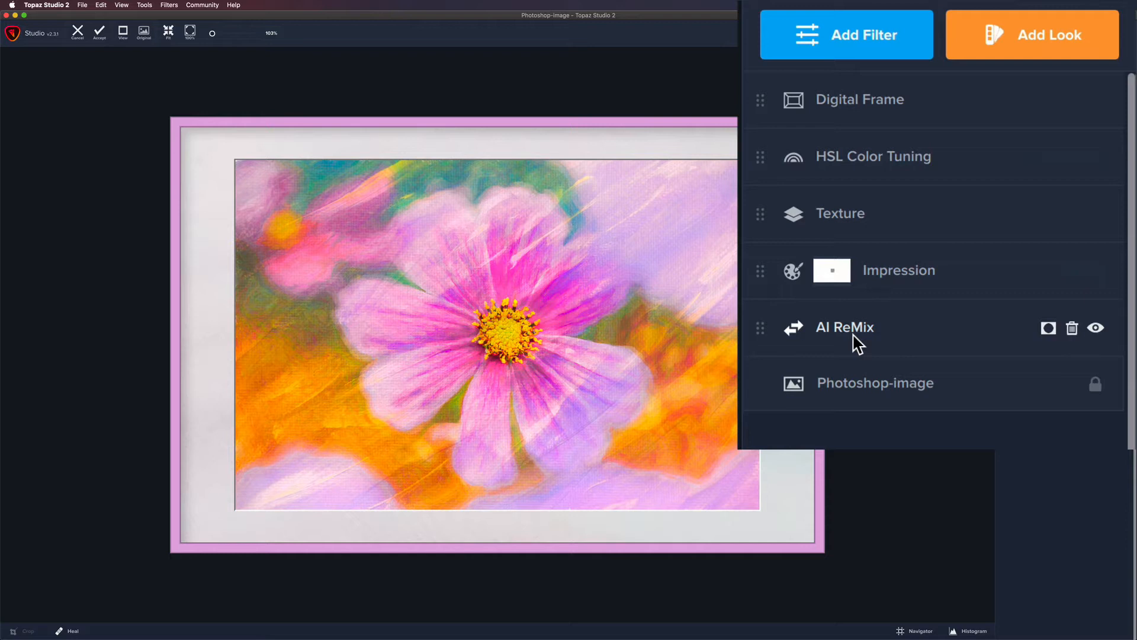
{"action": "mouse_move", "coordinate": [866, 313]}
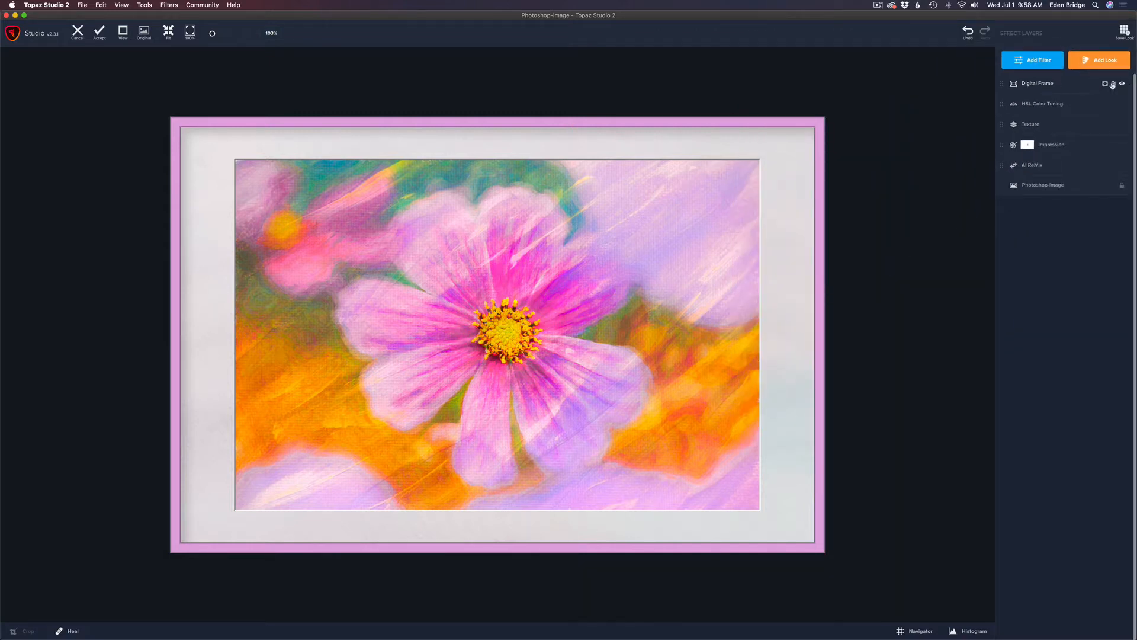
{"action": "mouse_move", "coordinate": [1114, 85]}
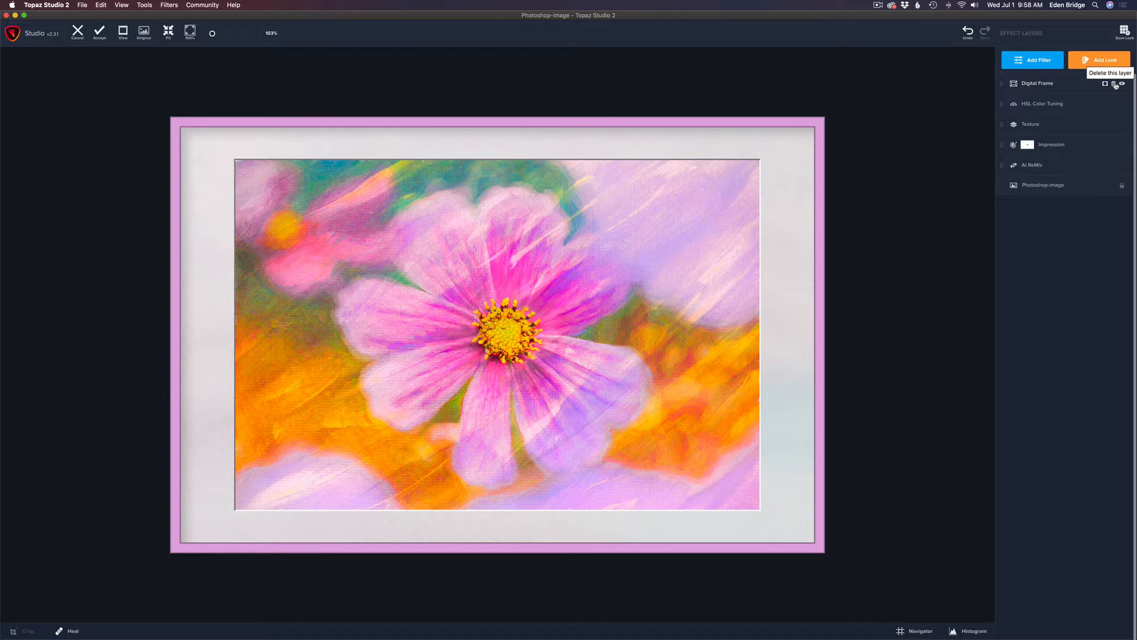
Delete the Digital Frame, HSL Color Tuning, Texture, Impression and AI ReMix layers
{"action": "left_click", "coordinate": [1115, 83]}
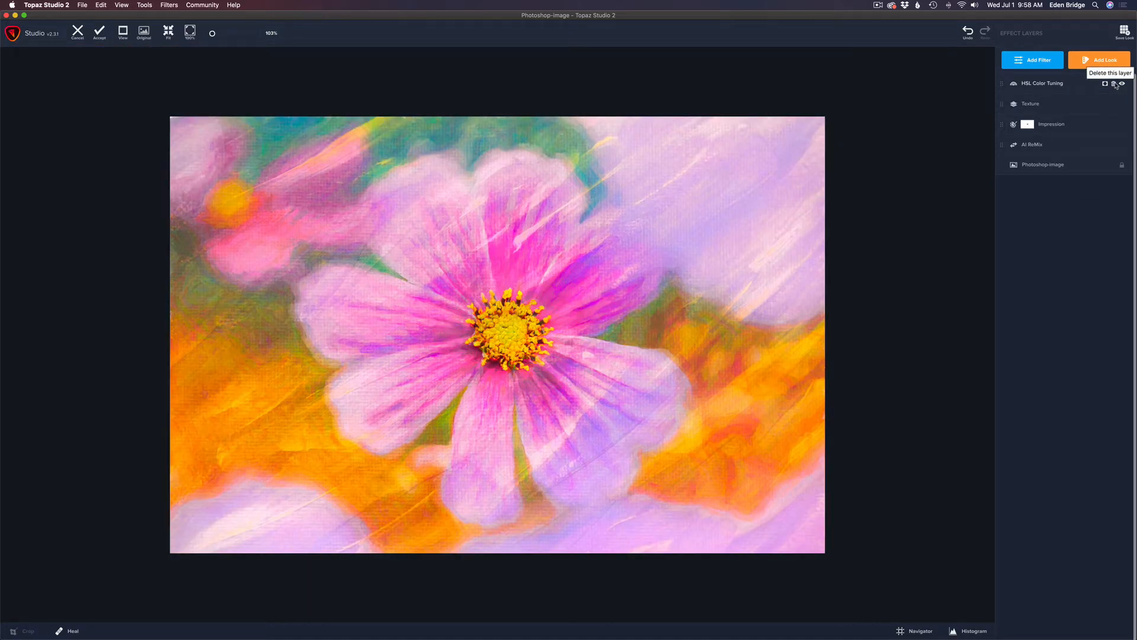
{"action": "left_click", "coordinate": [1114, 83]}
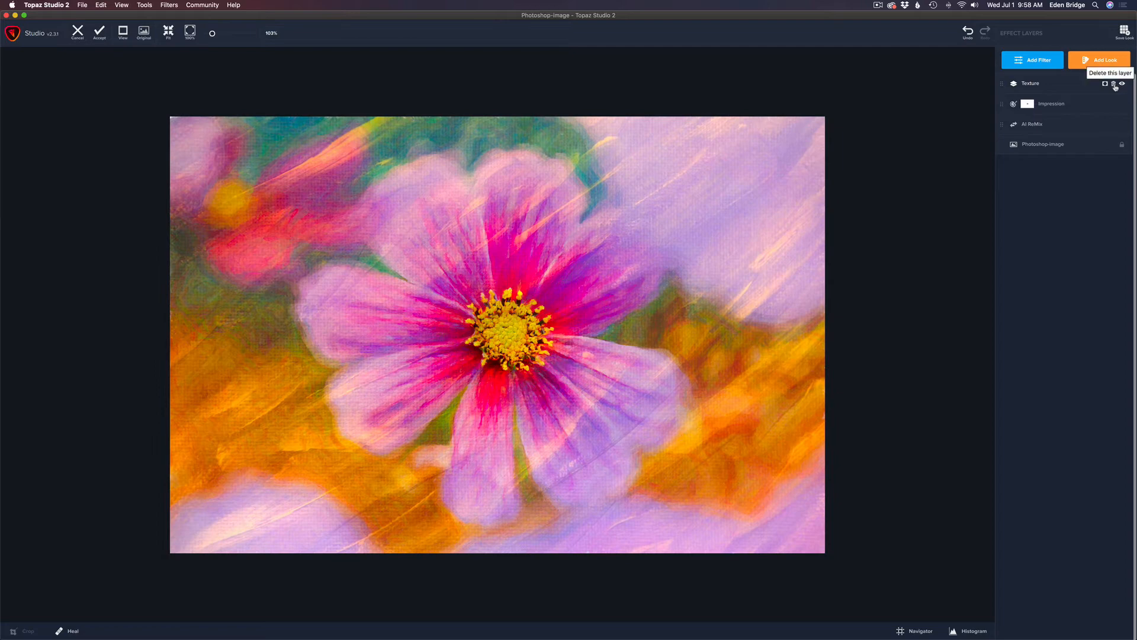
{"action": "left_click", "coordinate": [1112, 84]}
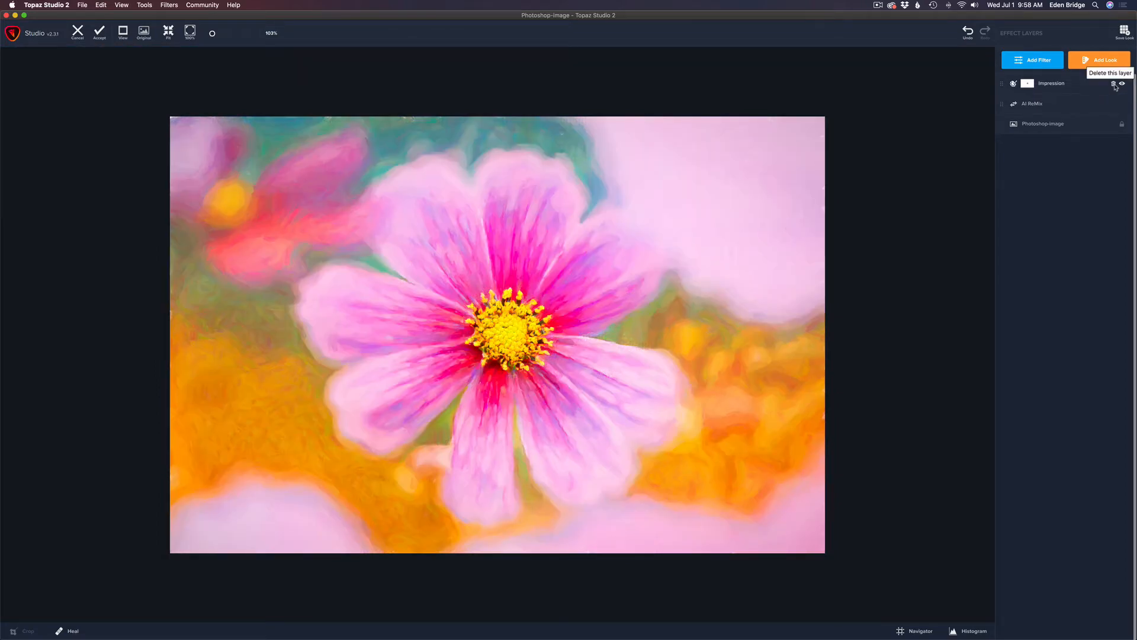
{"action": "left_click", "coordinate": [1114, 84]}
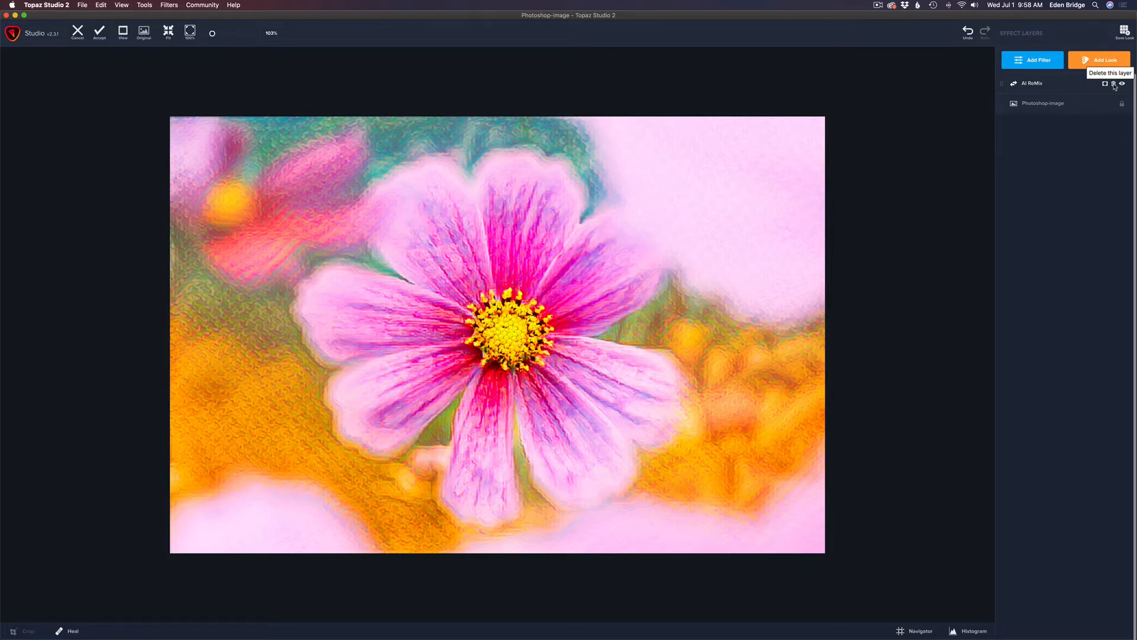
{"action": "left_click", "coordinate": [1113, 83]}
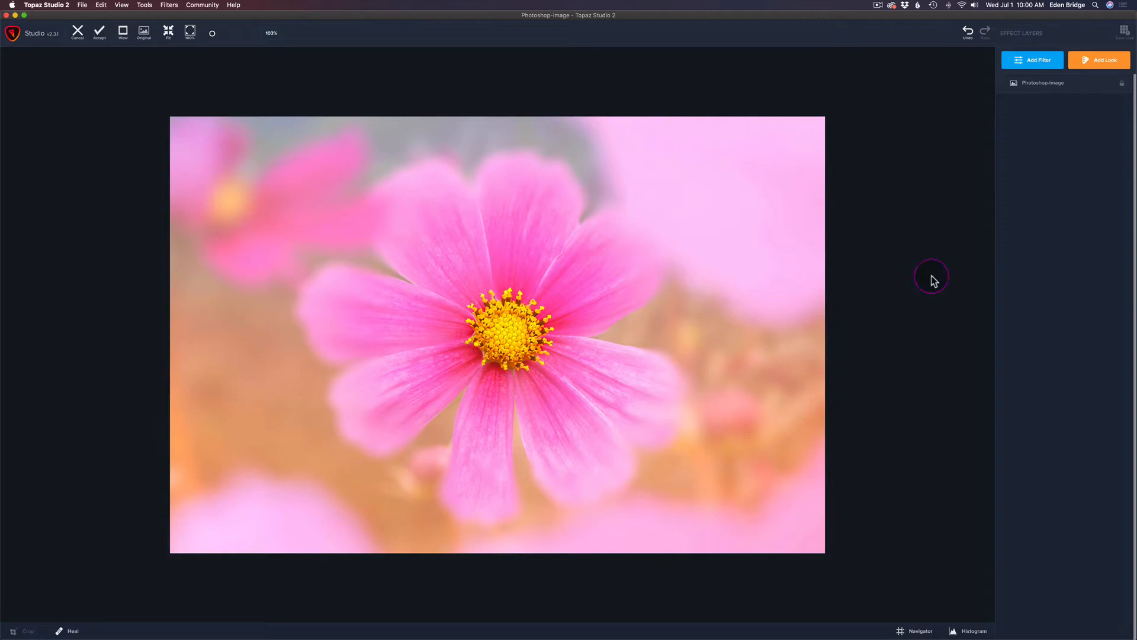
Add an AI ReMix layer and apply the single style matching the search 'back'
{"action": "left_click", "coordinate": [1034, 59]}
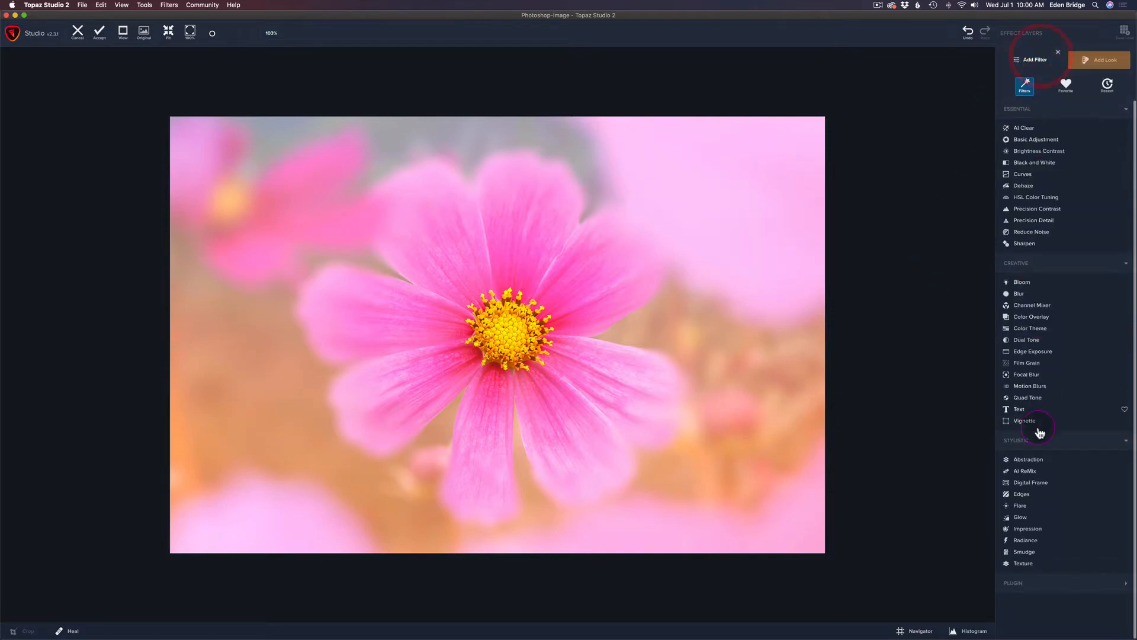
{"action": "left_click", "coordinate": [1025, 470]}
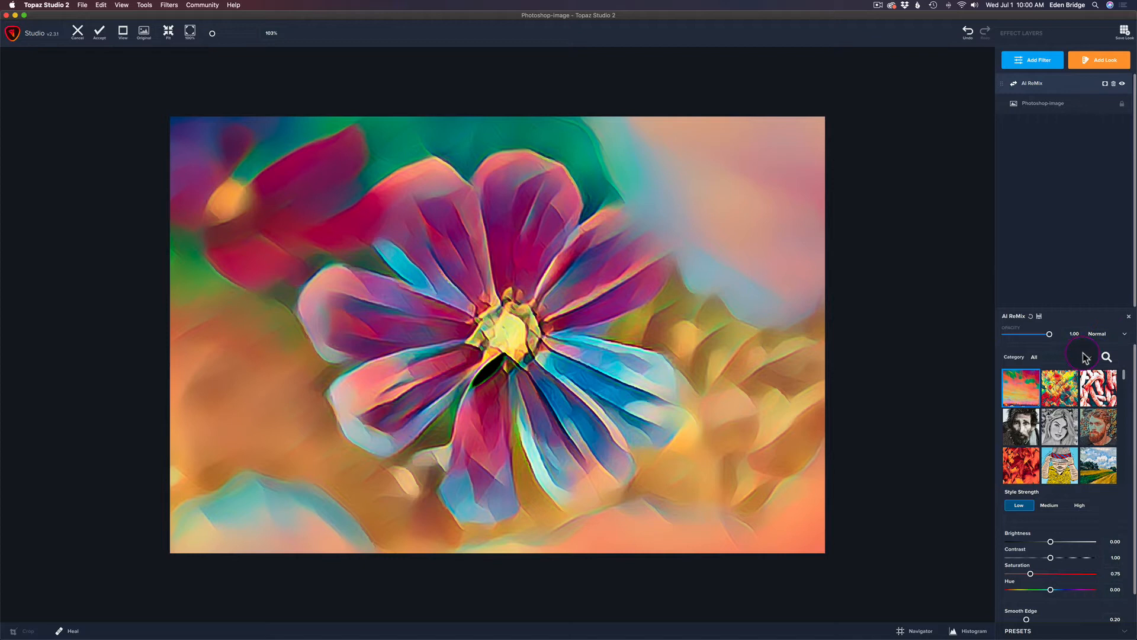
{"action": "left_click", "coordinate": [1107, 357]}
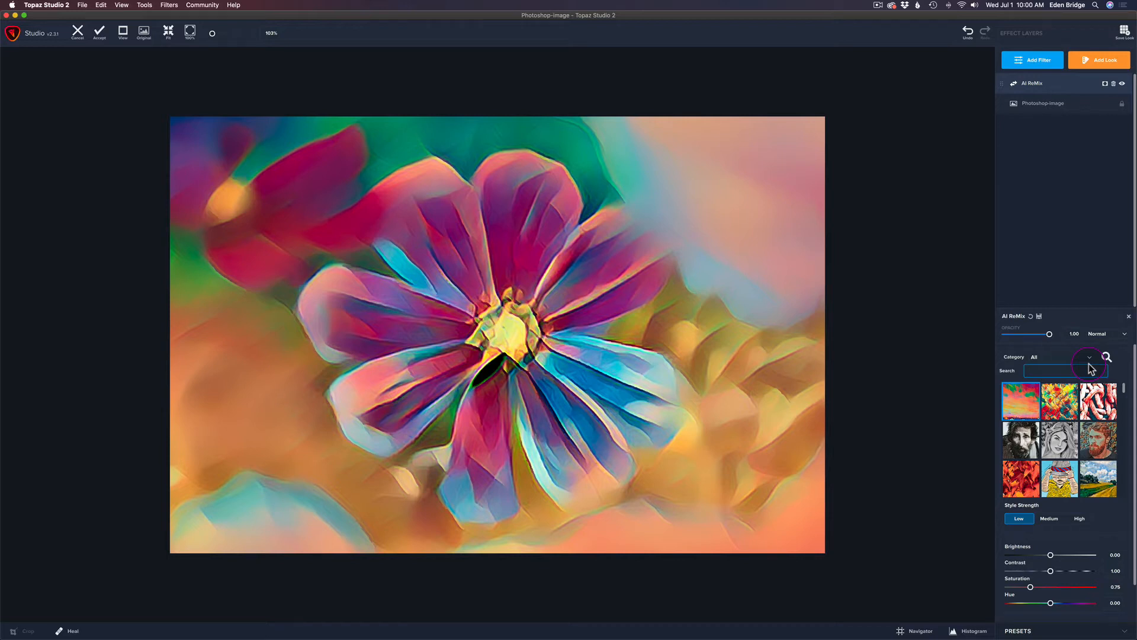
{"action": "type", "text": "b"}
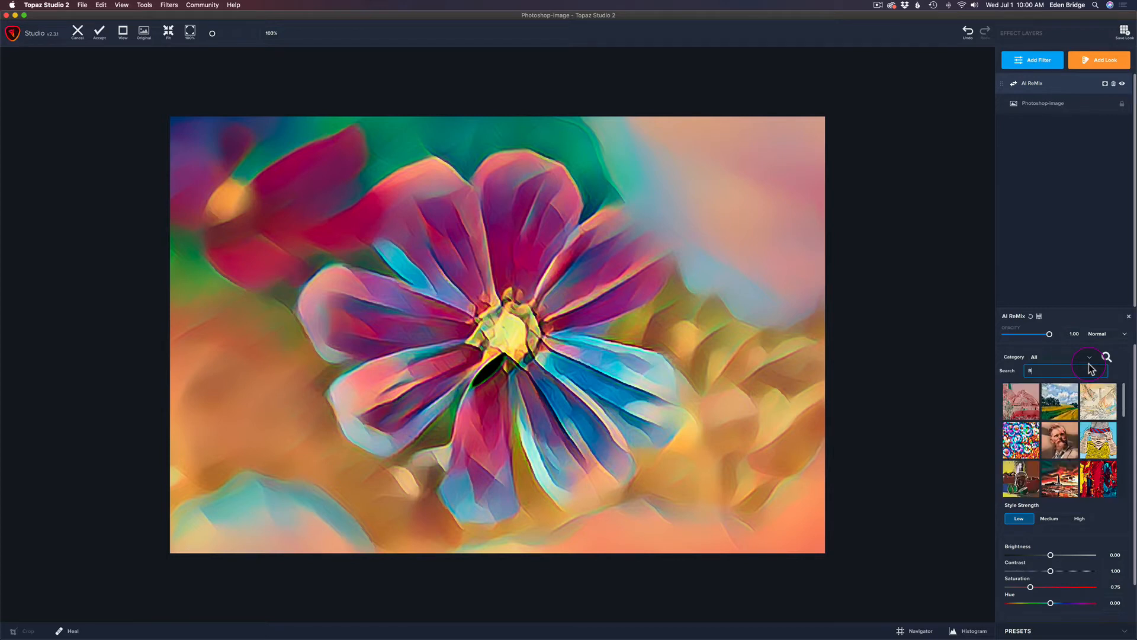
{"action": "type", "text": "ack"}
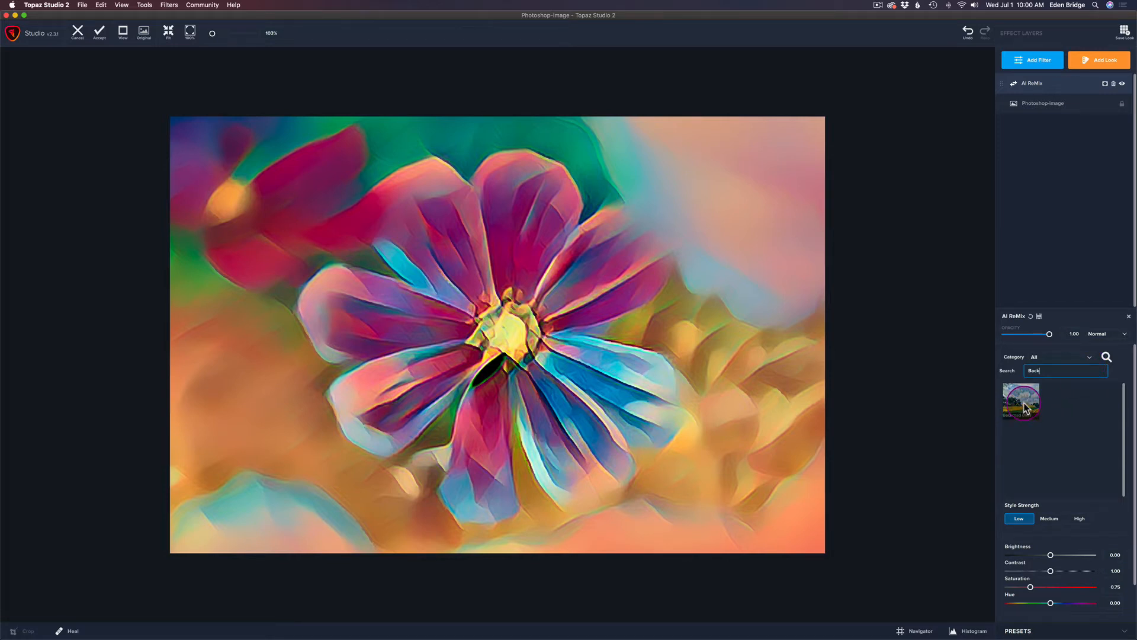
{"action": "left_click", "coordinate": [1020, 401]}
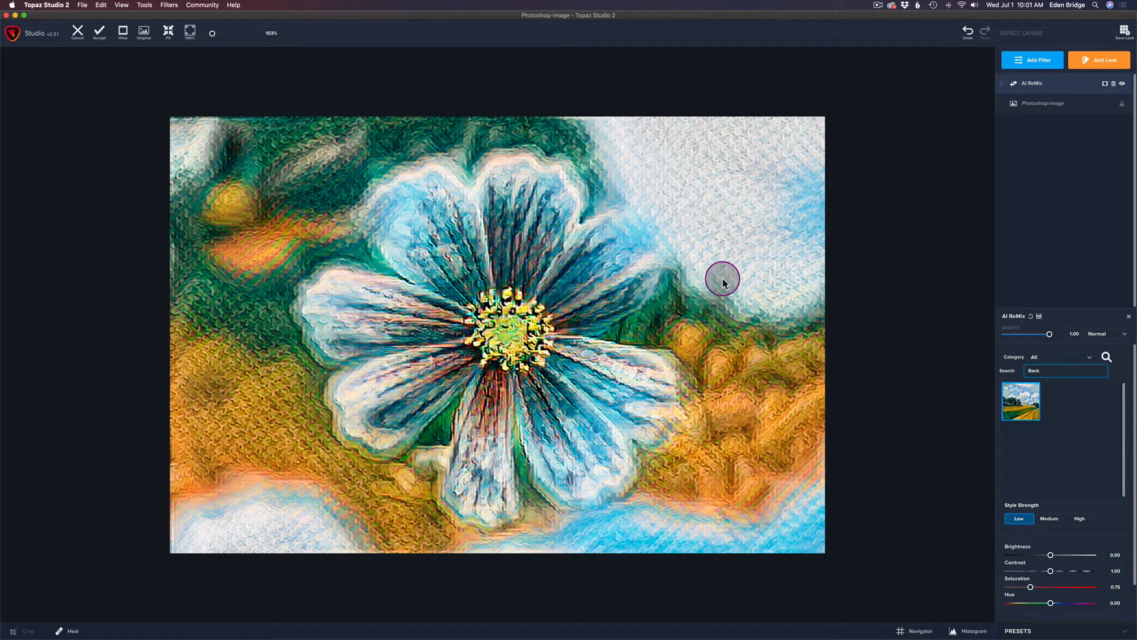
Preview Darken, Color Burn and Lighten, then blend ReMix in Soft Light
{"action": "left_click", "coordinate": [1124, 333]}
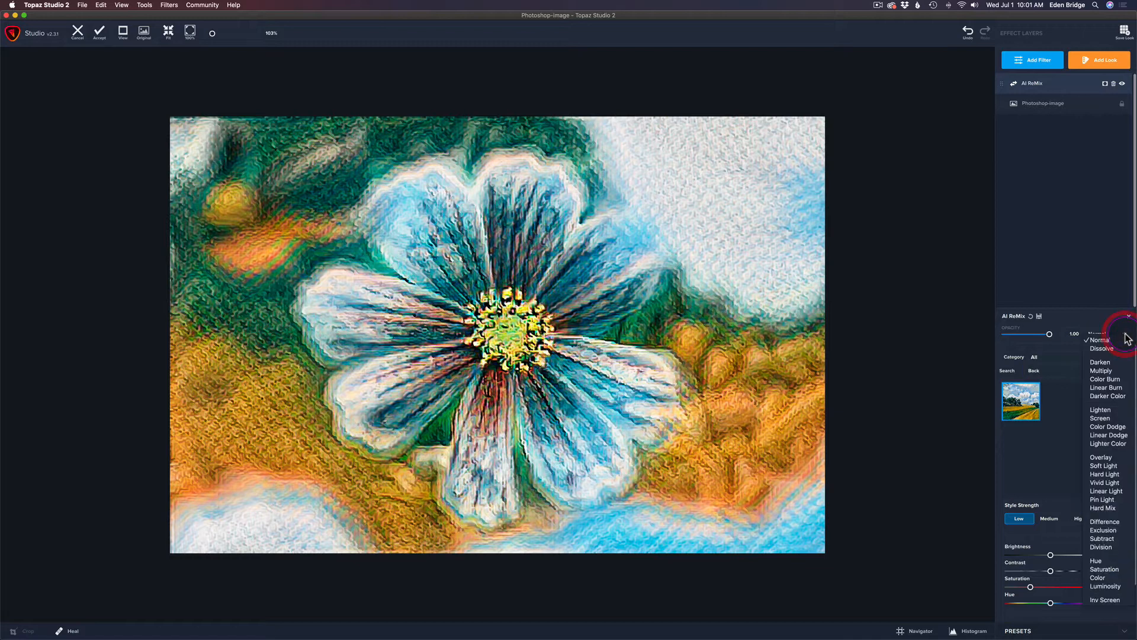
{"action": "left_click", "coordinate": [1099, 362]}
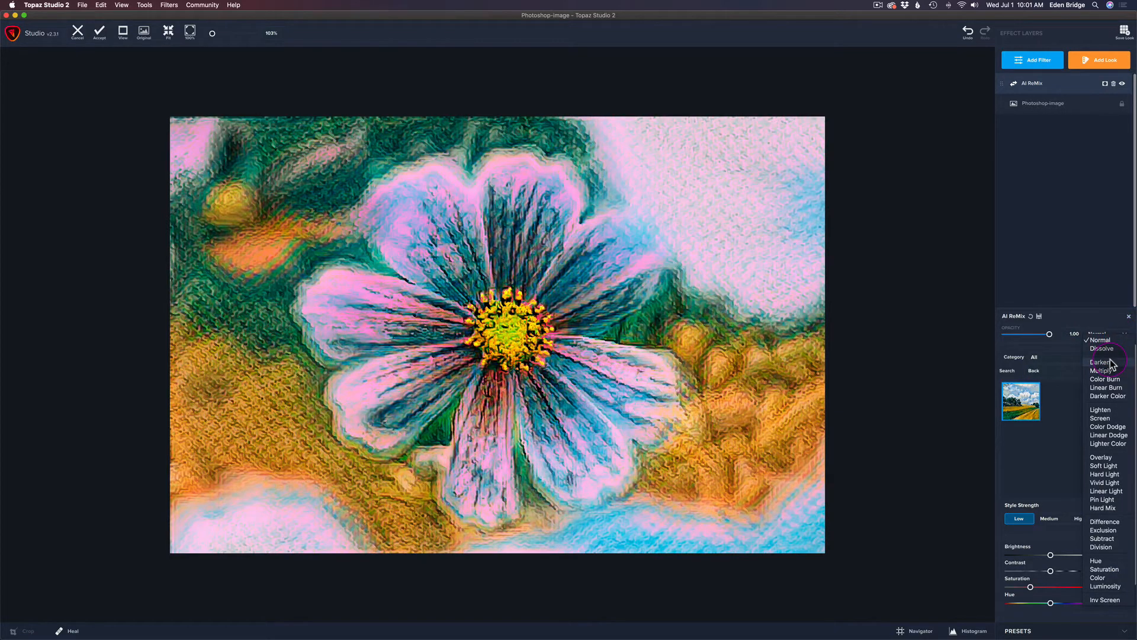
{"action": "left_click", "coordinate": [1102, 371]}
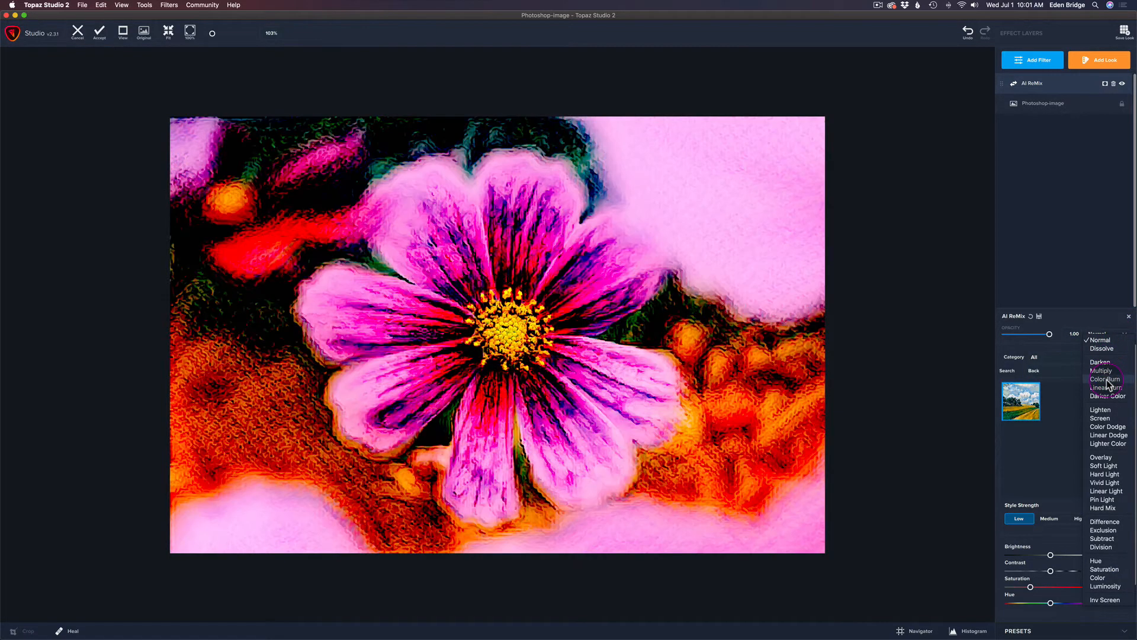
{"action": "left_click", "coordinate": [1099, 409]}
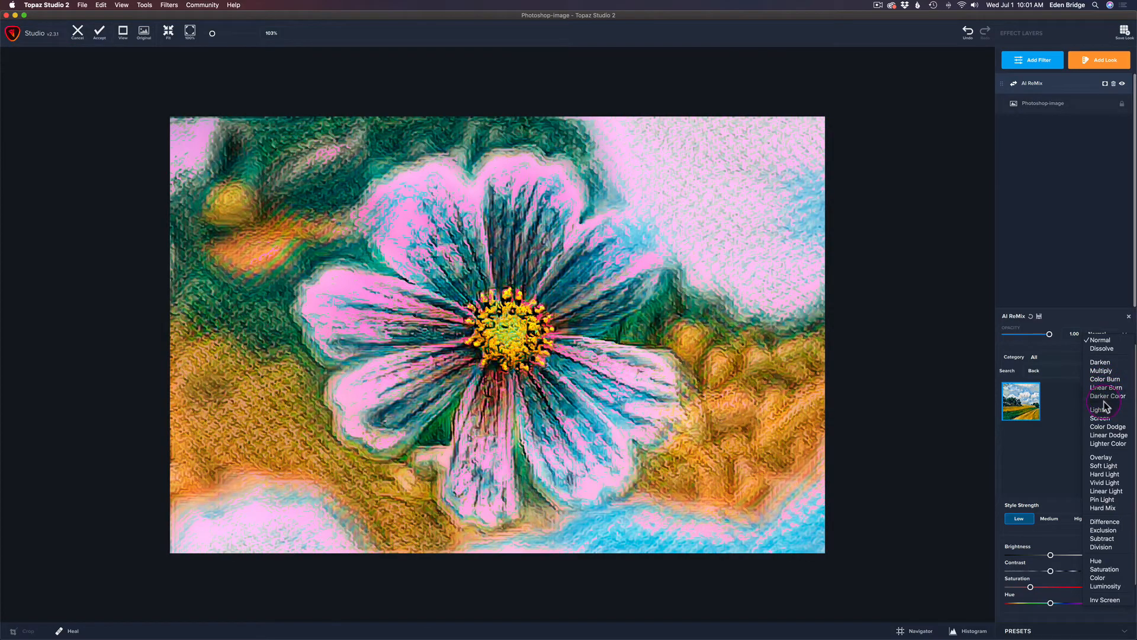
{"action": "mouse_move", "coordinate": [1103, 407]}
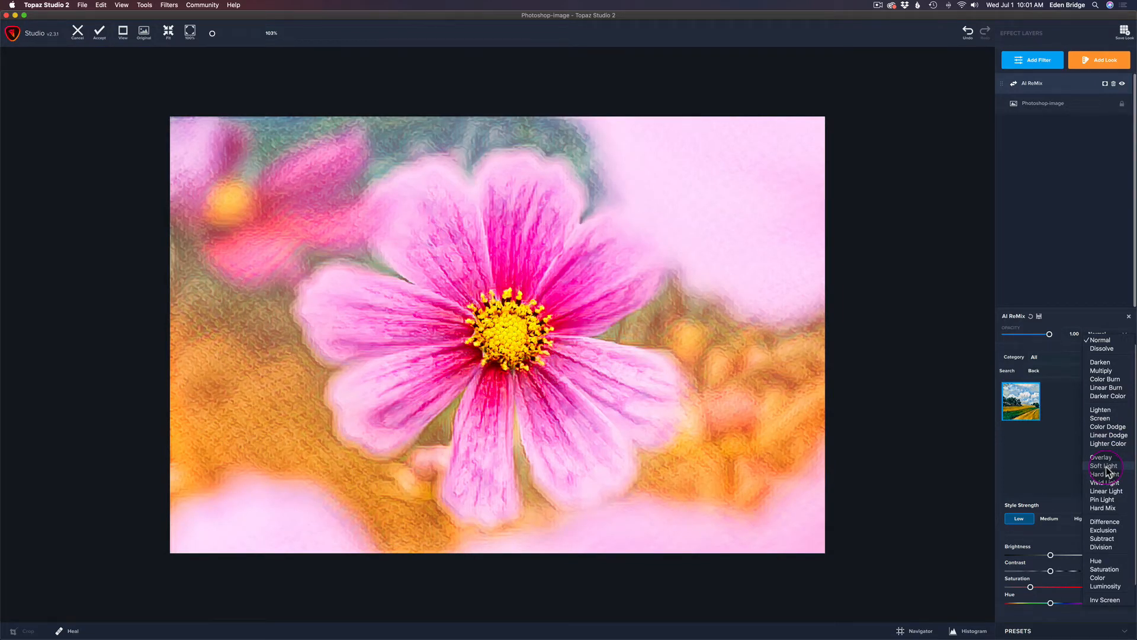
{"action": "left_click", "coordinate": [1102, 465]}
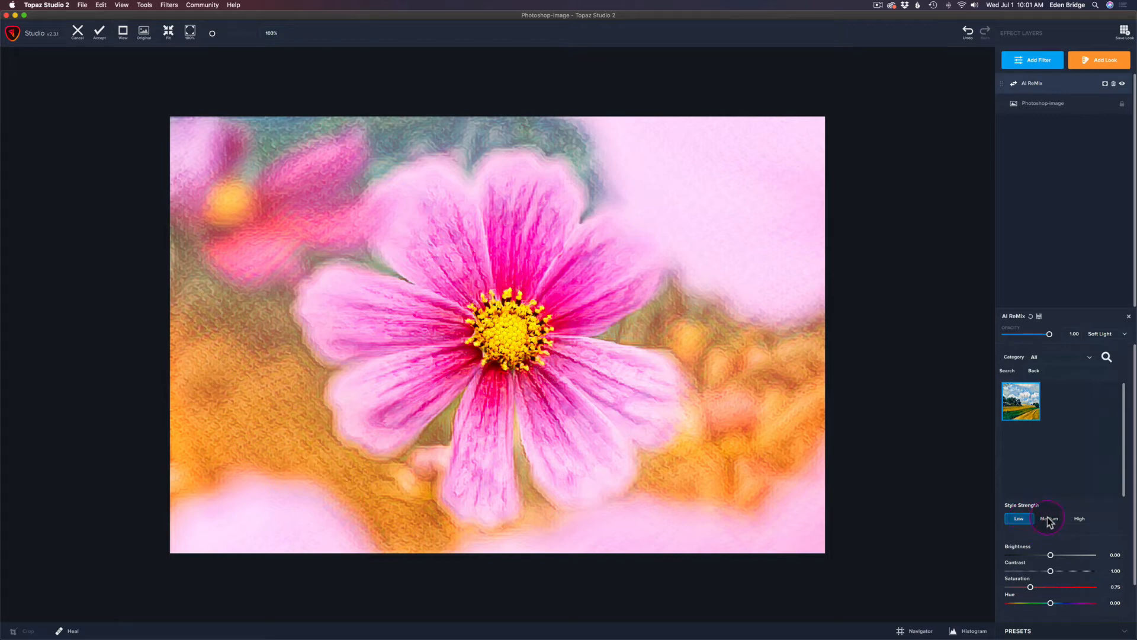
Try Medium and High Style Strength, then settle back on Low
{"action": "left_click", "coordinate": [1050, 517]}
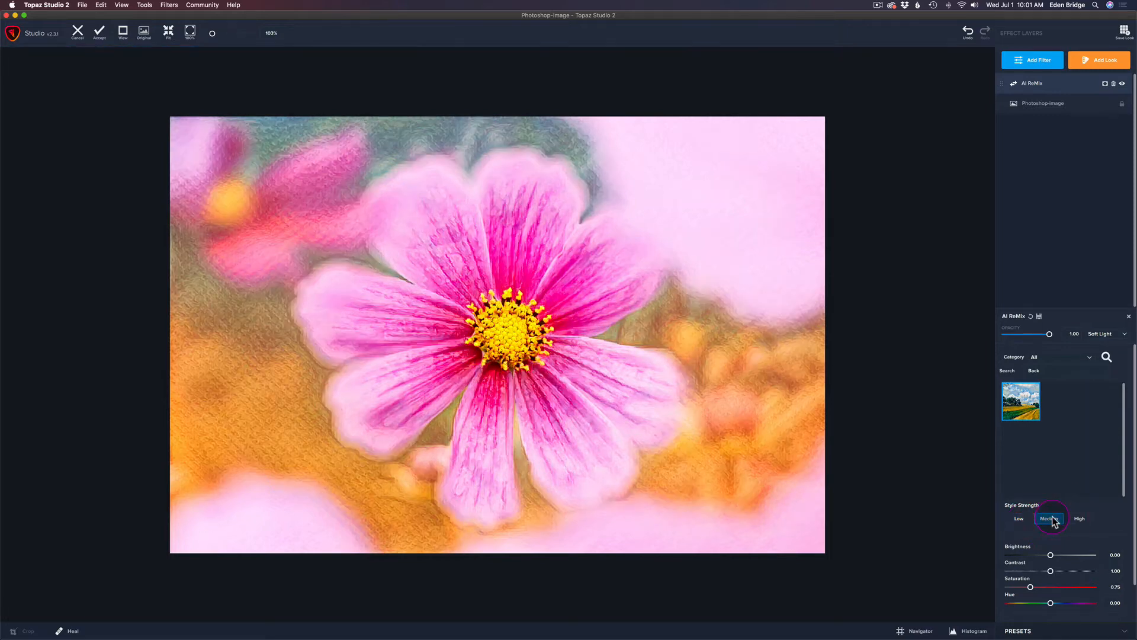
{"action": "left_click", "coordinate": [1049, 518]}
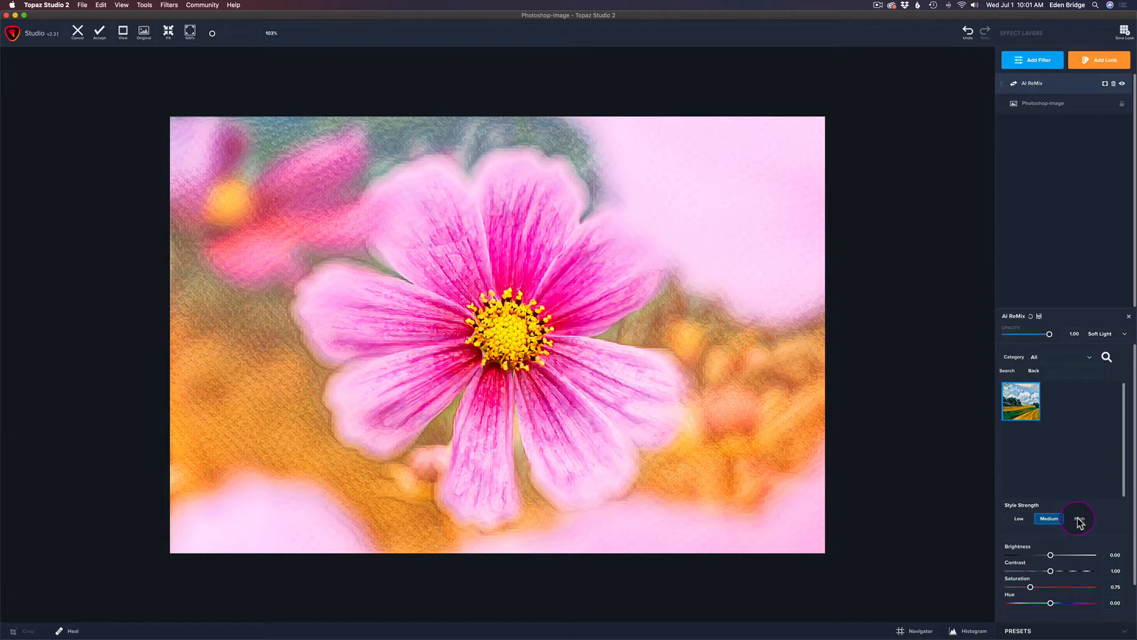
{"action": "left_click", "coordinate": [1078, 518]}
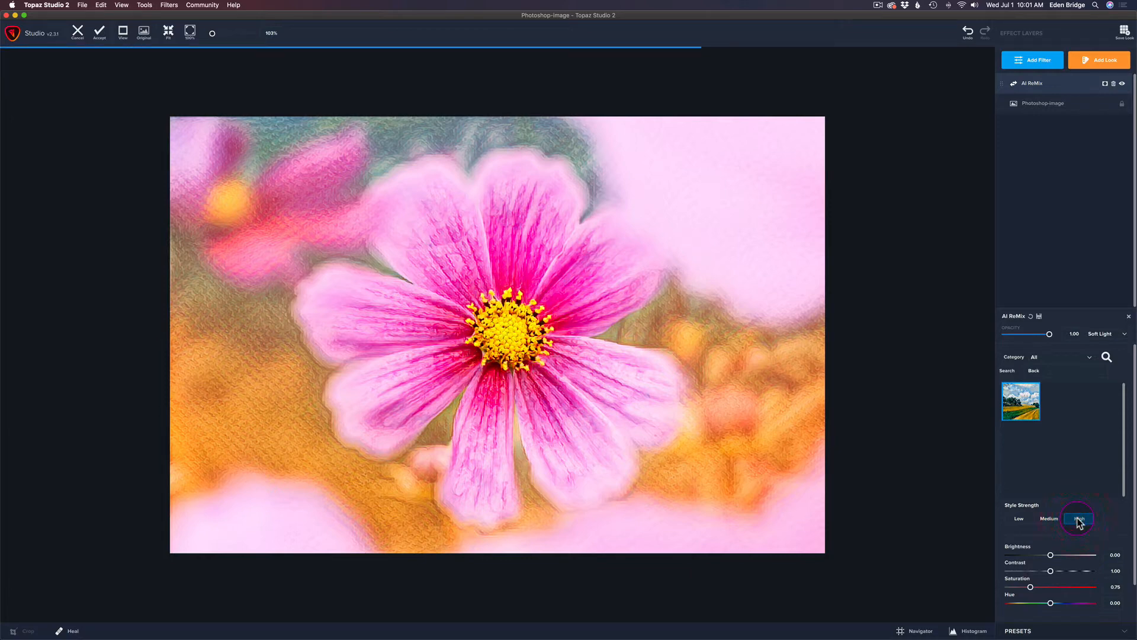
{"action": "left_click", "coordinate": [1078, 519]}
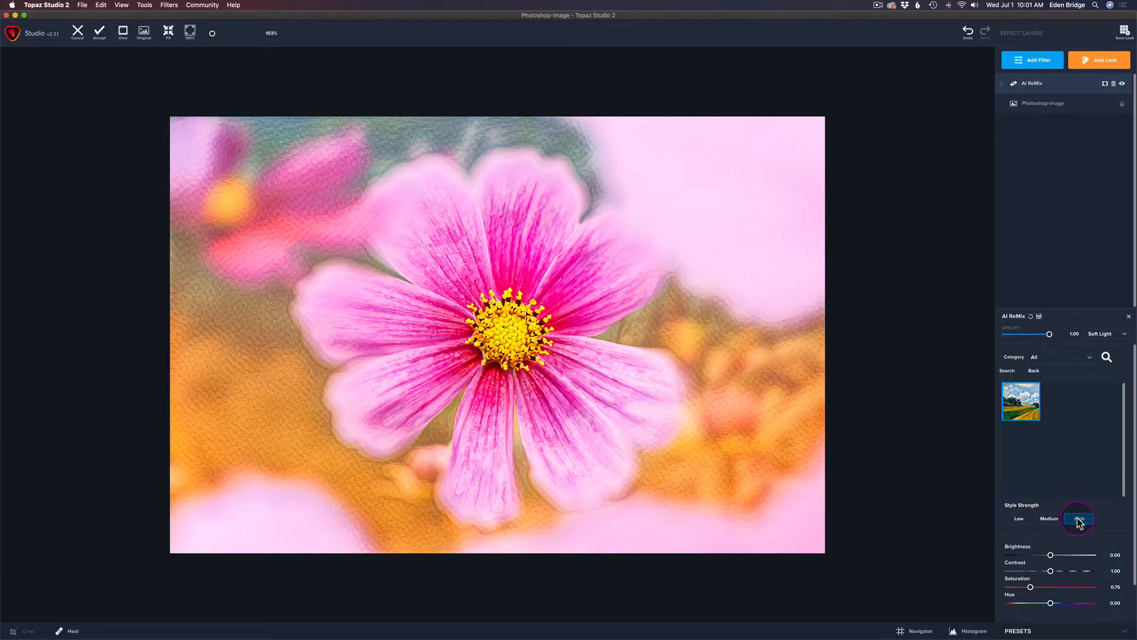
{"action": "left_click", "coordinate": [1021, 519]}
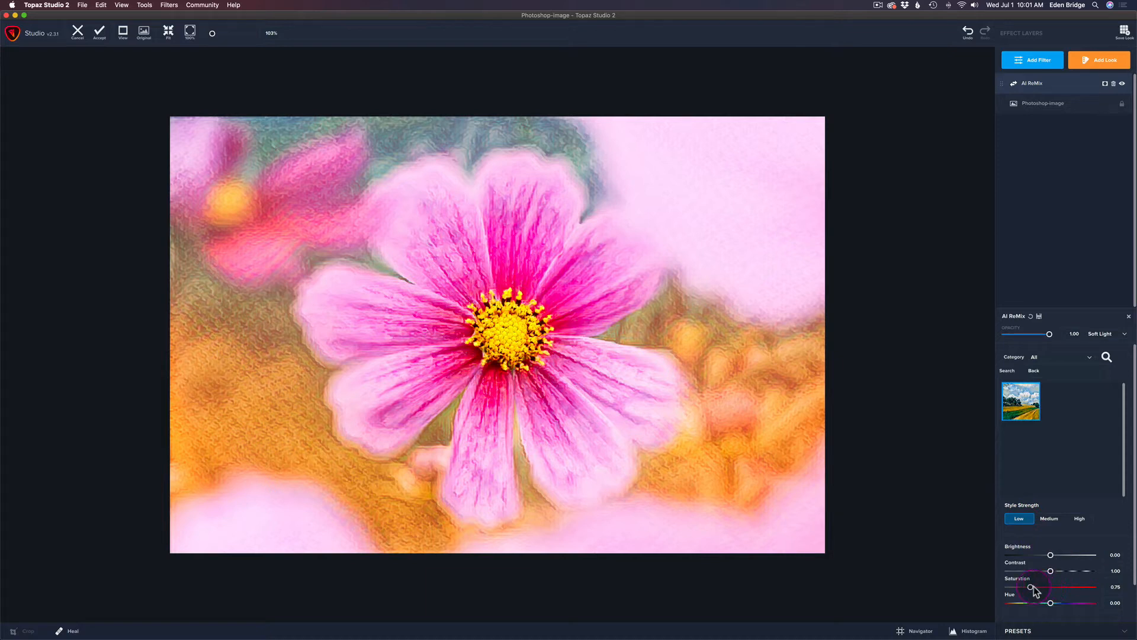
Boost the AI ReMix saturation to about 1.44
{"action": "left_click_drag", "start_coordinate": [1030, 588], "coordinate": [1054, 588]}
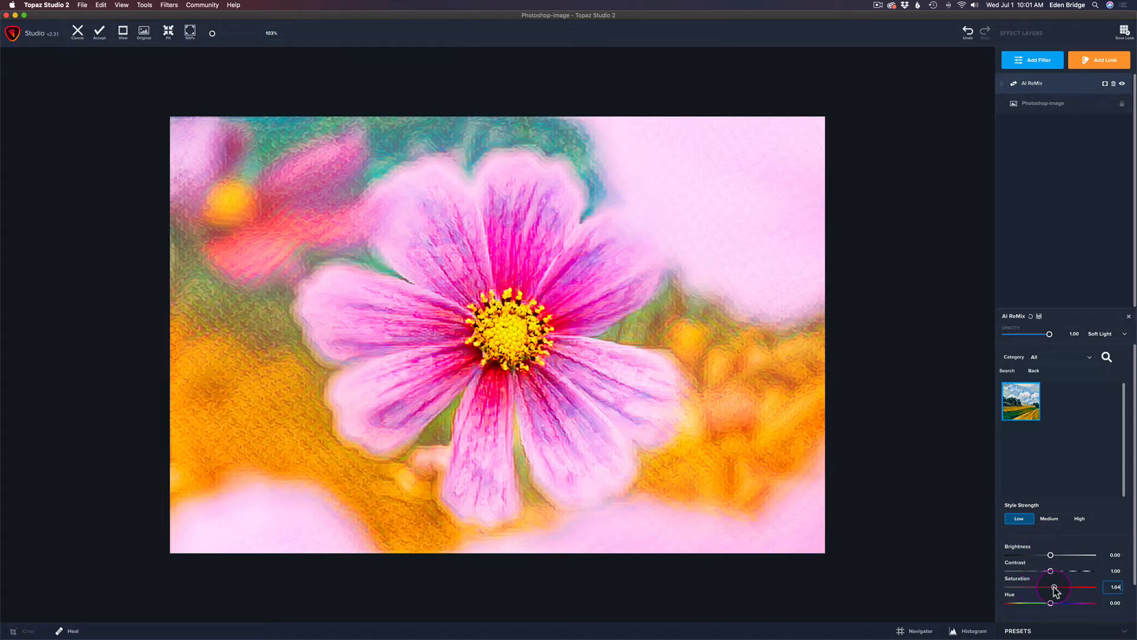
{"action": "left_click_drag", "start_coordinate": [1056, 587], "coordinate": [1051, 588]}
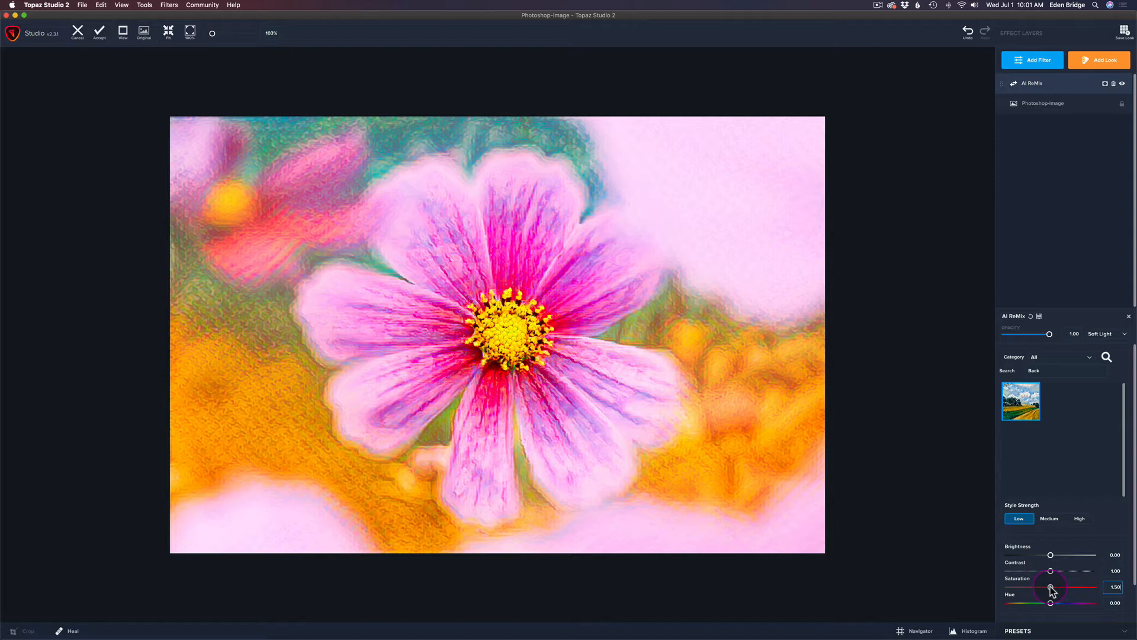
{"action": "left_click_drag", "start_coordinate": [1051, 588], "coordinate": [1049, 589]}
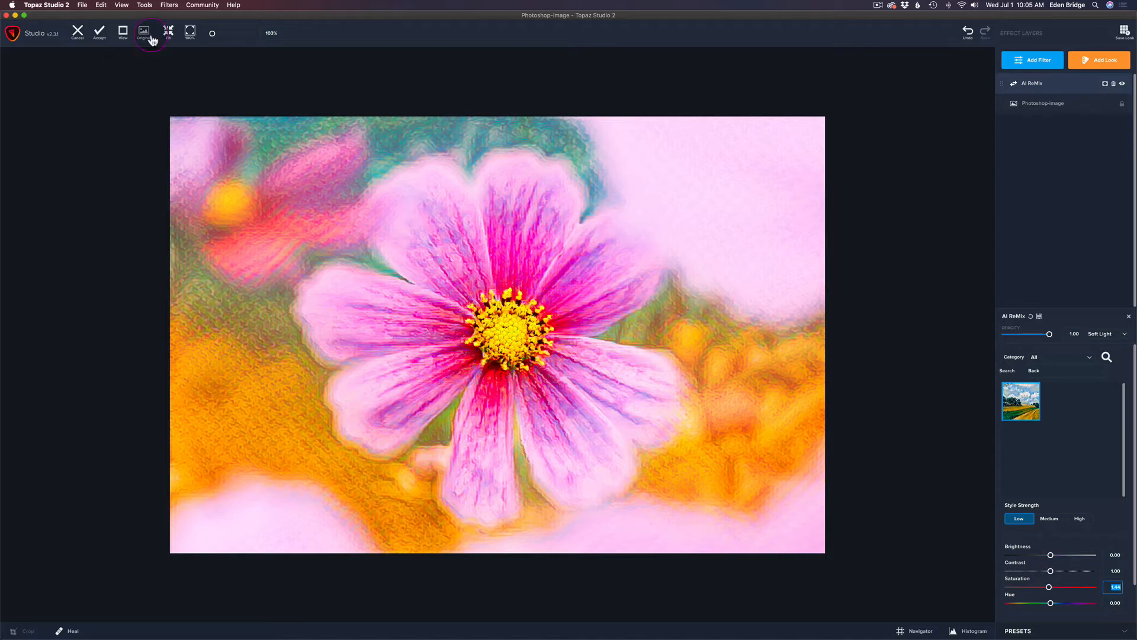
{"action": "left_click", "coordinate": [1031, 59]}
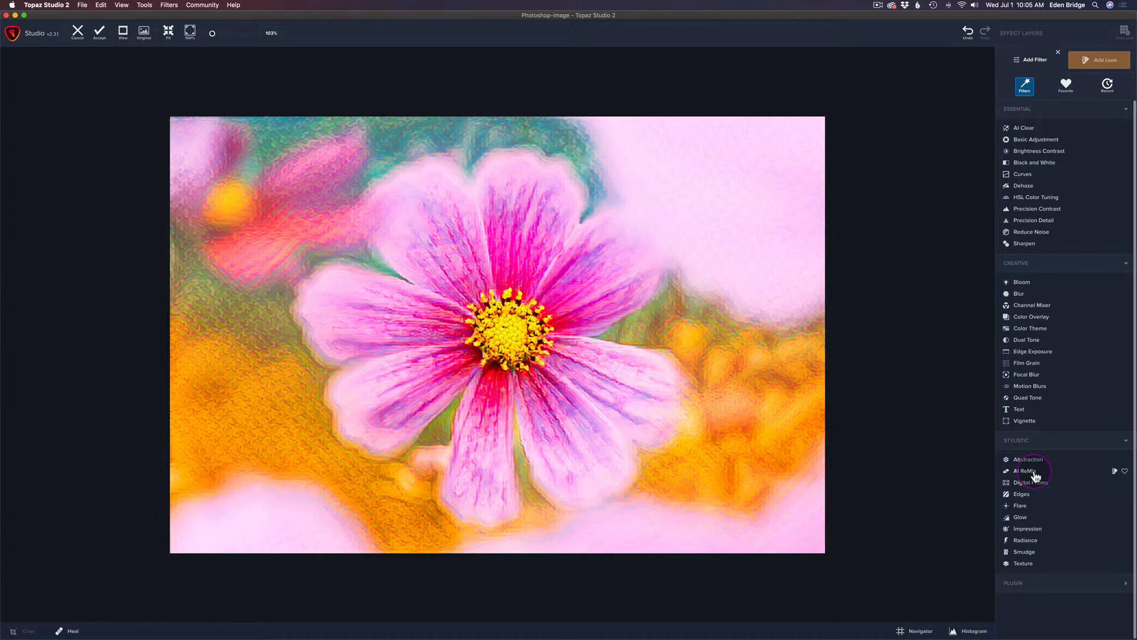
Add an Impression layer with Number of Strokes set to High
{"action": "left_click", "coordinate": [1029, 528]}
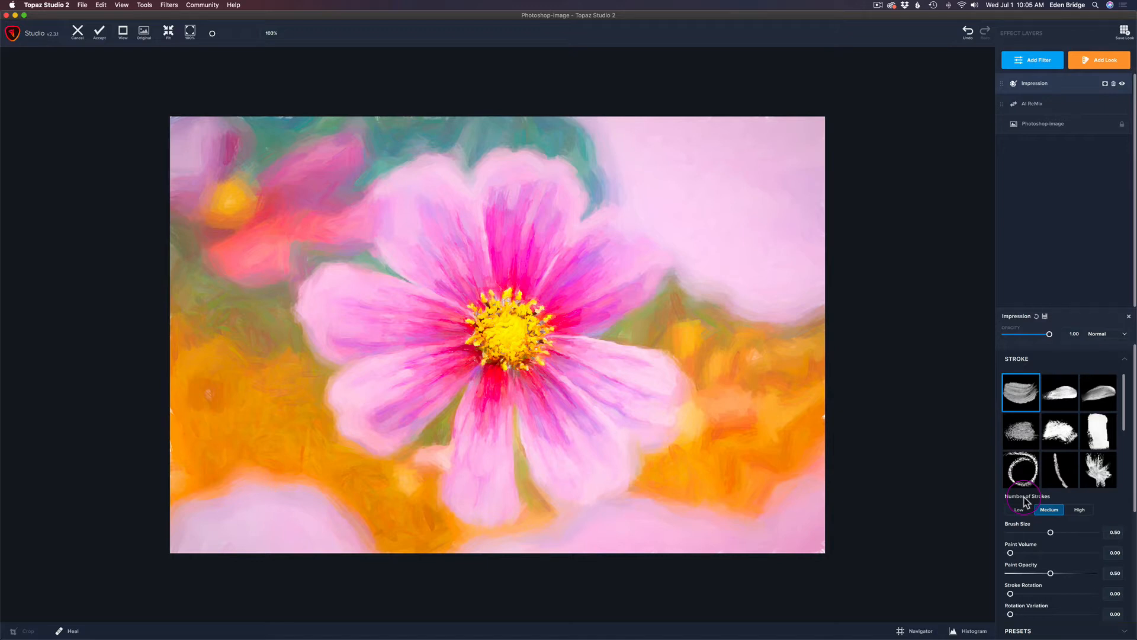
{"action": "left_click", "coordinate": [1021, 392]}
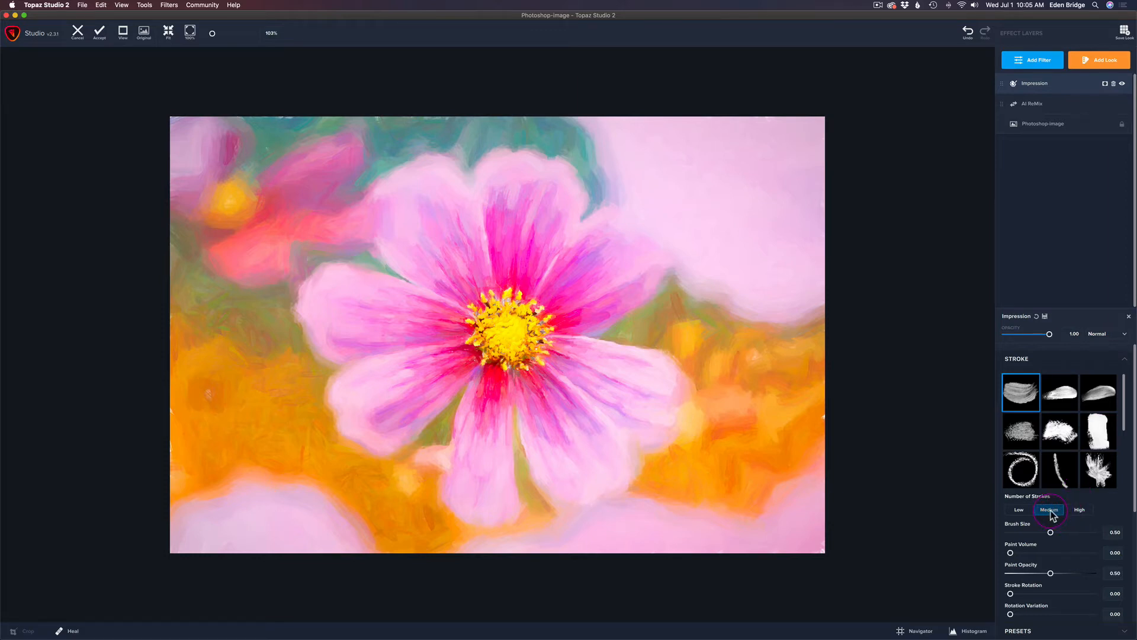
{"action": "left_click", "coordinate": [1049, 510]}
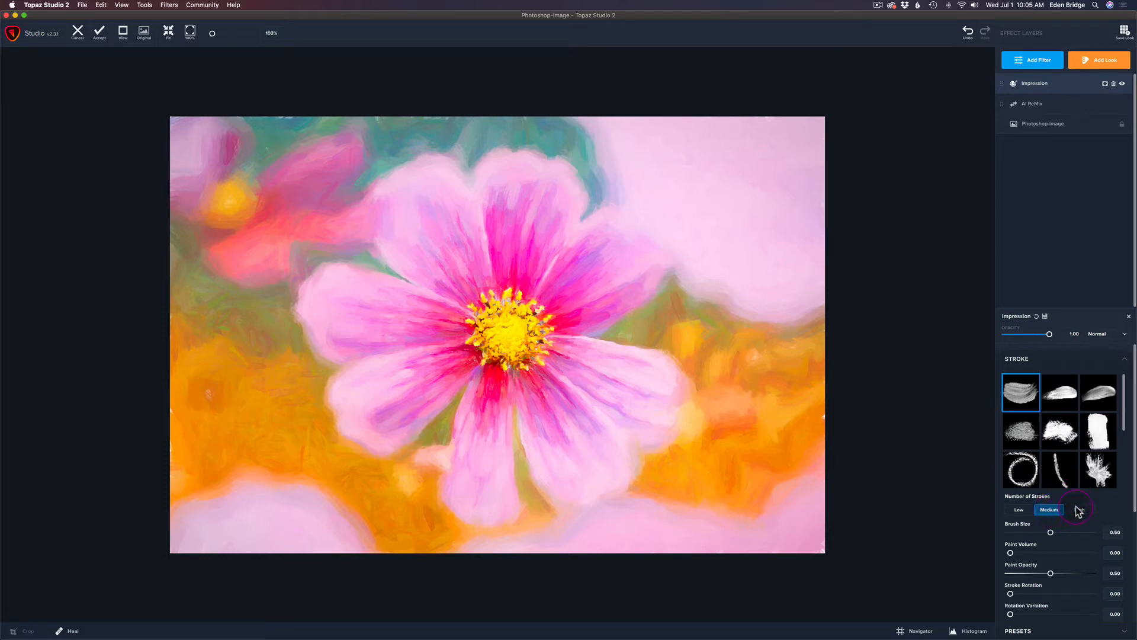
{"action": "left_click", "coordinate": [1079, 510]}
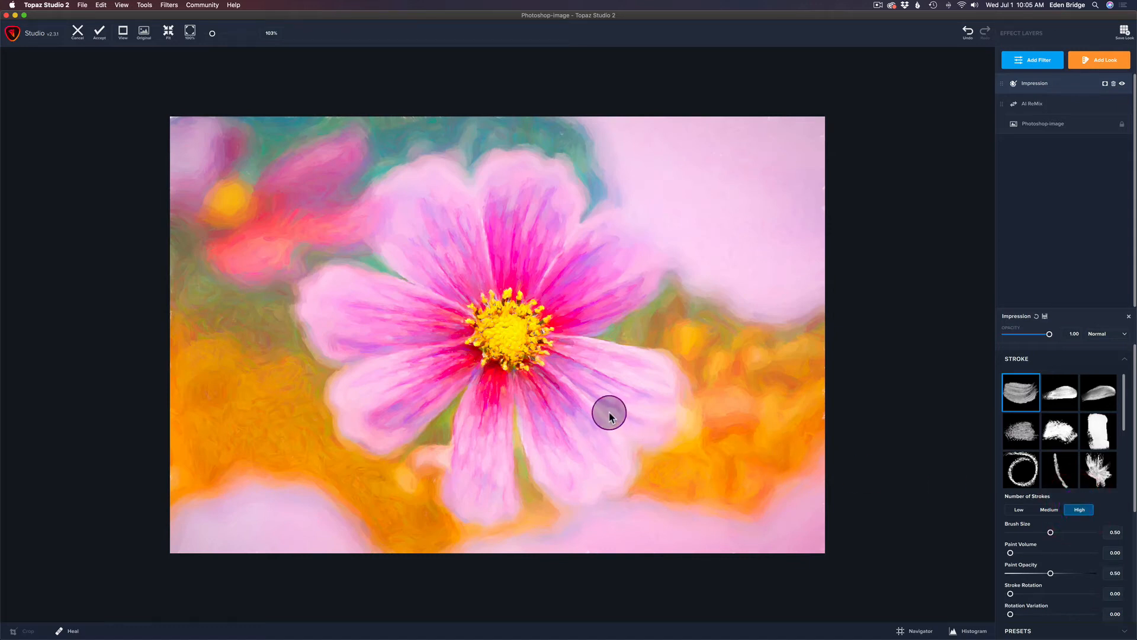
{"action": "mouse_move", "coordinate": [560, 403]}
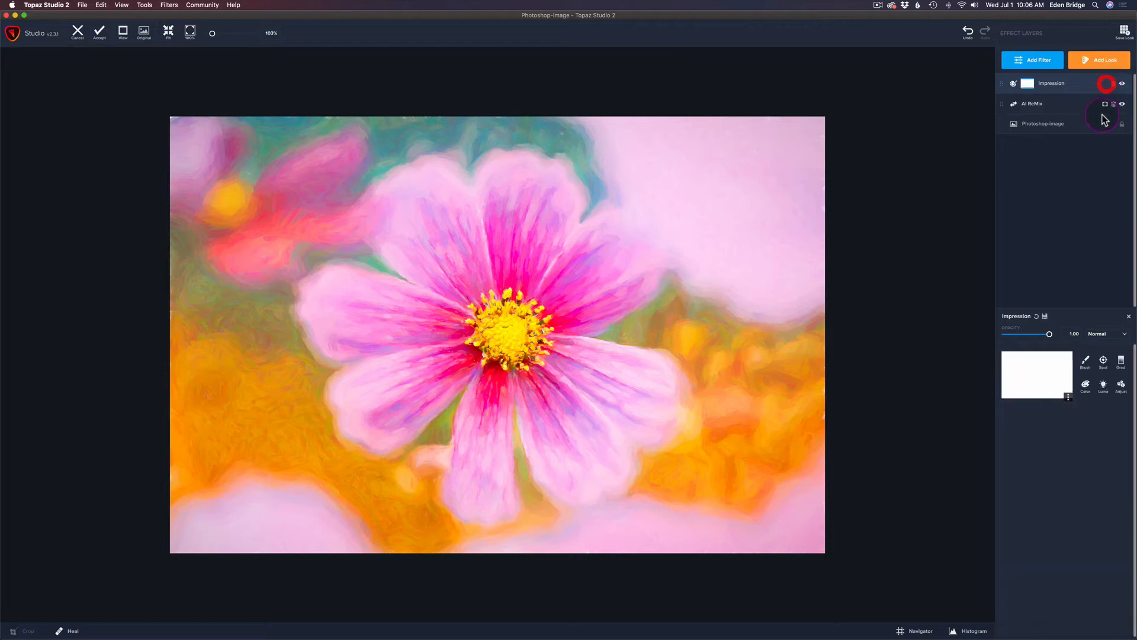
Set mask brush transparency to about 0.38 and paint over the right orange background
{"action": "left_click", "coordinate": [1086, 361]}
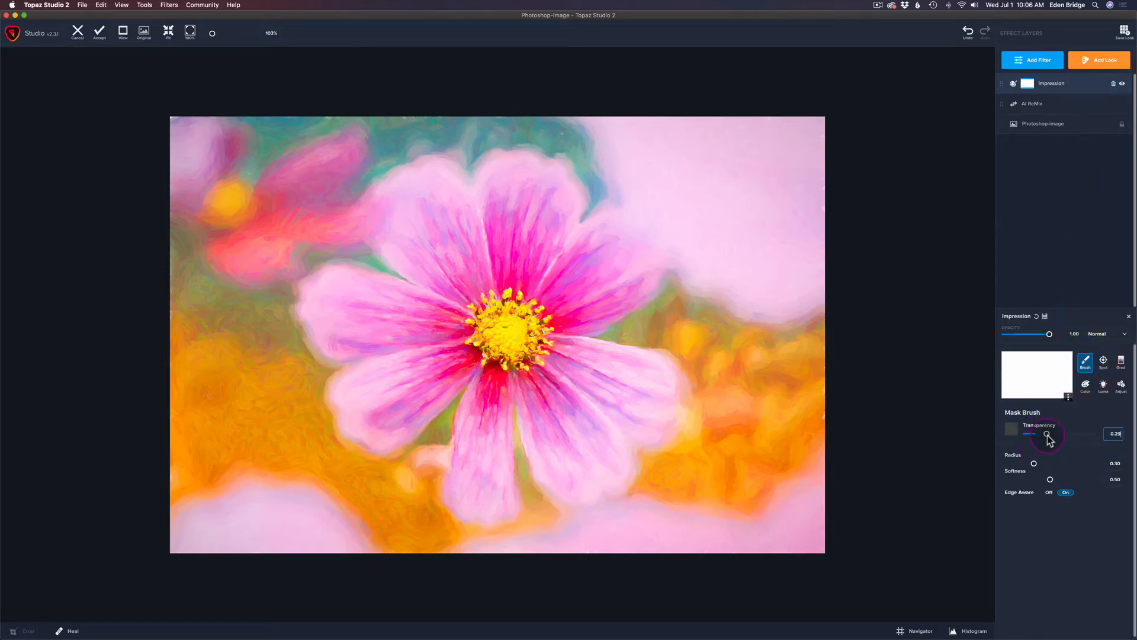
{"action": "left_click_drag", "start_coordinate": [1046, 433], "coordinate": [1053, 433]}
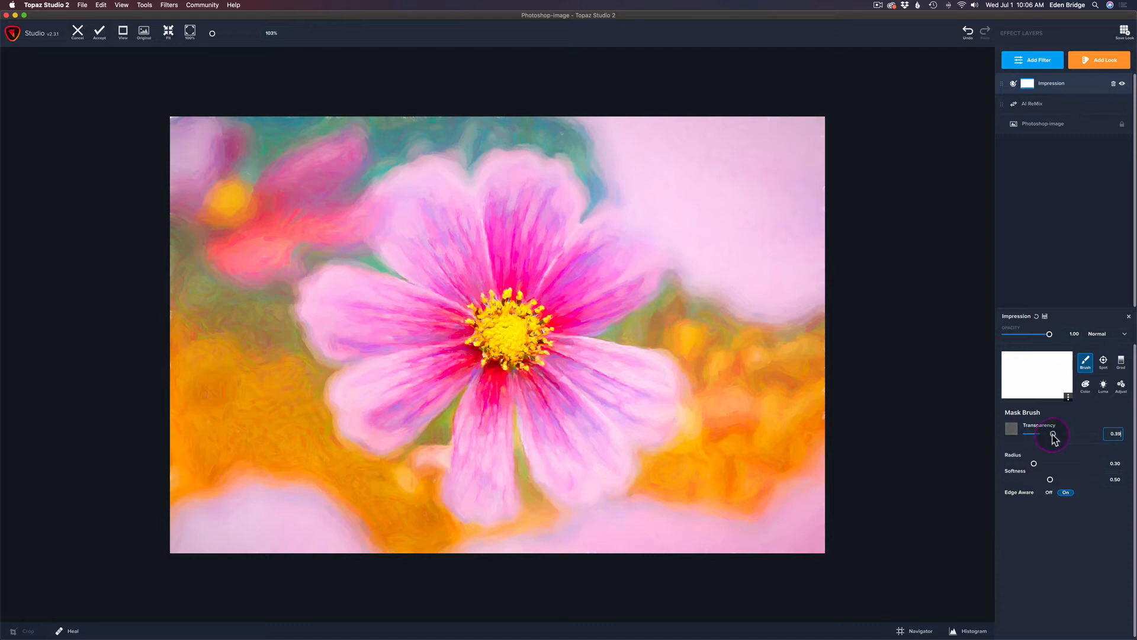
{"action": "left_click_drag", "start_coordinate": [1030, 433], "coordinate": [1056, 434]}
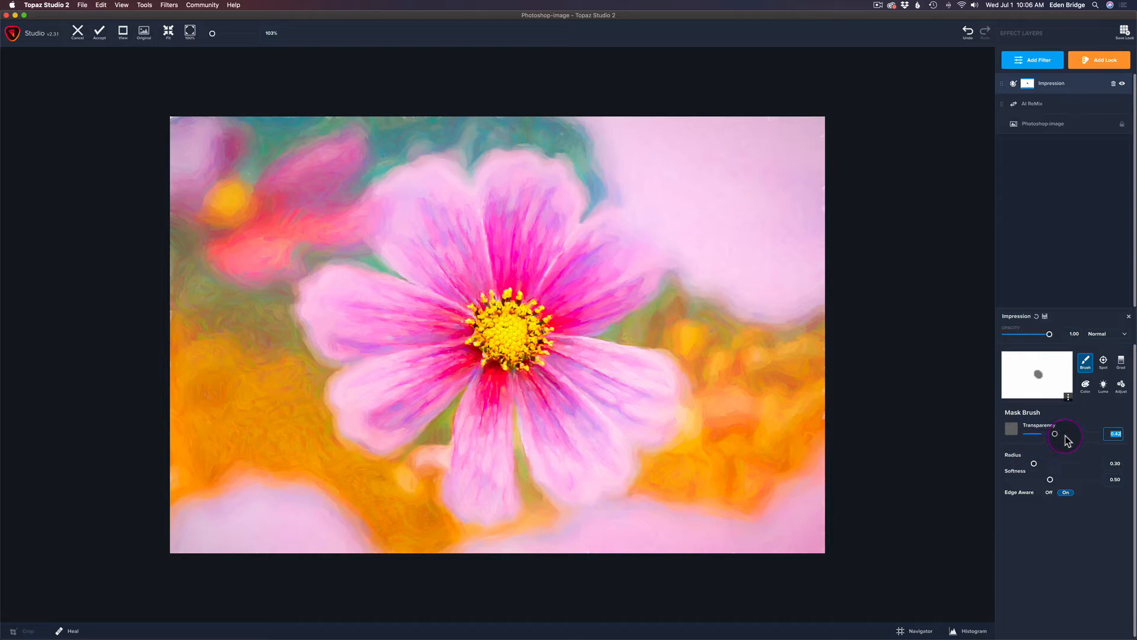
{"action": "left_click_drag", "start_coordinate": [1056, 433], "coordinate": [1051, 434]}
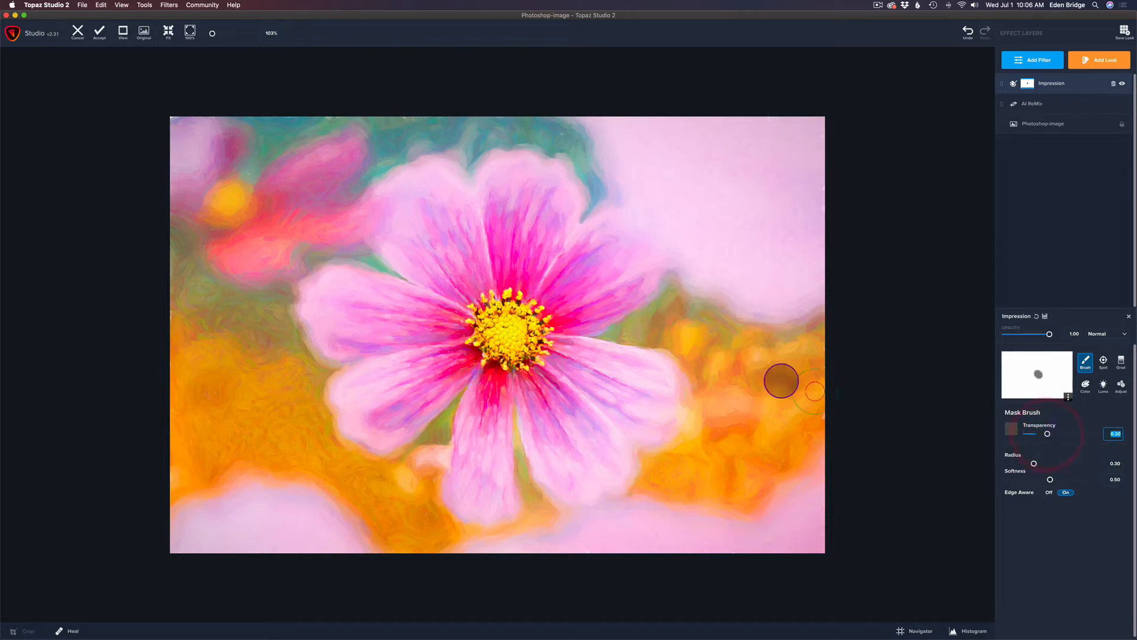
{"action": "left_click_drag", "start_coordinate": [1047, 434], "coordinate": [1069, 434]}
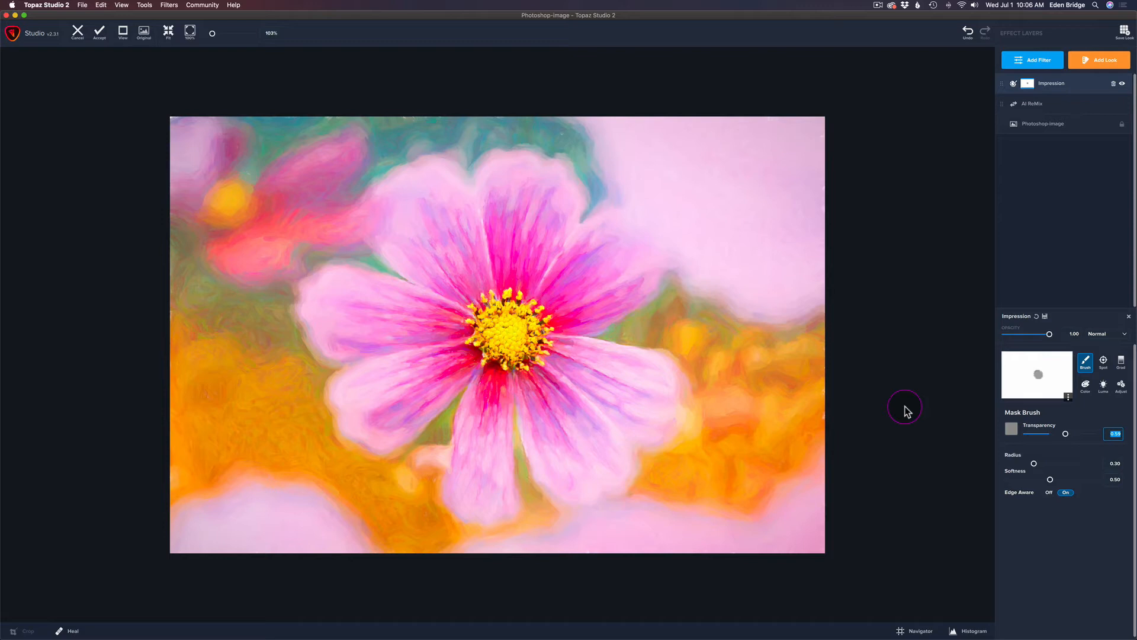
{"action": "mouse_move", "coordinate": [883, 262]}
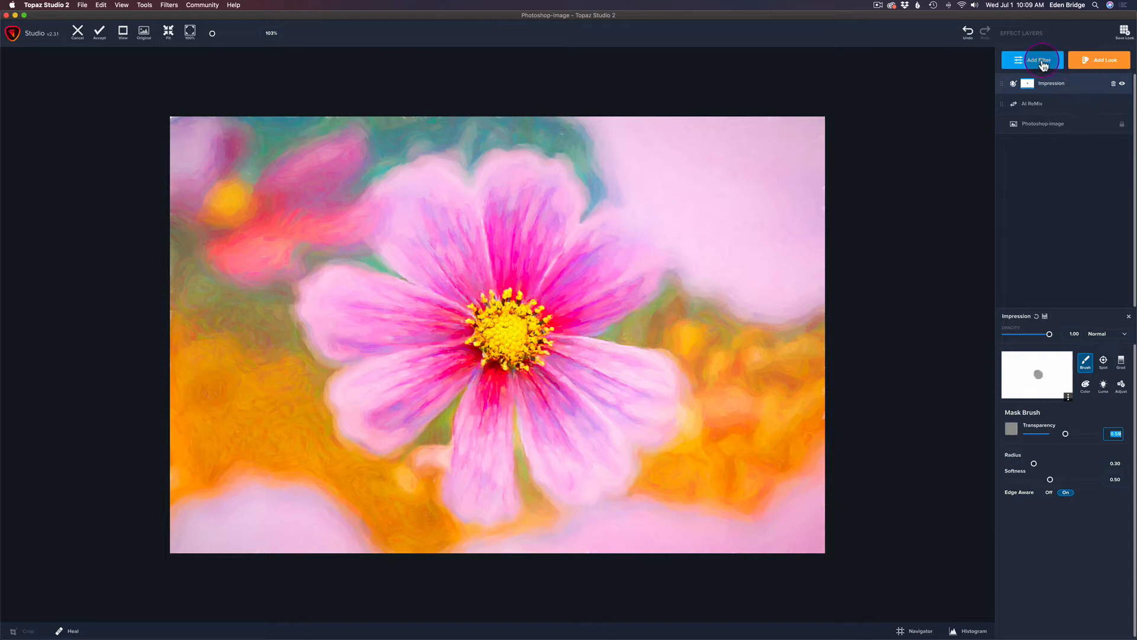
Add a Texture layer using the second Stock Painterly streaky brushstroke texture
{"action": "left_click", "coordinate": [1040, 59]}
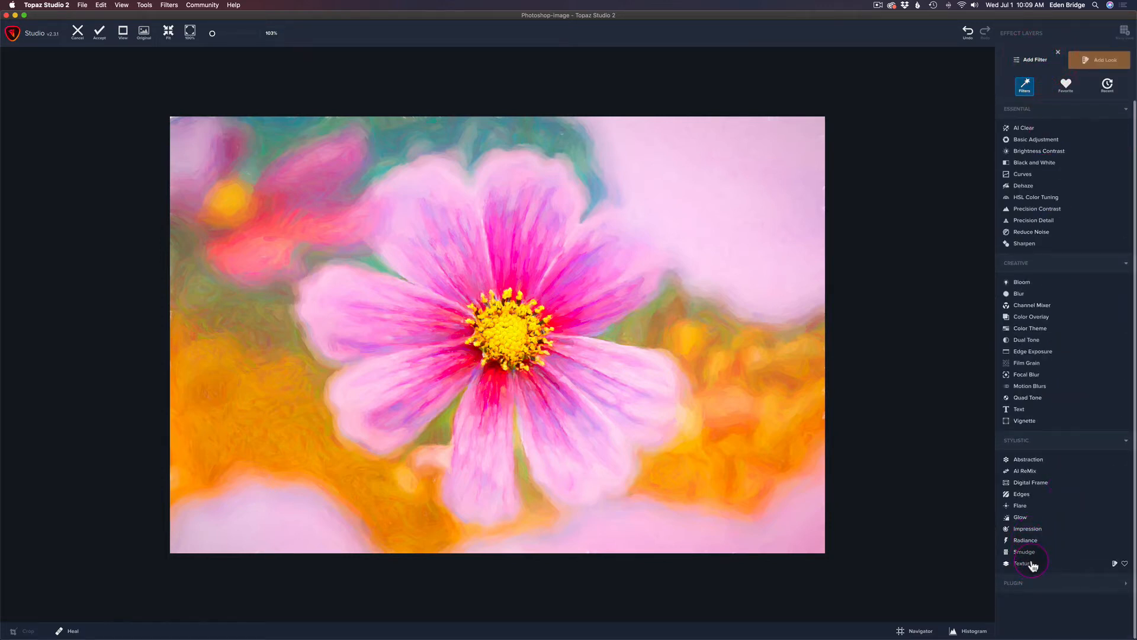
{"action": "left_click", "coordinate": [1023, 563]}
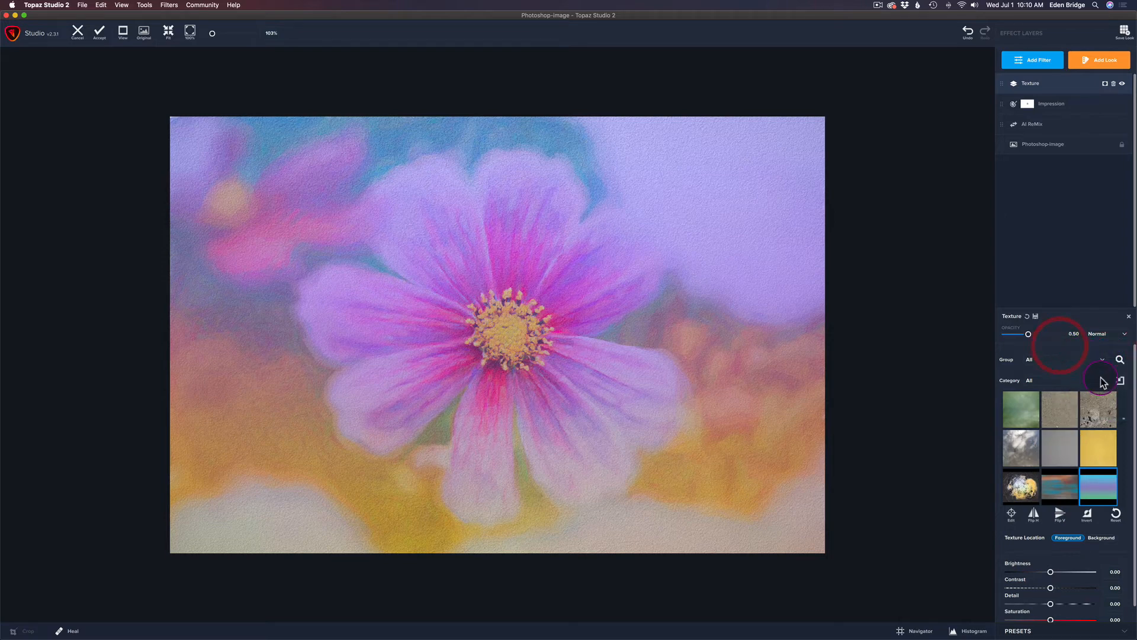
{"action": "left_click", "coordinate": [1103, 359]}
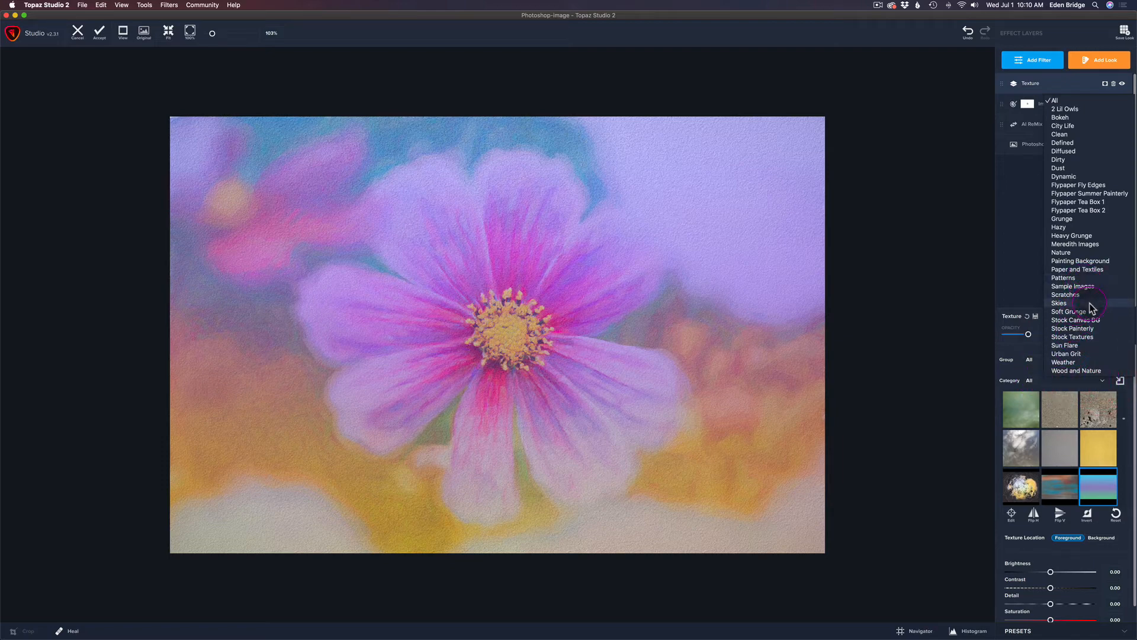
{"action": "left_click", "coordinate": [1073, 328]}
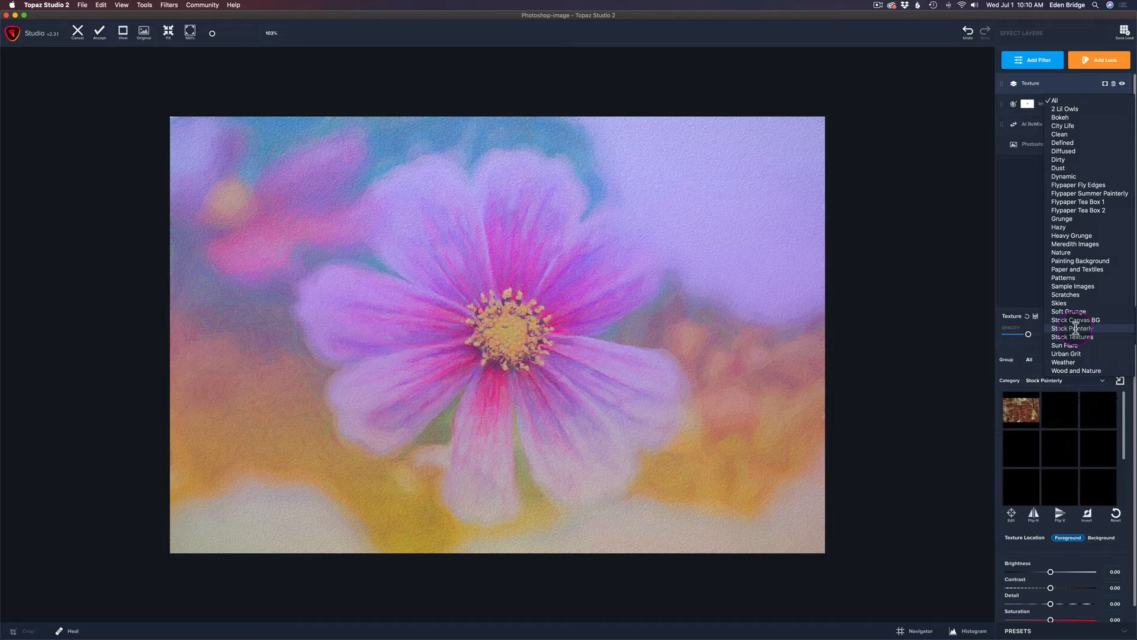
{"action": "left_click", "coordinate": [1074, 327]}
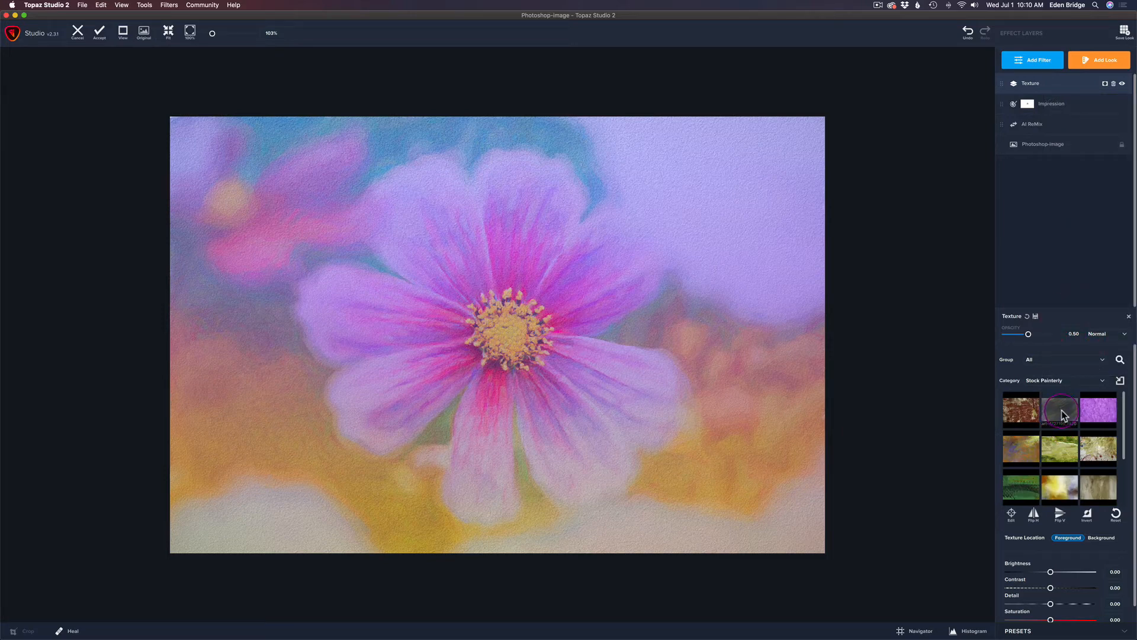
{"action": "left_click", "coordinate": [1059, 411]}
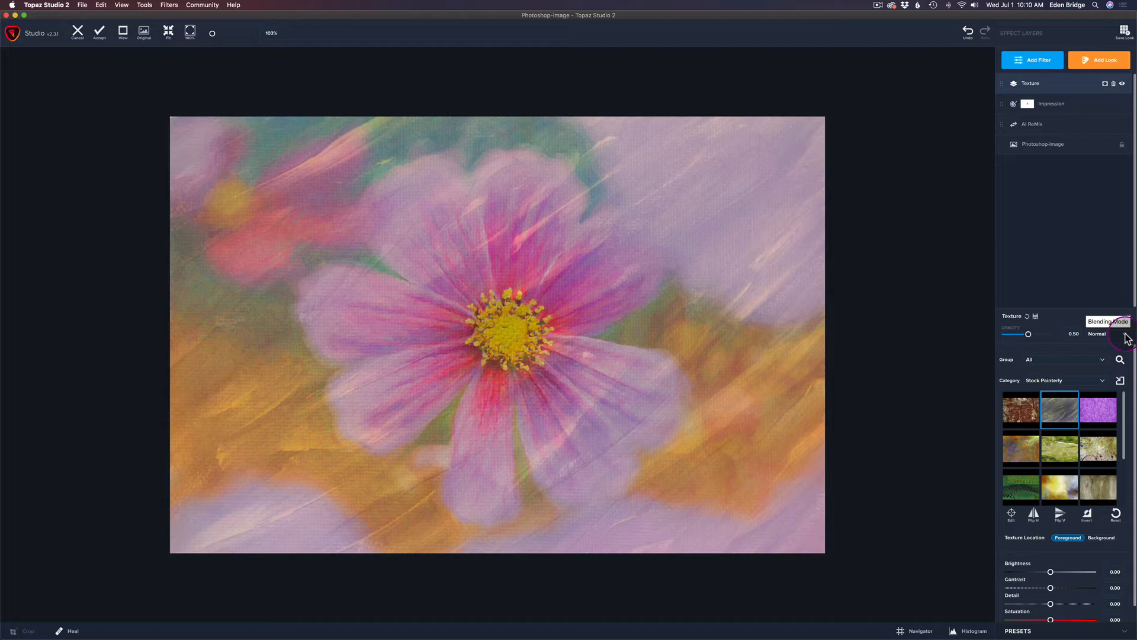
Blend the texture in Linear Light with opacity lowered to about 0.48
{"action": "left_click", "coordinate": [1108, 334]}
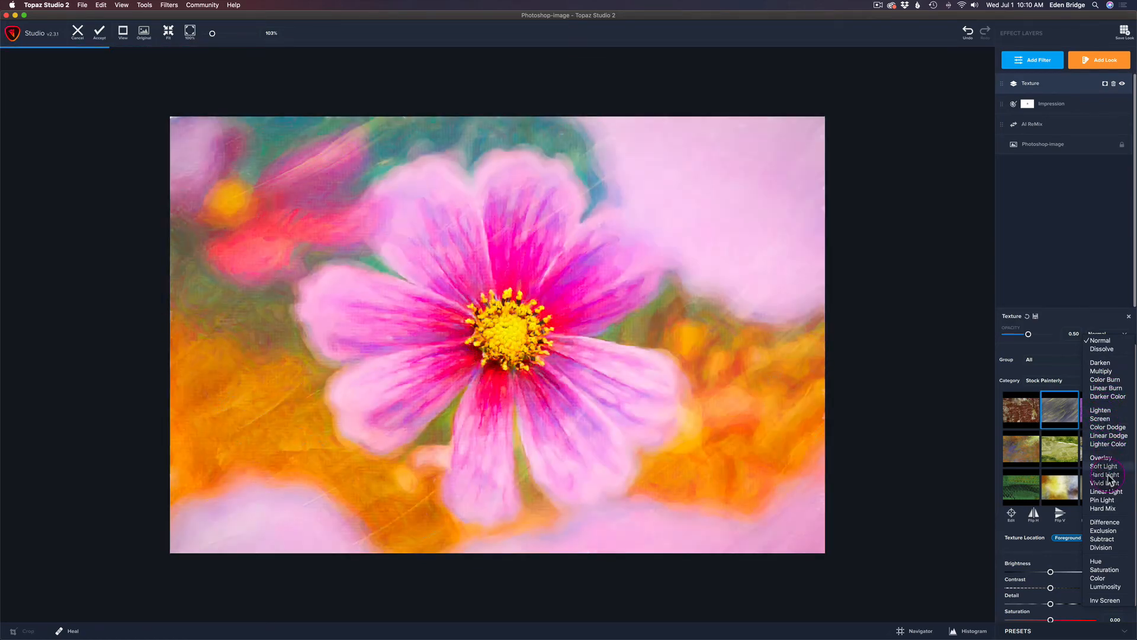
{"action": "left_click", "coordinate": [1103, 491]}
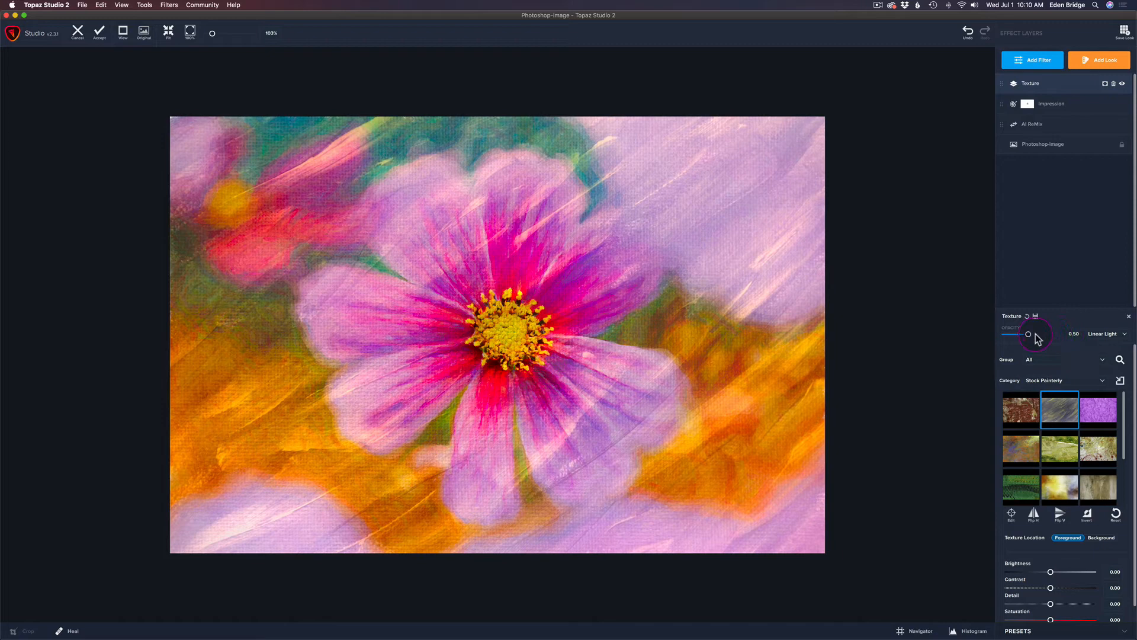
{"action": "left_click_drag", "start_coordinate": [1033, 333], "coordinate": [1026, 334]}
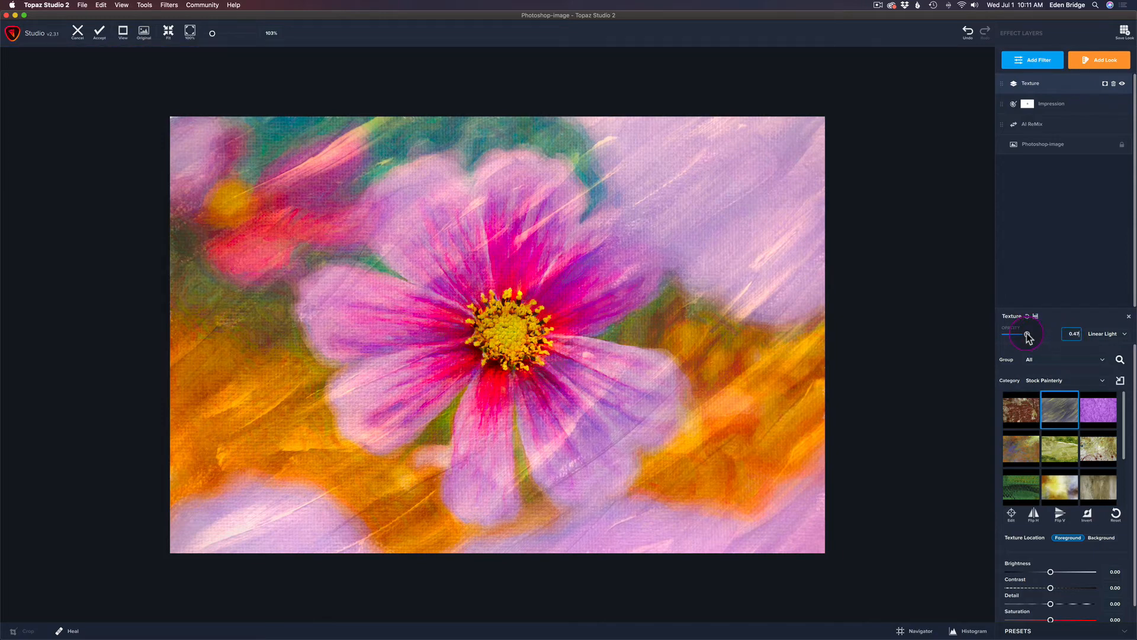
{"action": "left_click_drag", "start_coordinate": [1023, 337], "coordinate": [1024, 335]}
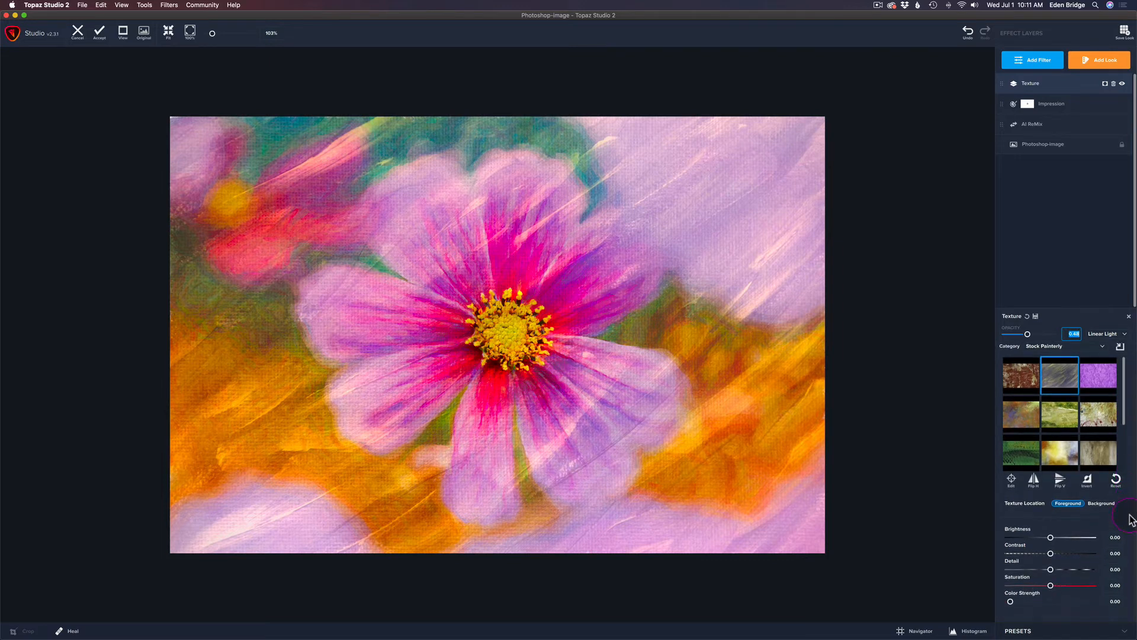
{"action": "mouse_move", "coordinate": [680, 323]}
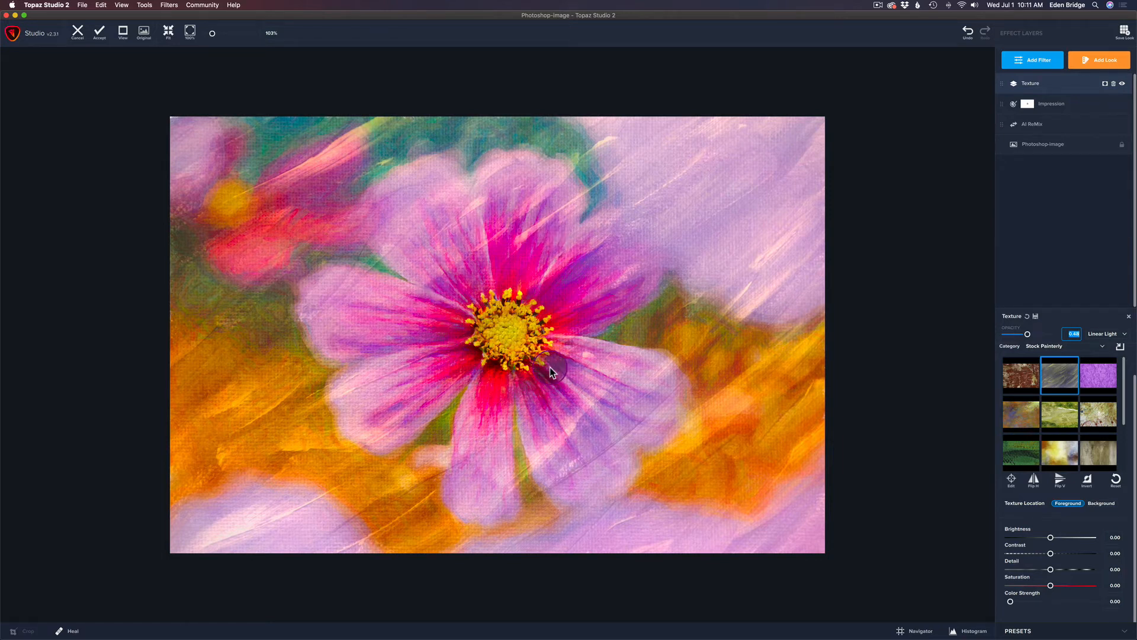
{"action": "mouse_move", "coordinate": [1051, 569]}
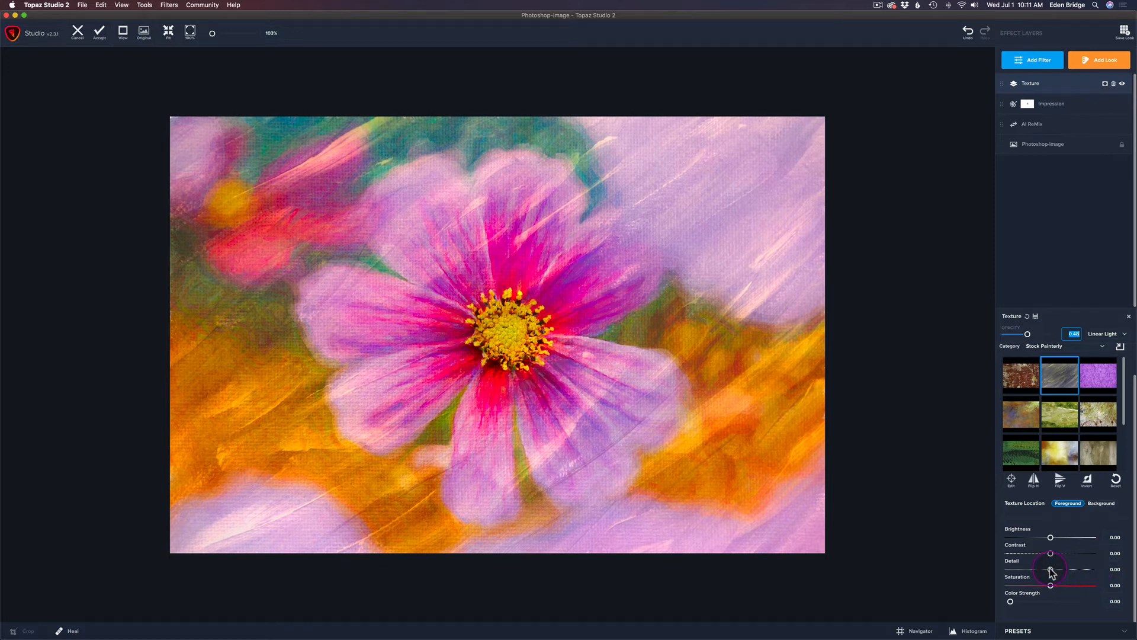
Lower the texture Detail slider to -0.22
{"action": "left_click_drag", "start_coordinate": [1052, 565], "coordinate": [1043, 570]}
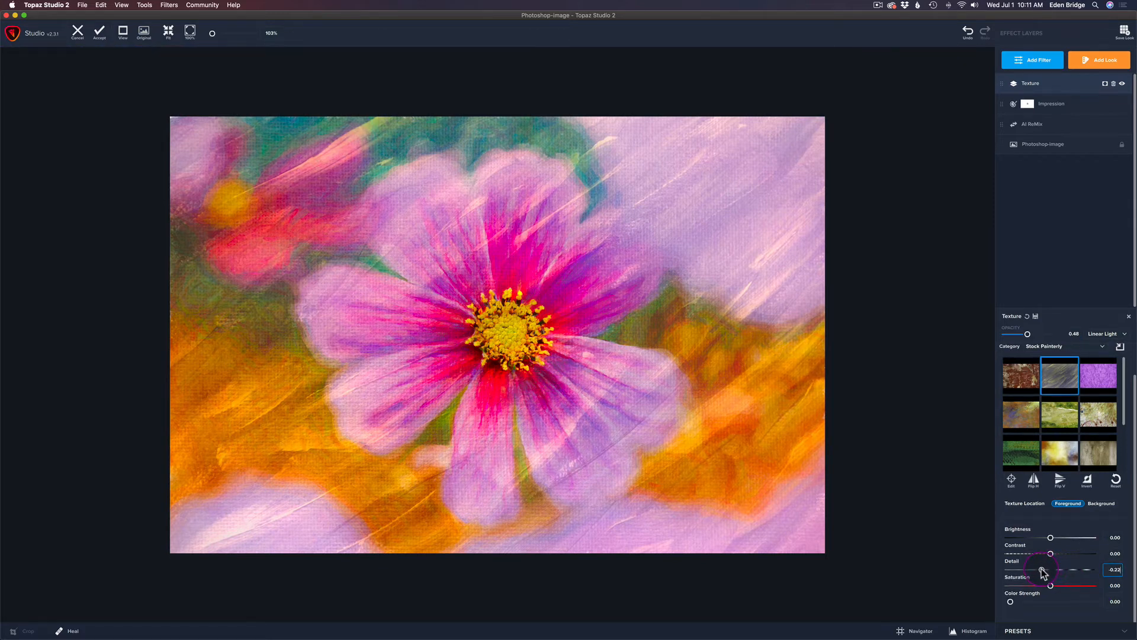
{"action": "left_click_drag", "start_coordinate": [1043, 570], "coordinate": [1050, 570]}
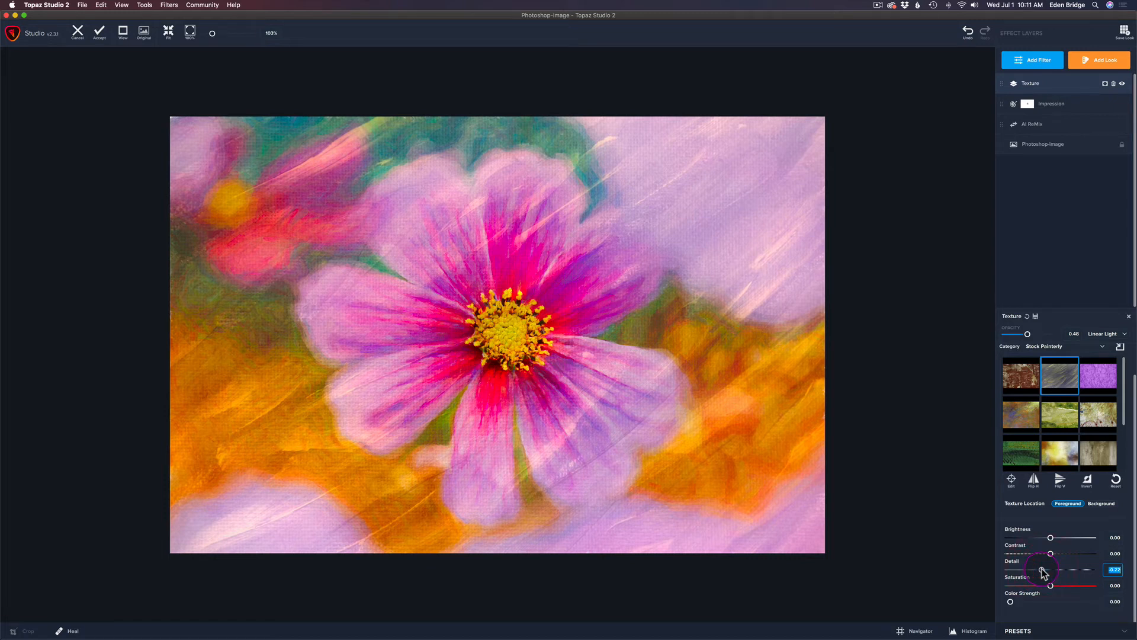
{"action": "left_click_drag", "start_coordinate": [1043, 569], "coordinate": [1062, 570]}
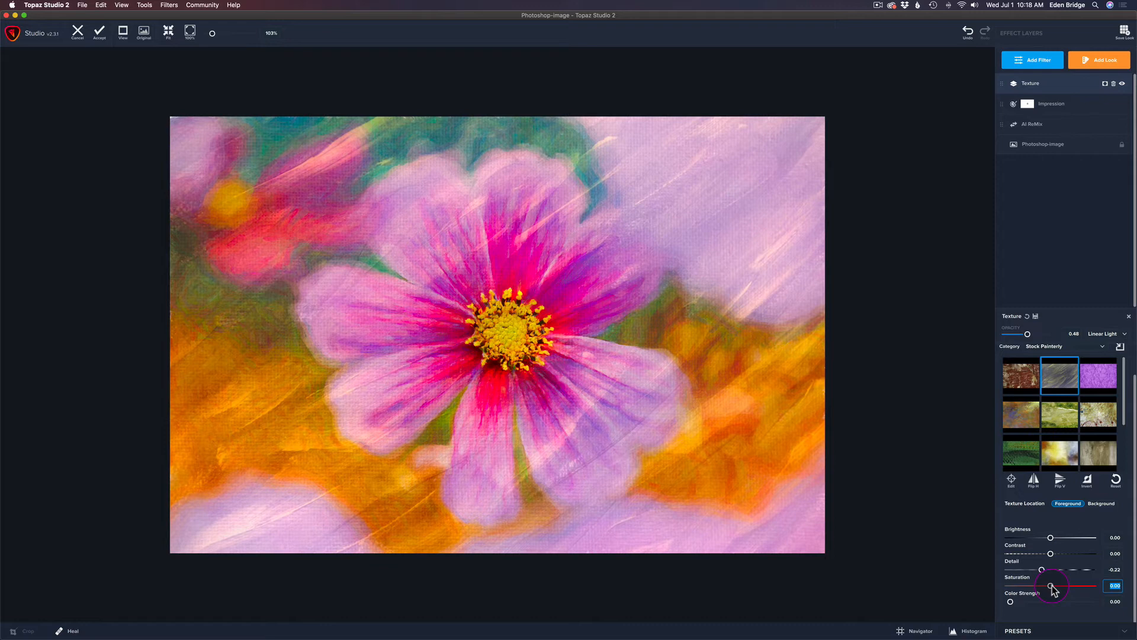
{"action": "mouse_move", "coordinate": [998, 522]}
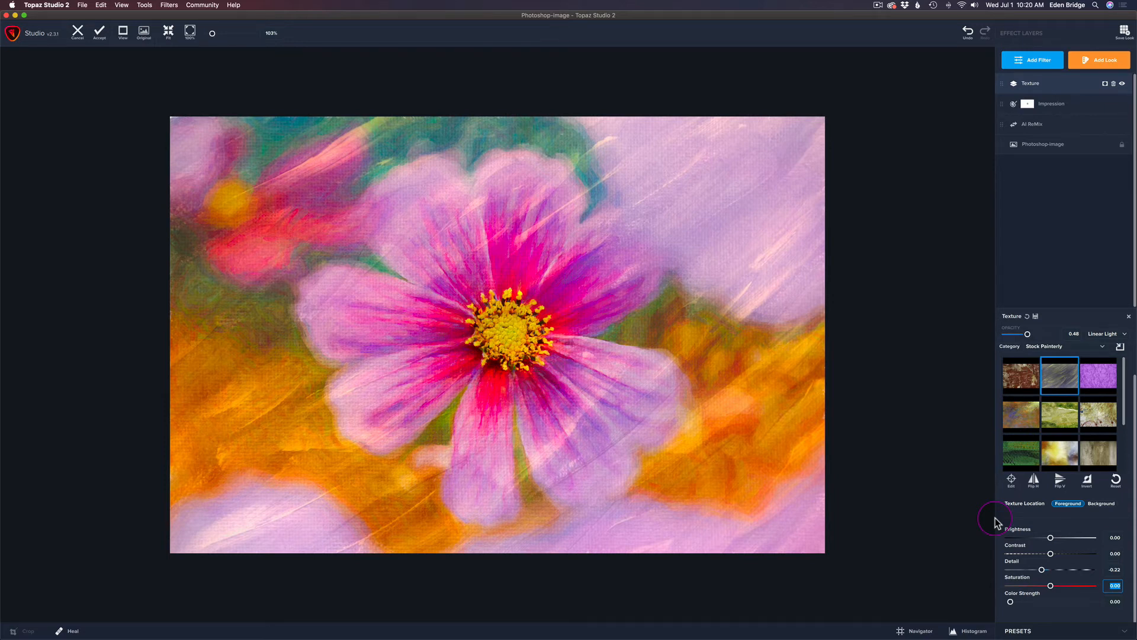
{"action": "mouse_move", "coordinate": [1052, 229]}
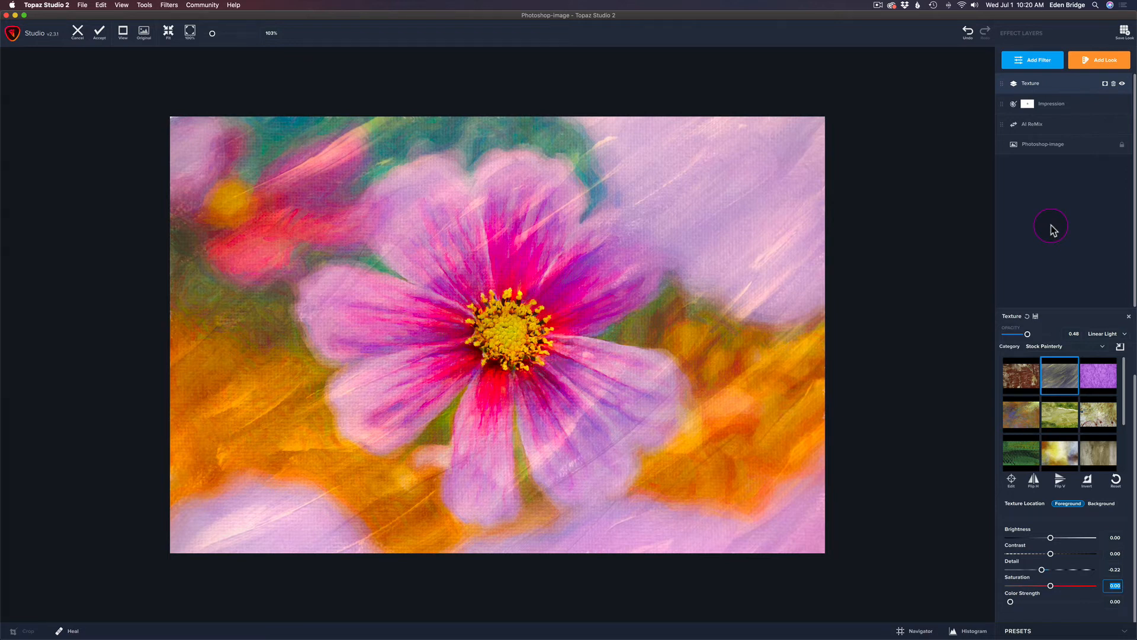
Add HSL Color Tuning from the Essential filter list
{"action": "left_click", "coordinate": [1032, 59]}
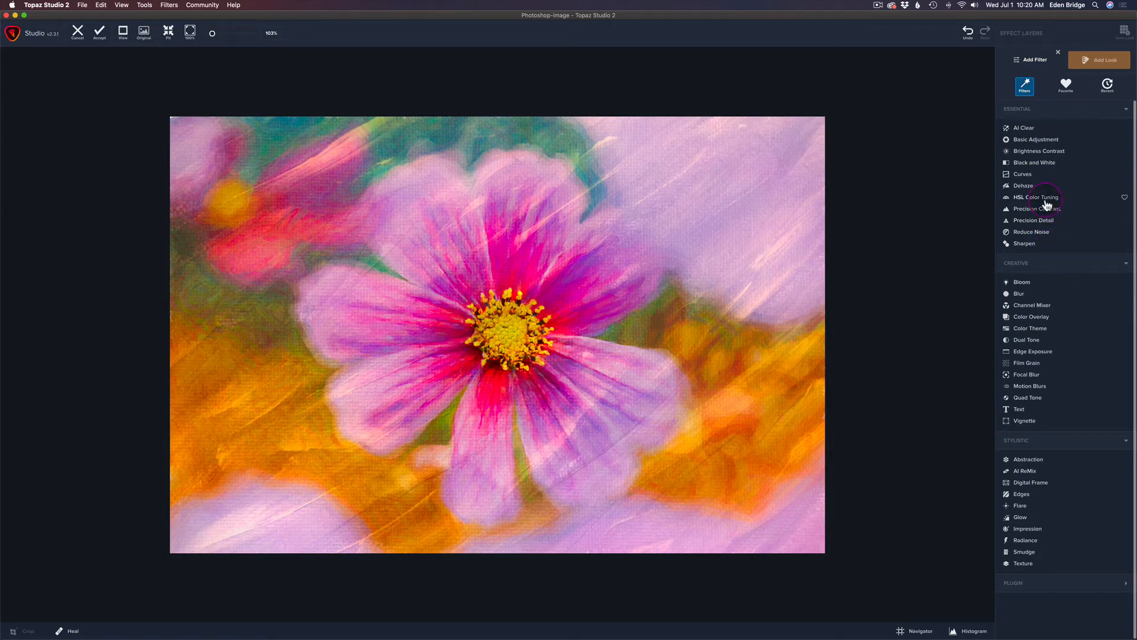
{"action": "left_click", "coordinate": [1036, 197]}
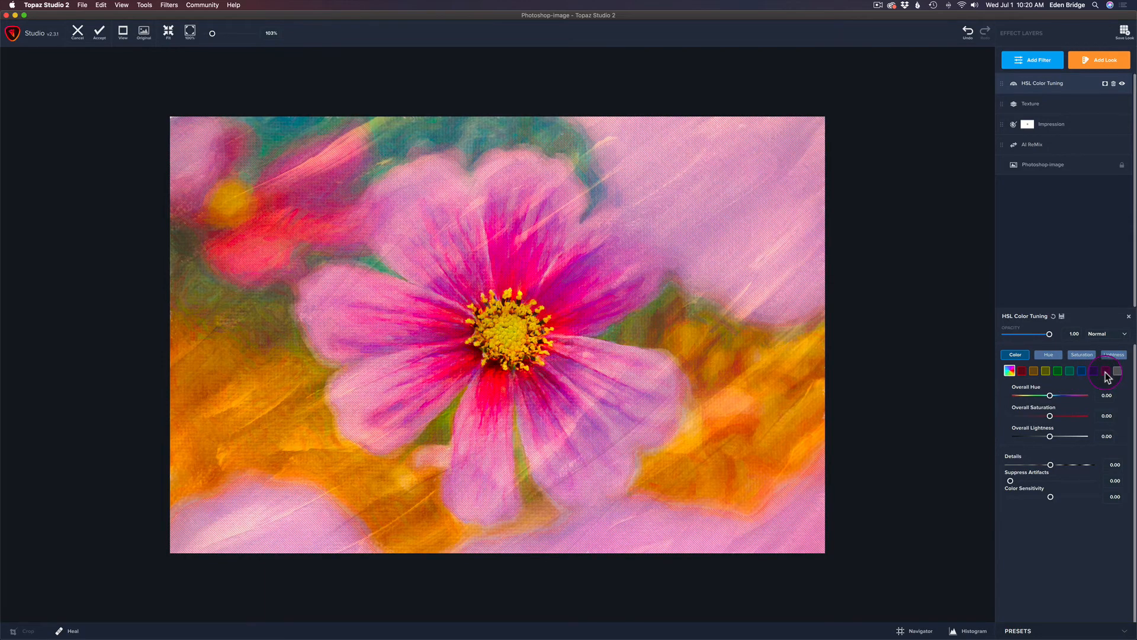
Pick the magenta swatch in HSL Color Tuning and lower magenta saturation
{"action": "left_click", "coordinate": [1117, 370]}
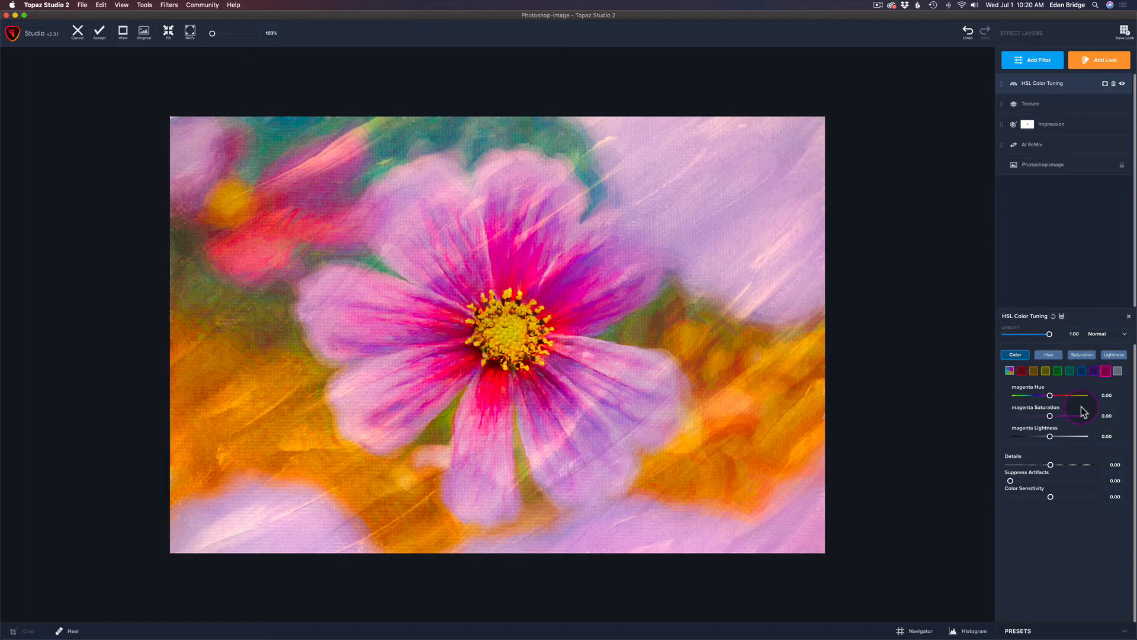
{"action": "left_click_drag", "start_coordinate": [1072, 416], "coordinate": [1074, 416]}
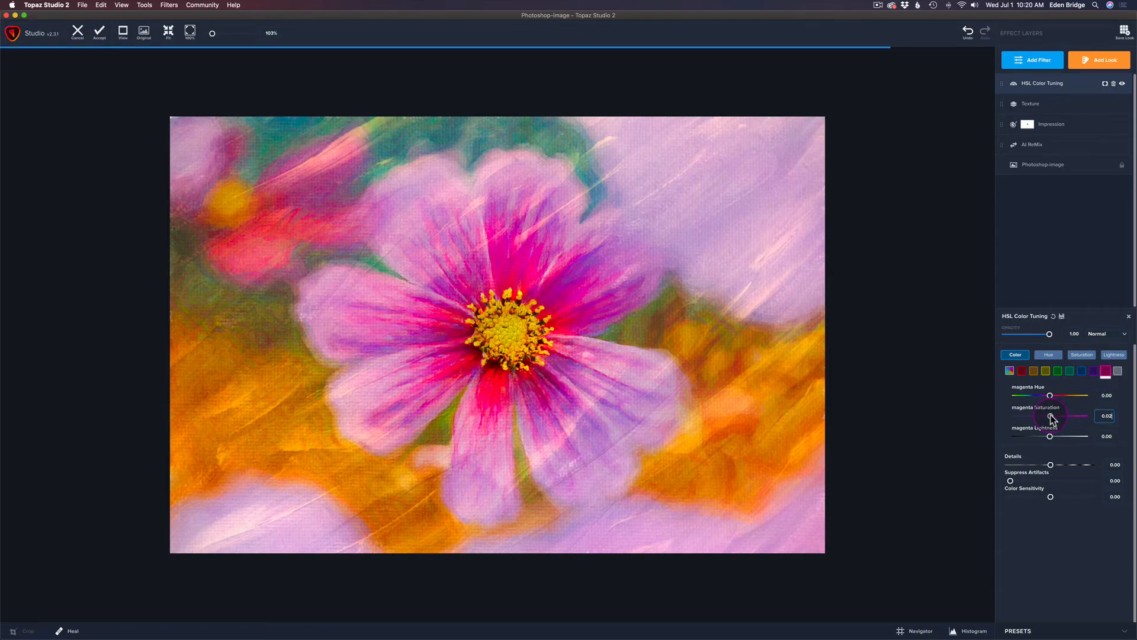
{"action": "left_click_drag", "start_coordinate": [1066, 416], "coordinate": [1031, 416]}
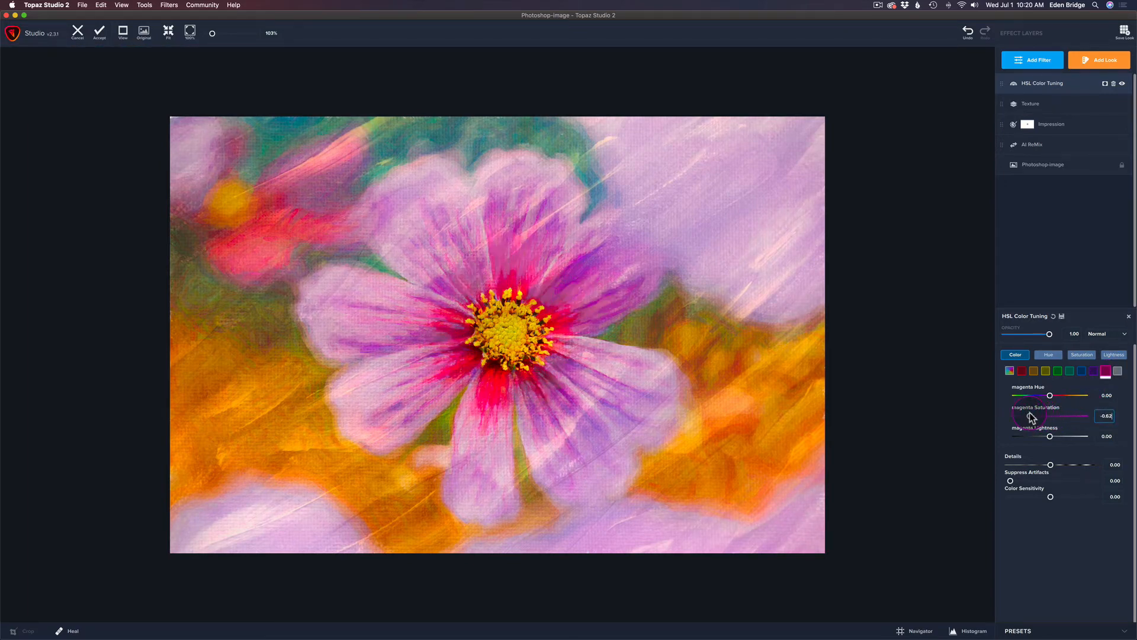
{"action": "left_click_drag", "start_coordinate": [1029, 415], "coordinate": [1038, 415]}
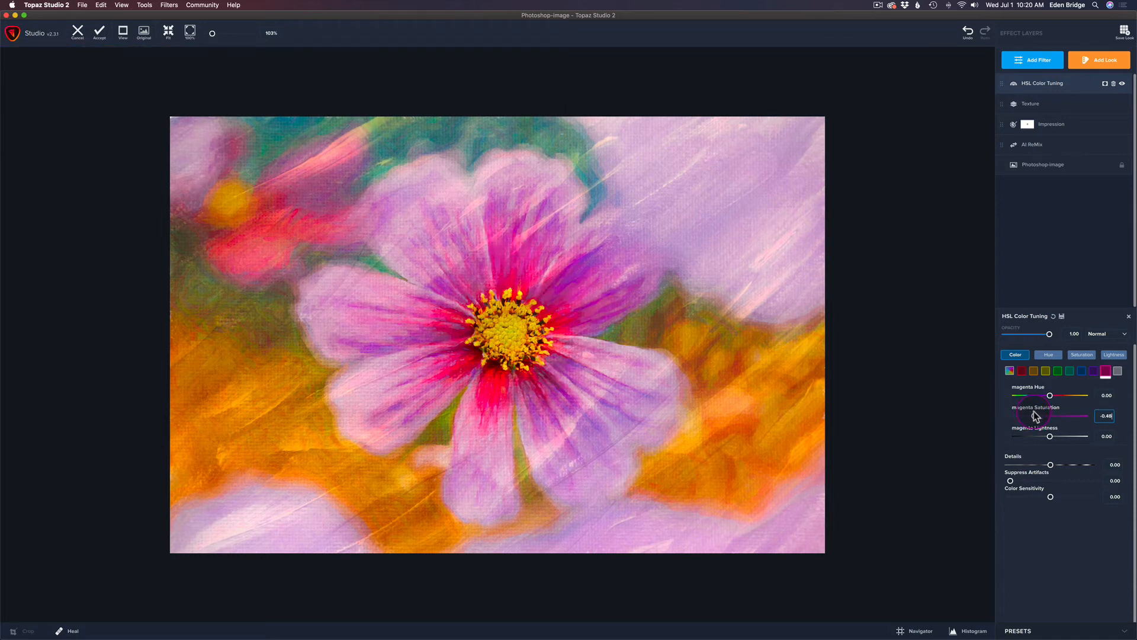
{"action": "left_click_drag", "start_coordinate": [1047, 416], "coordinate": [1052, 416]}
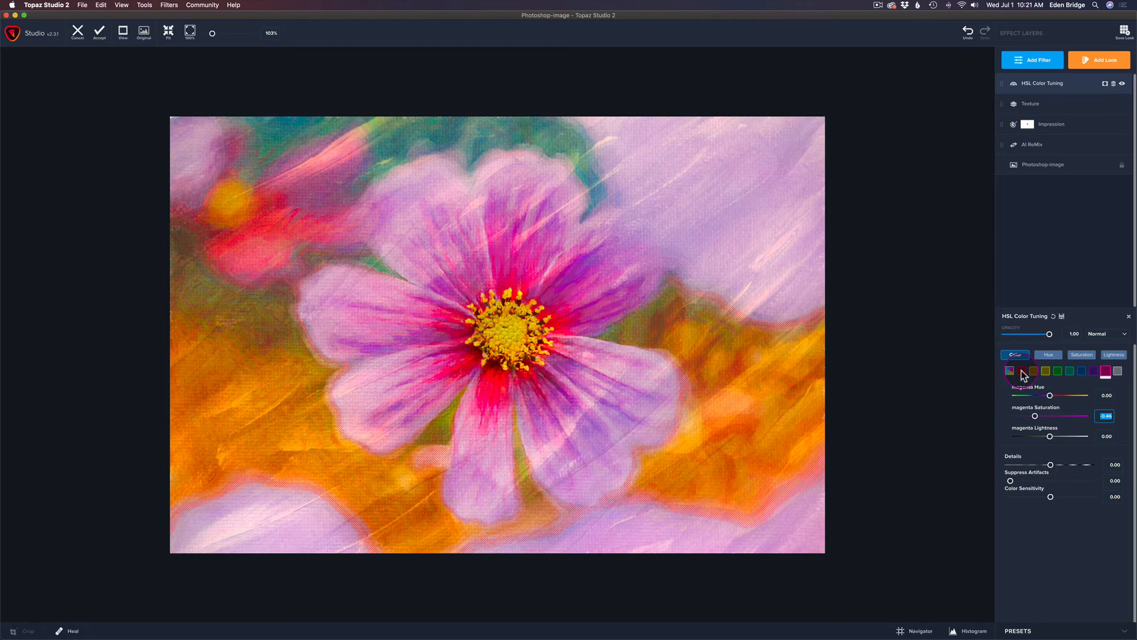
Pick the red swatch and shift the red hue to -0.39
{"action": "left_click", "coordinate": [1022, 371]}
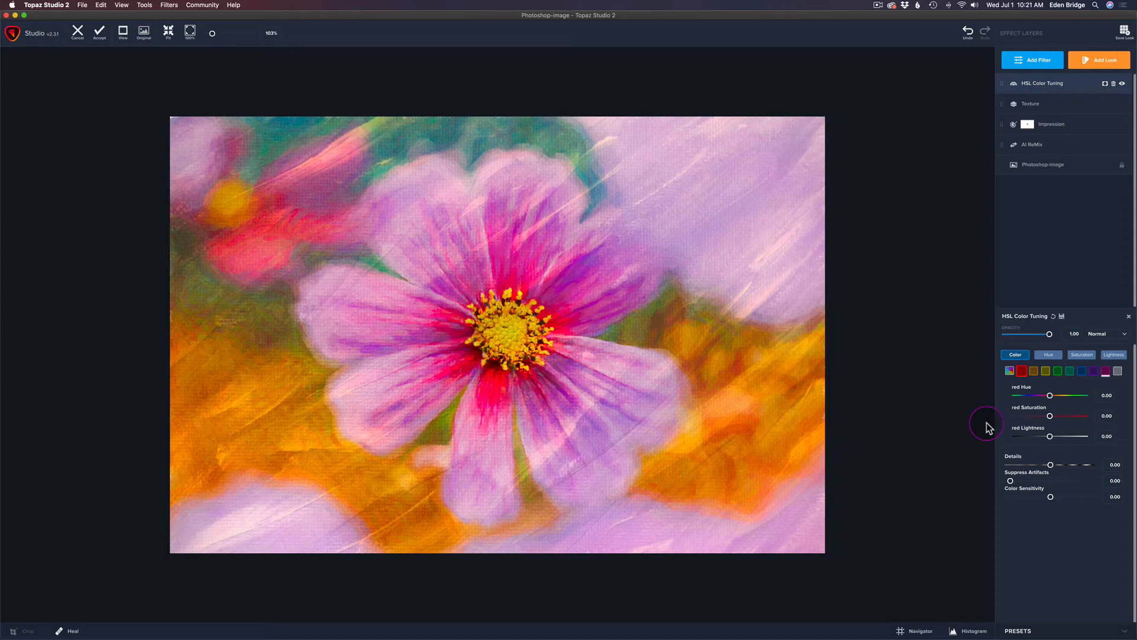
{"action": "mouse_move", "coordinate": [1049, 395]}
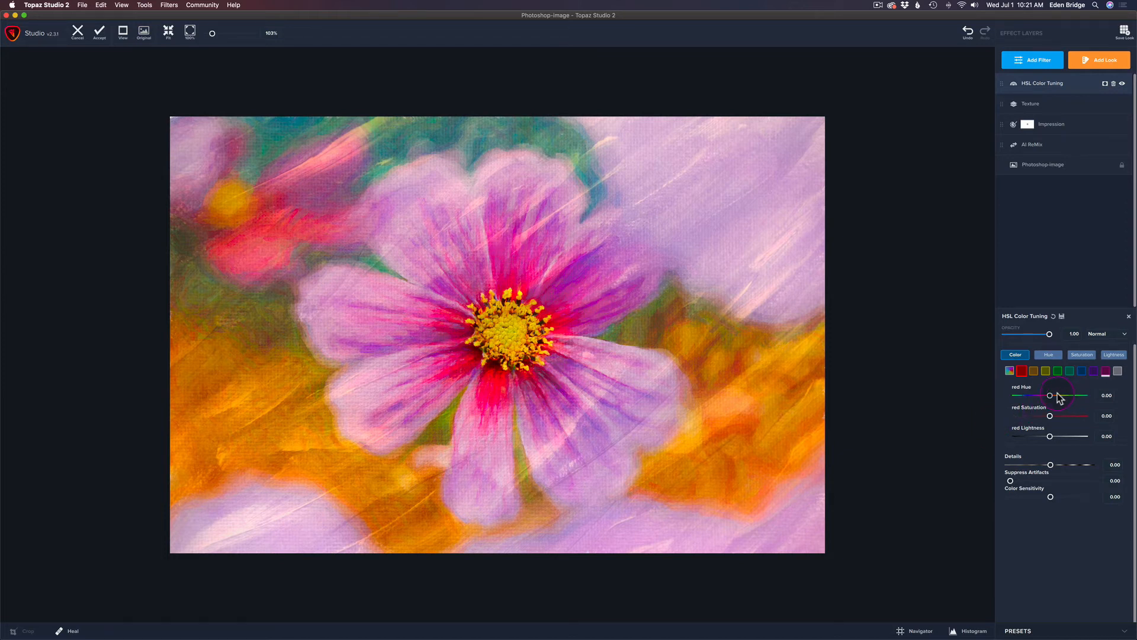
{"action": "left_click_drag", "start_coordinate": [1051, 395], "coordinate": [1047, 396]}
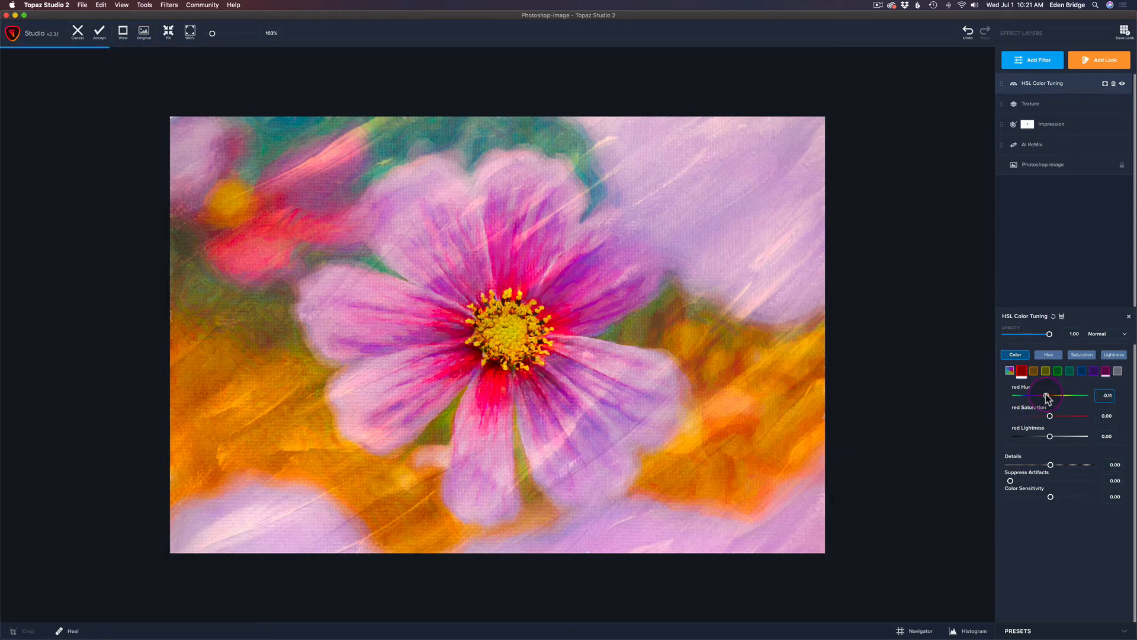
{"action": "left_click_drag", "start_coordinate": [1048, 395], "coordinate": [1044, 396]}
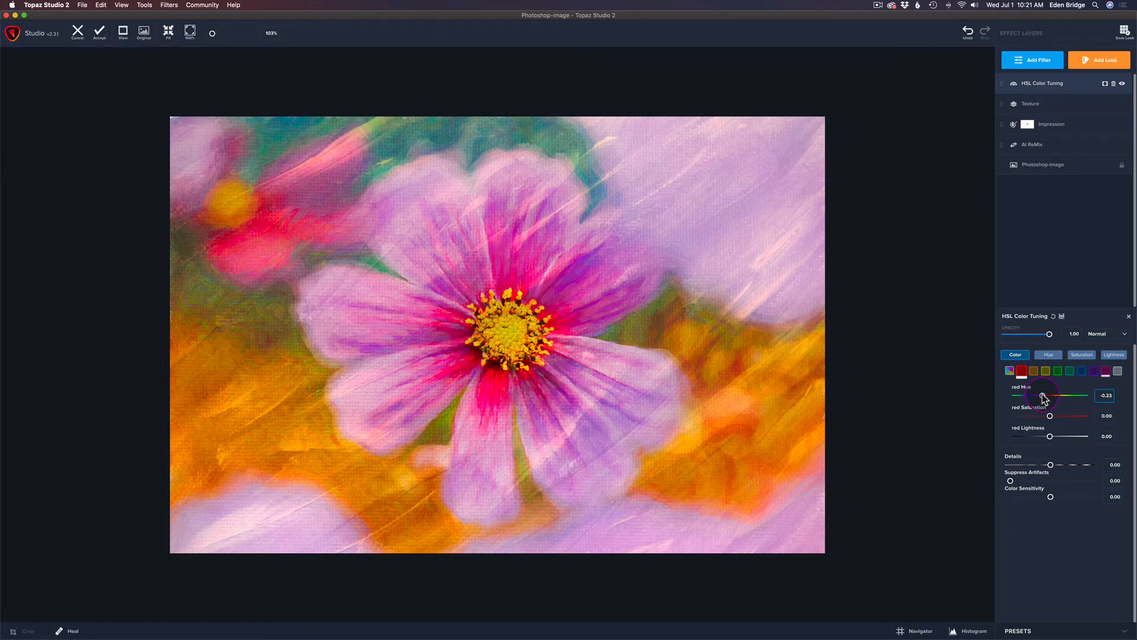
{"action": "left_click_drag", "start_coordinate": [1045, 395], "coordinate": [1041, 395]}
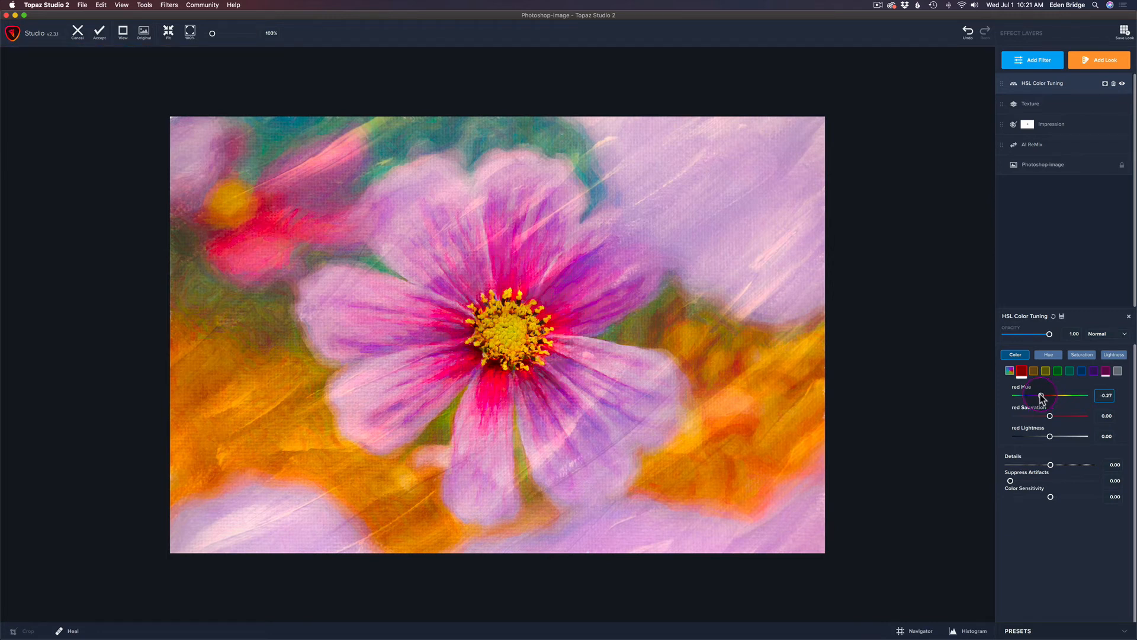
{"action": "left_click_drag", "start_coordinate": [1044, 395], "coordinate": [1038, 395]}
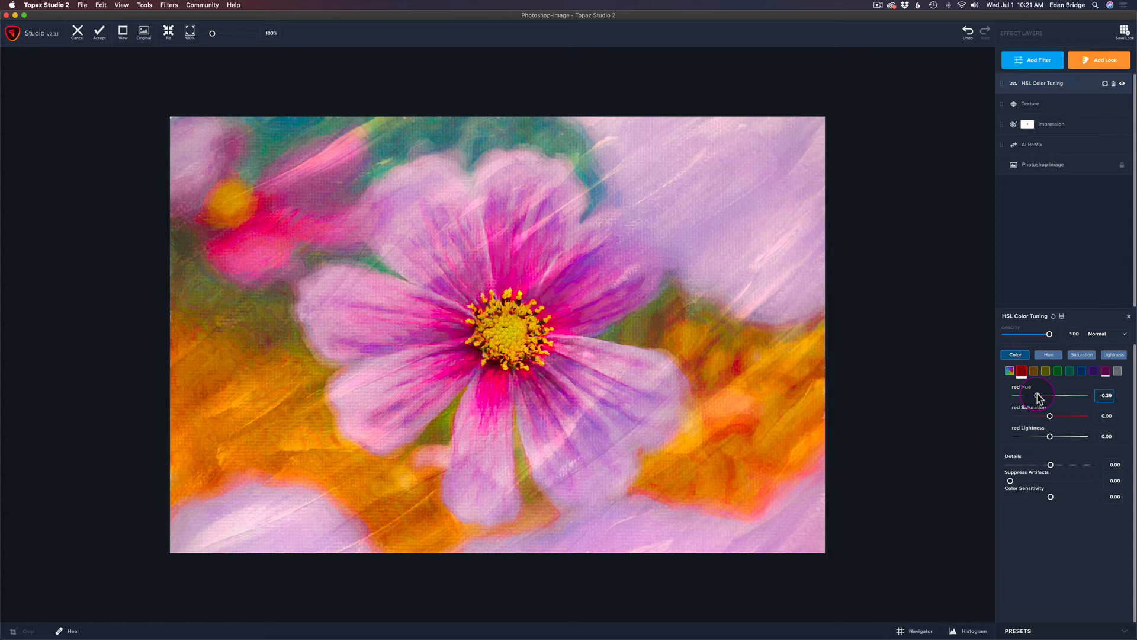
{"action": "left_click", "coordinate": [1106, 396]}
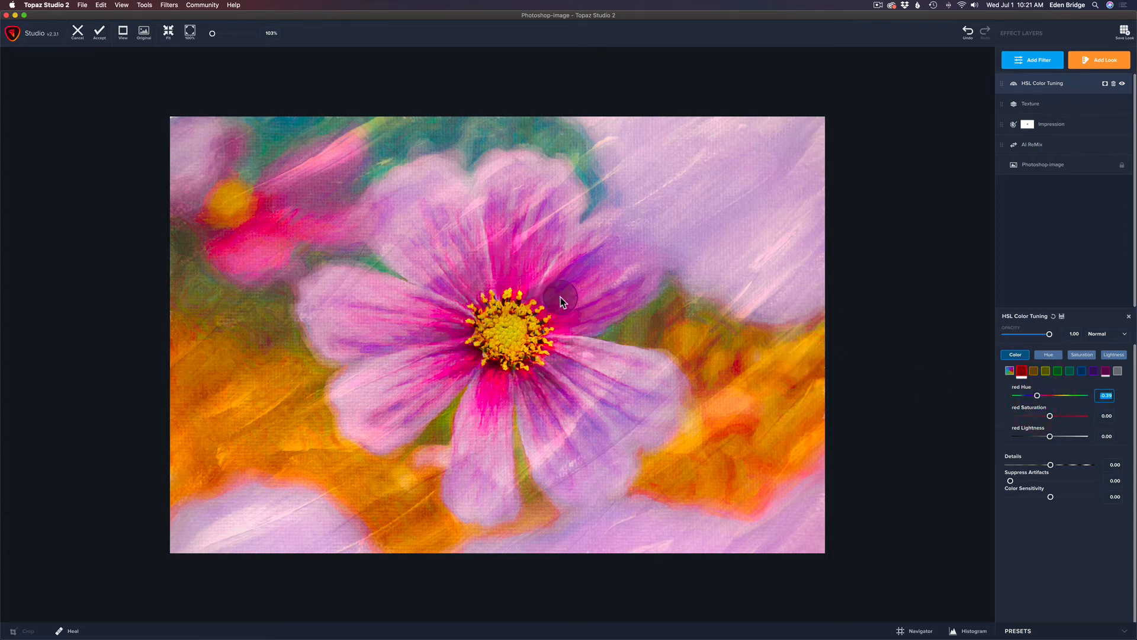
{"action": "mouse_move", "coordinate": [905, 423]}
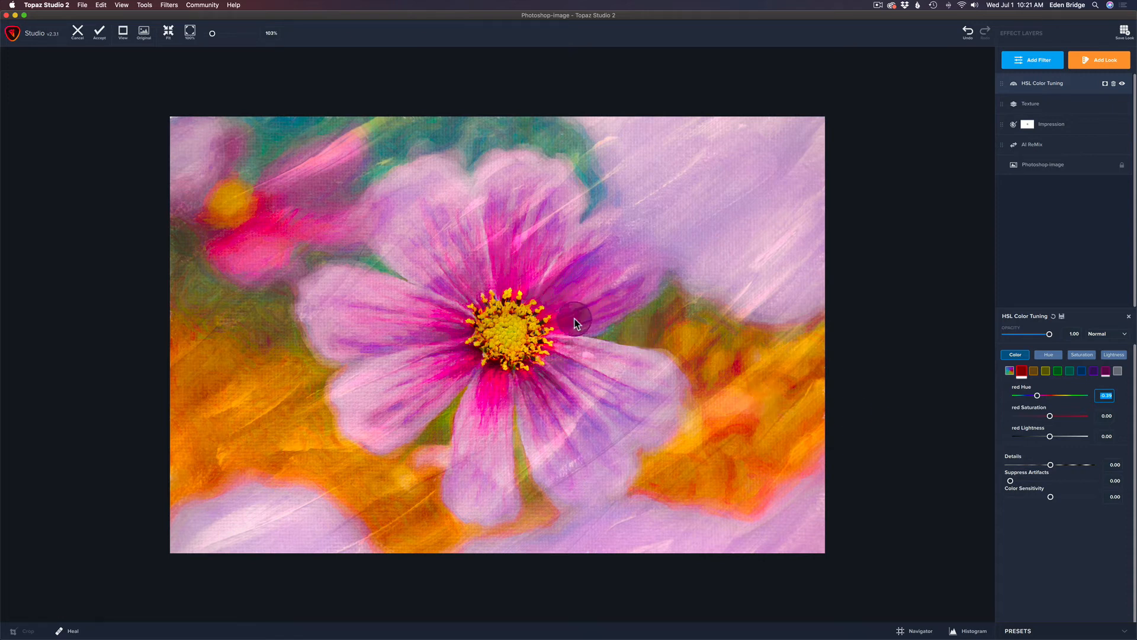
{"action": "mouse_move", "coordinate": [563, 324]}
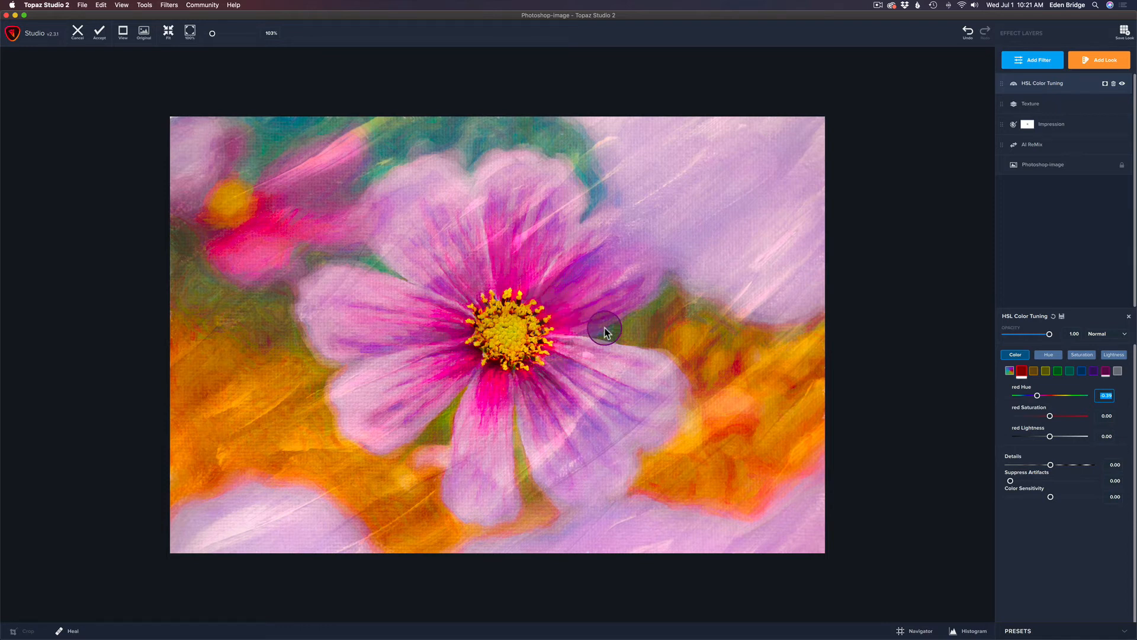
{"action": "mouse_move", "coordinate": [573, 323]}
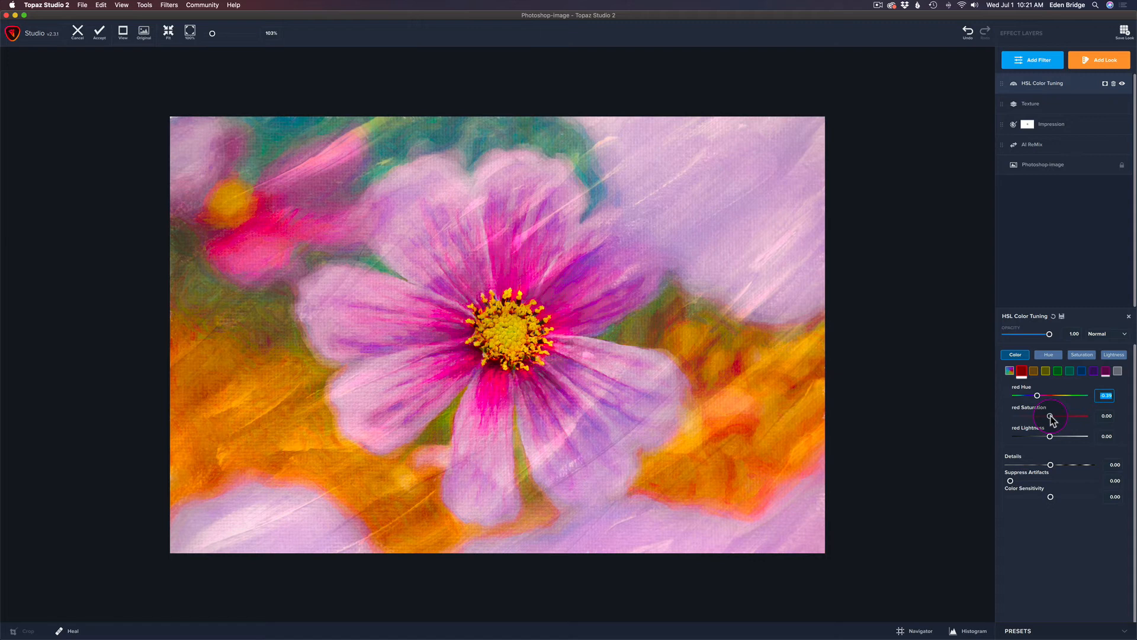
Desaturate the red tones to -0.55
{"action": "left_click_drag", "start_coordinate": [1065, 416], "coordinate": [1047, 416]}
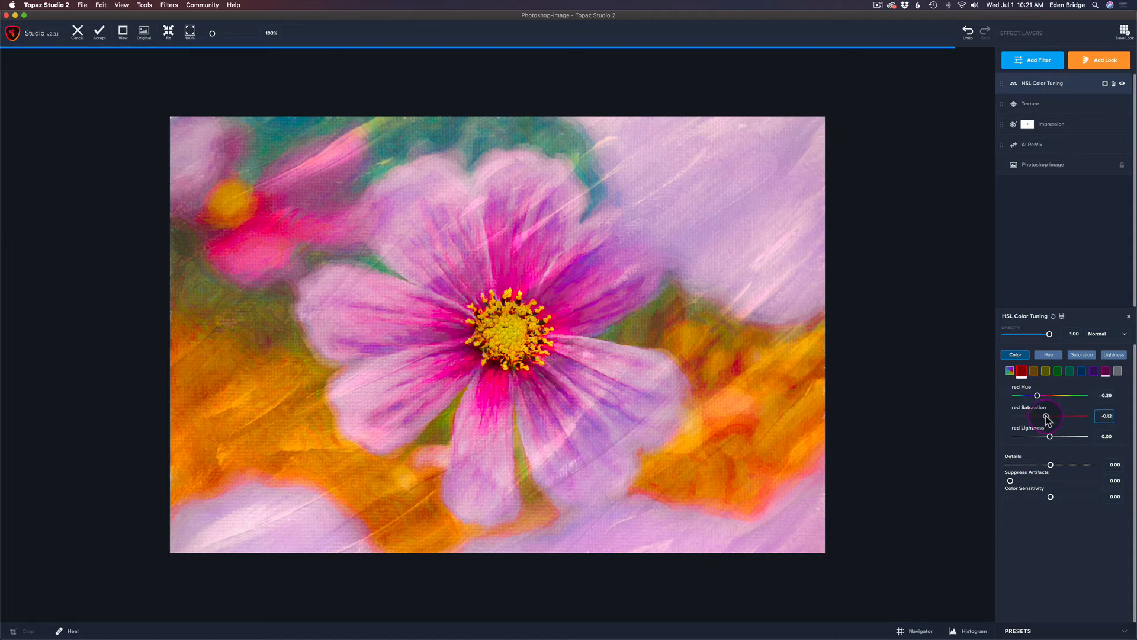
{"action": "left_click_drag", "start_coordinate": [1050, 416], "coordinate": [1030, 416]}
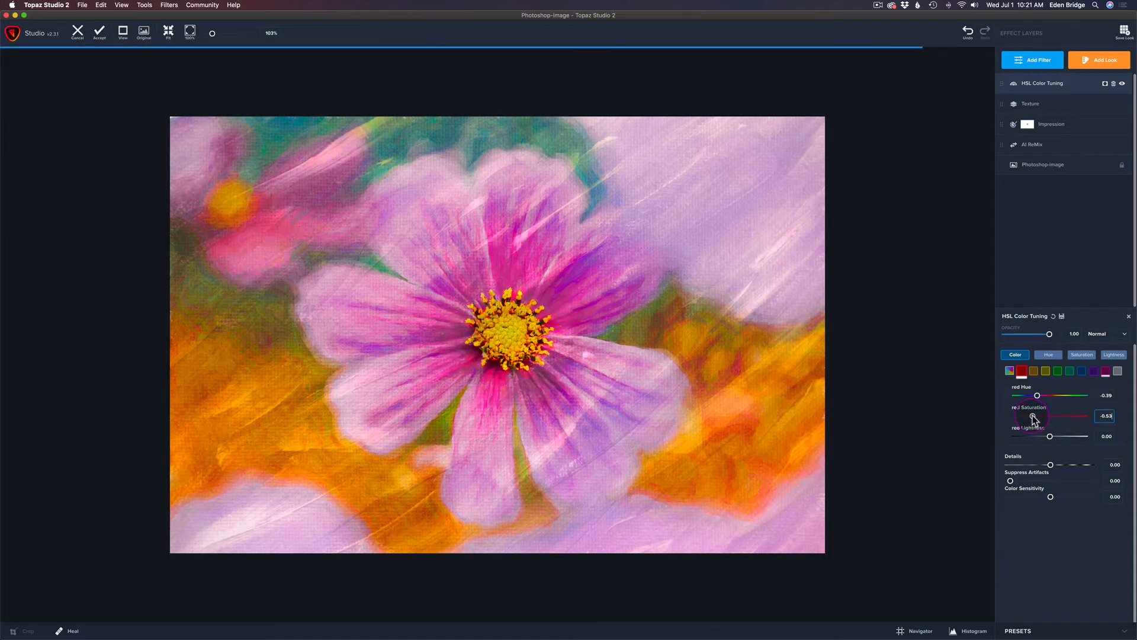
{"action": "left_click_drag", "start_coordinate": [1037, 415], "coordinate": [1033, 416]}
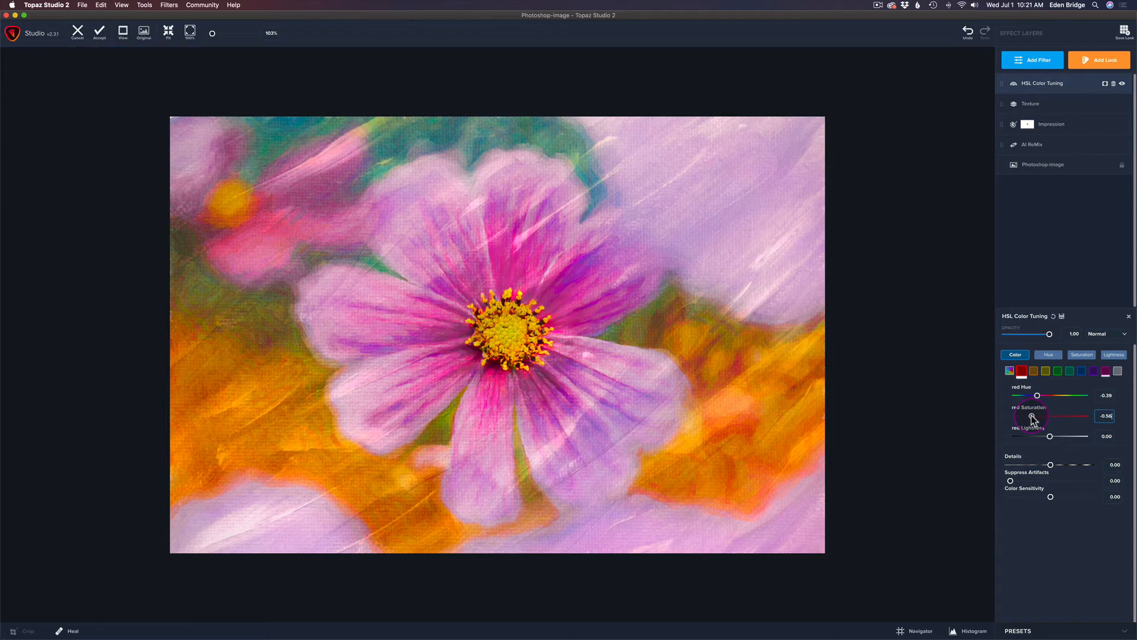
{"action": "left_click_drag", "start_coordinate": [1037, 416], "coordinate": [1023, 416]}
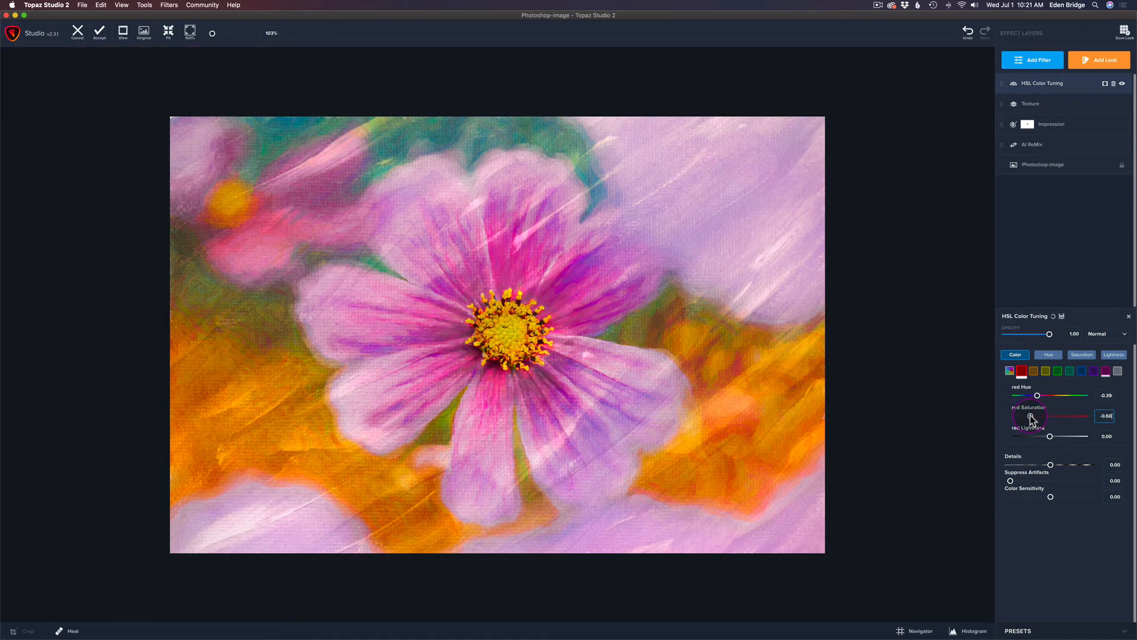
{"action": "left_click_drag", "start_coordinate": [1030, 416], "coordinate": [1036, 415]}
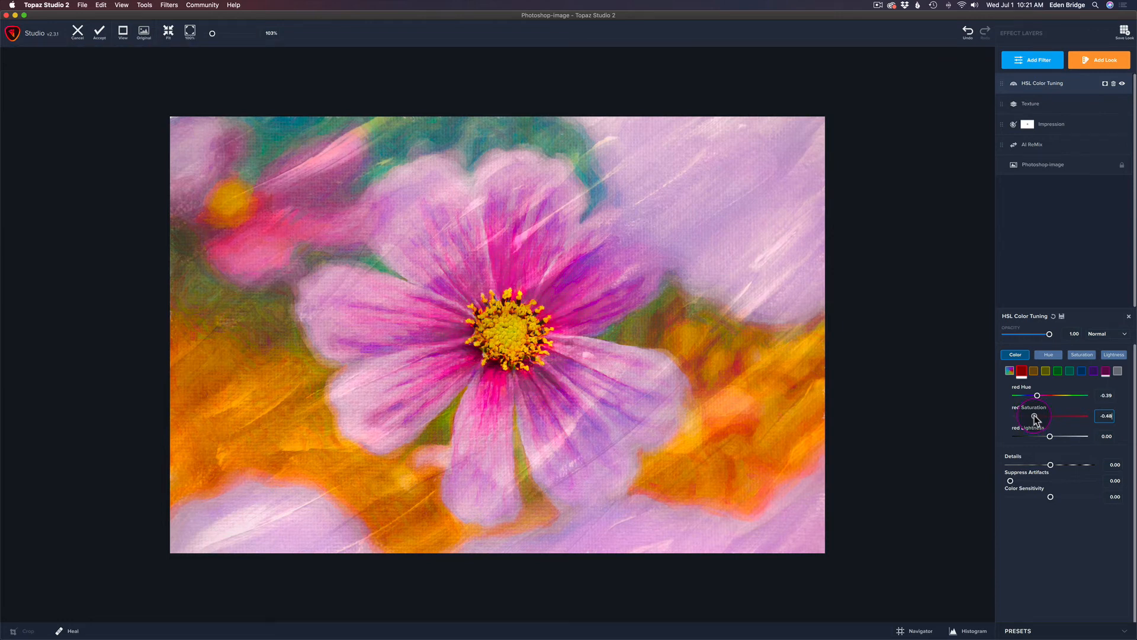
{"action": "left_click_drag", "start_coordinate": [1036, 416], "coordinate": [1037, 416]}
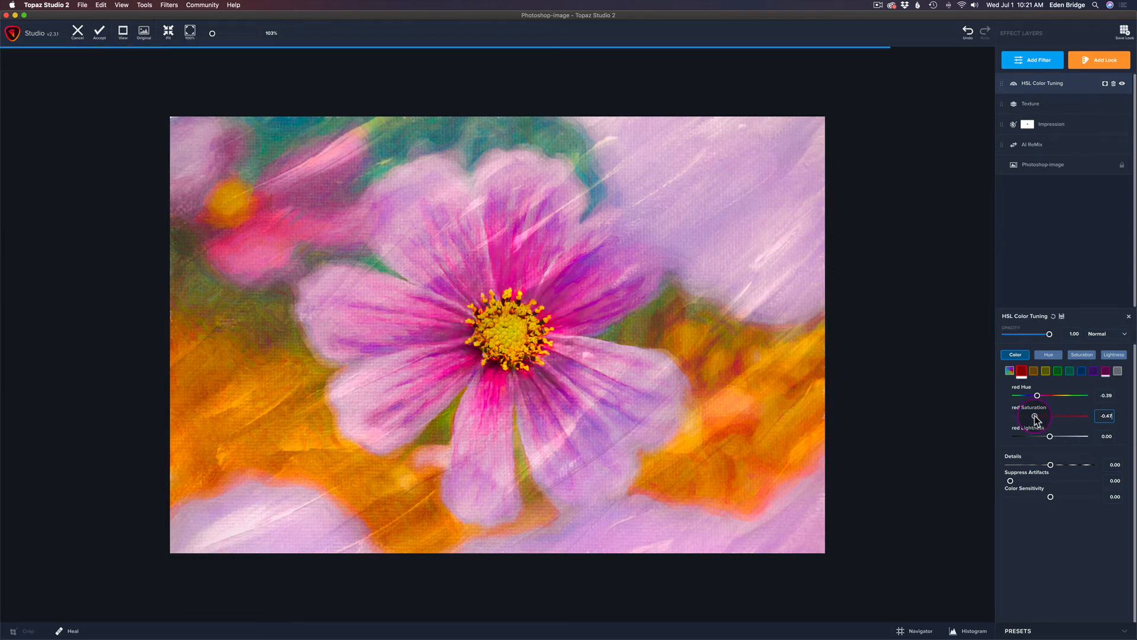
{"action": "left_click_drag", "start_coordinate": [1037, 416], "coordinate": [1035, 416]}
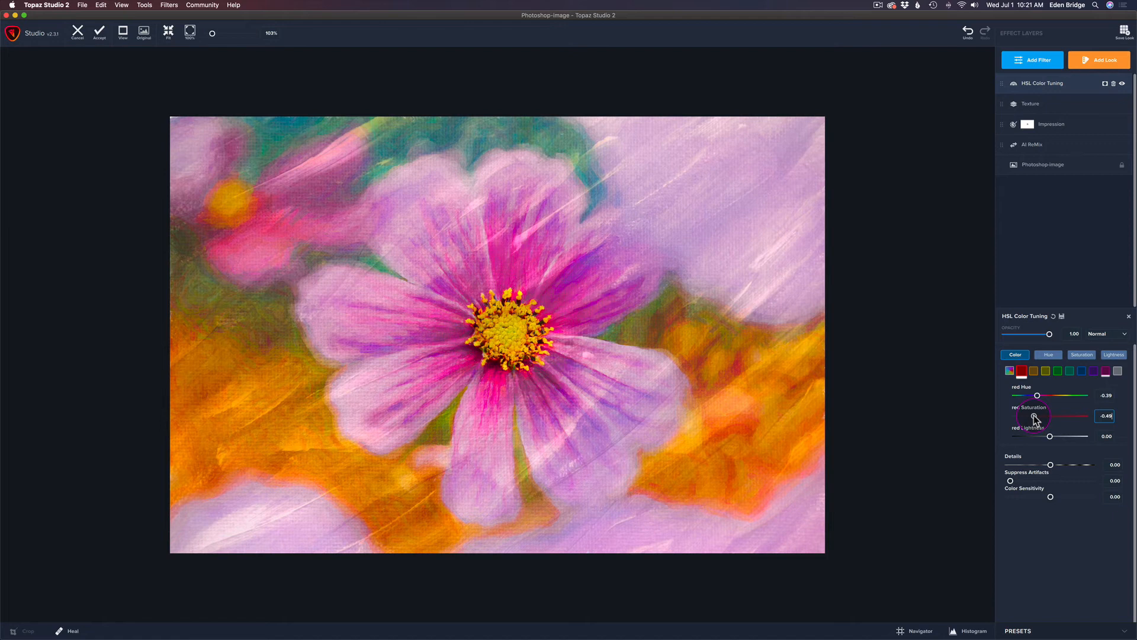
{"action": "left_click", "coordinate": [1105, 415]}
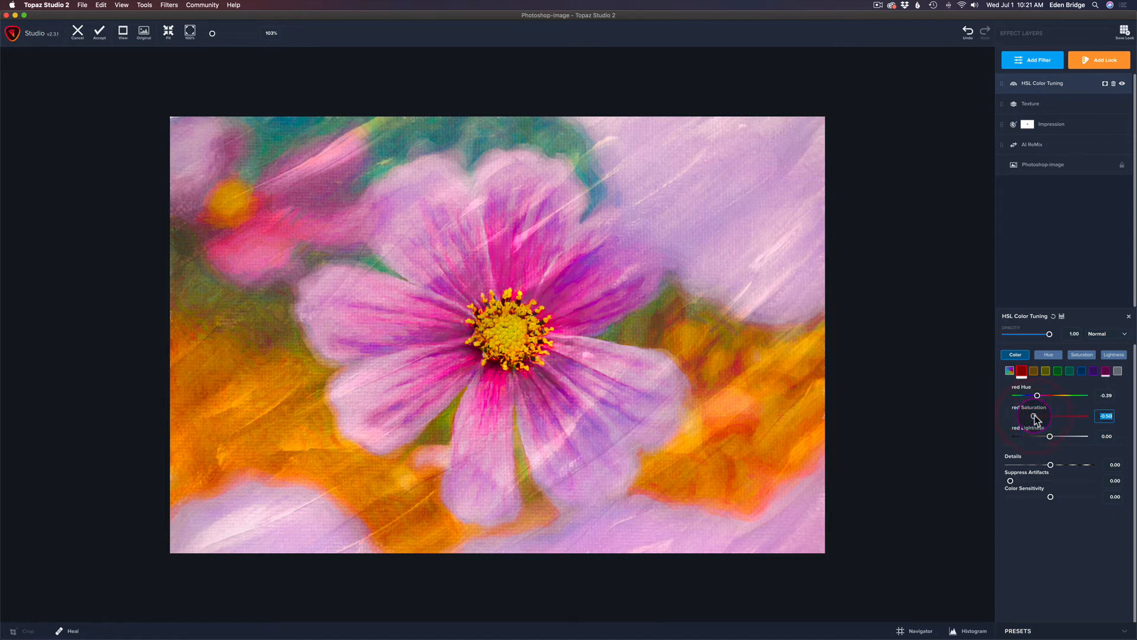
{"action": "left_click_drag", "start_coordinate": [1038, 416], "coordinate": [1034, 416]}
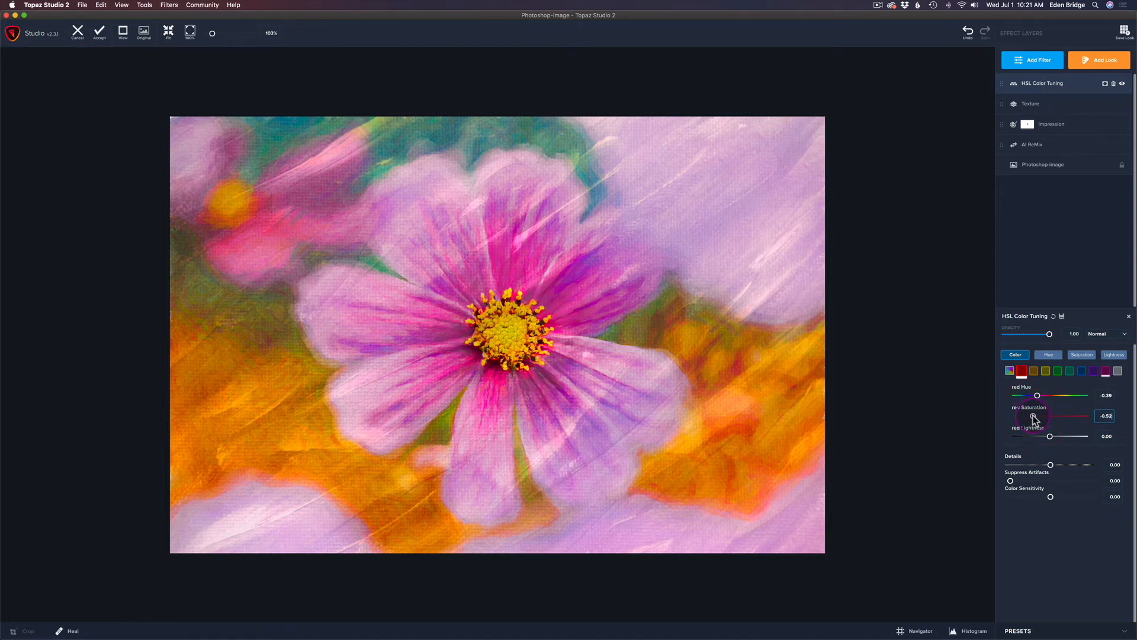
{"action": "left_click_drag", "start_coordinate": [1036, 416], "coordinate": [1032, 416]}
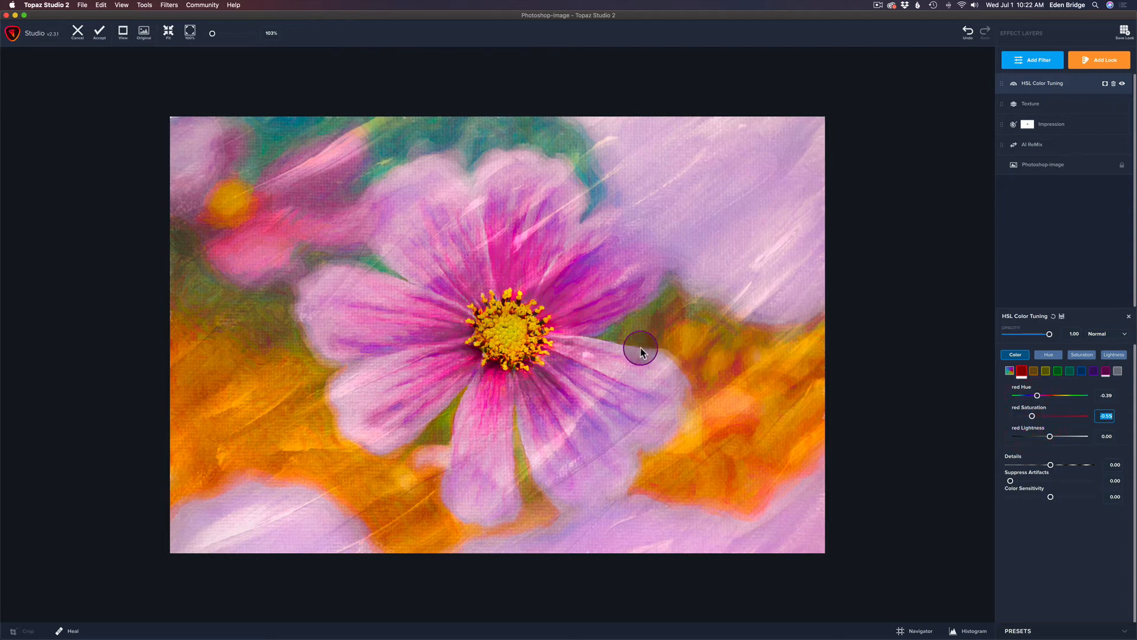
{"action": "mouse_move", "coordinate": [628, 350]}
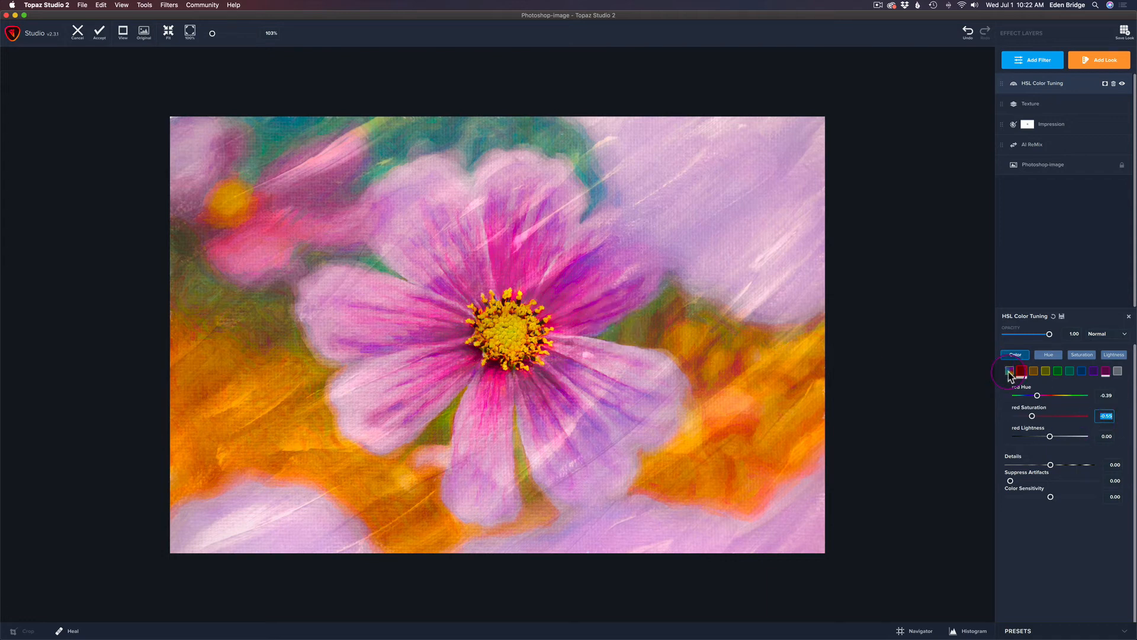
Select Overall, set saturation to -0.06 and lightness to about 0.20
{"action": "left_click", "coordinate": [1011, 371]}
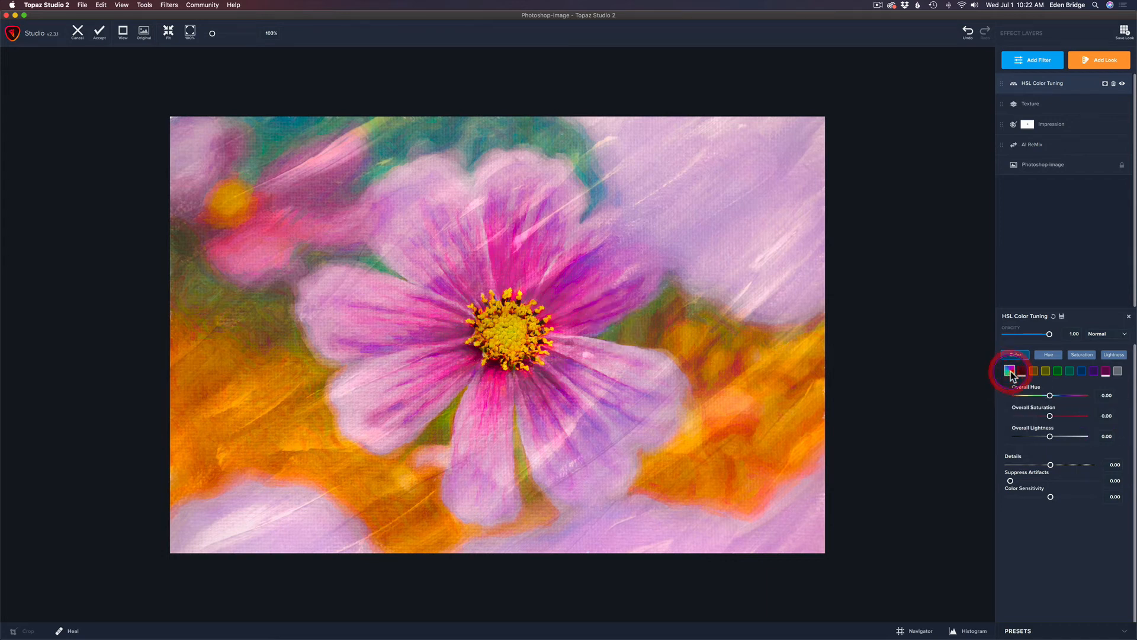
{"action": "left_click", "coordinate": [1010, 371]}
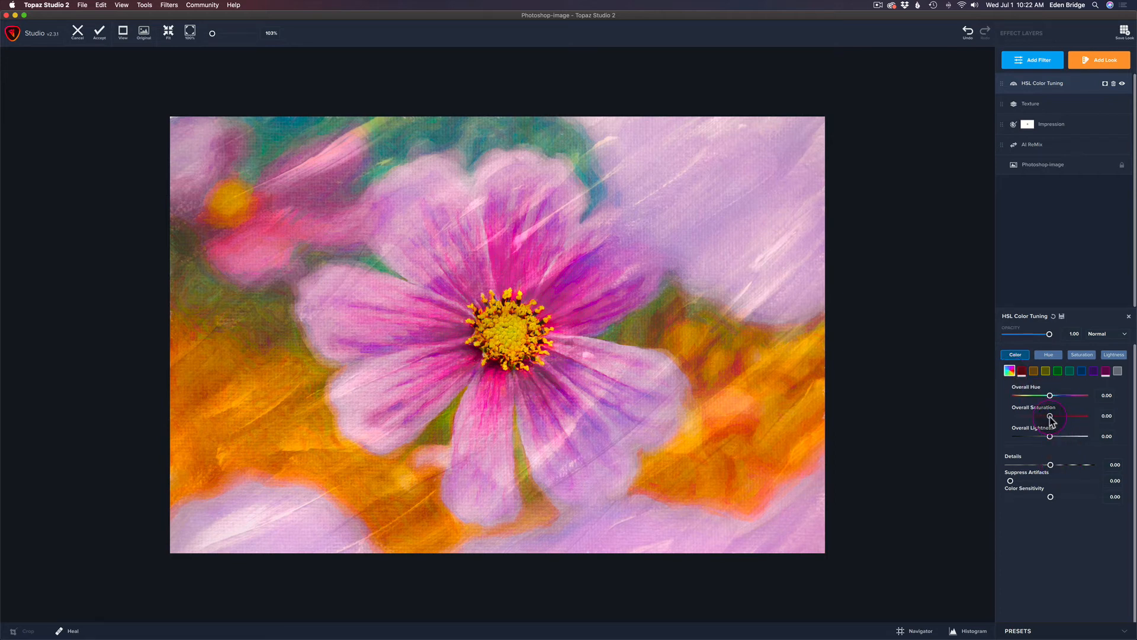
{"action": "left_click_drag", "start_coordinate": [1051, 416], "coordinate": [1047, 416]}
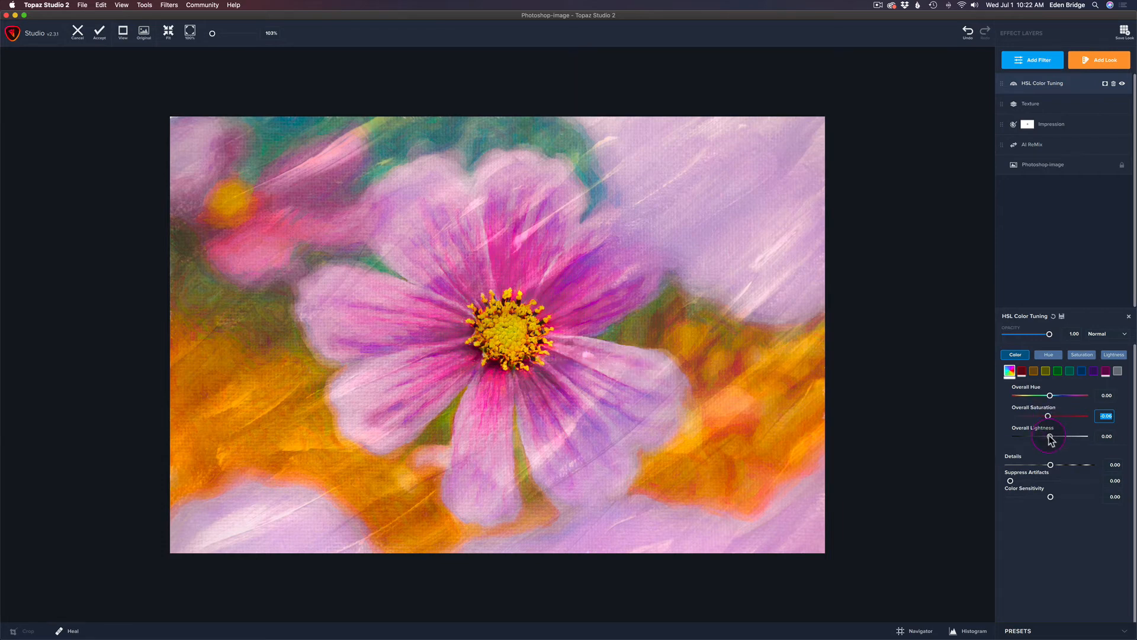
{"action": "left_click_drag", "start_coordinate": [1052, 436], "coordinate": [1051, 436]}
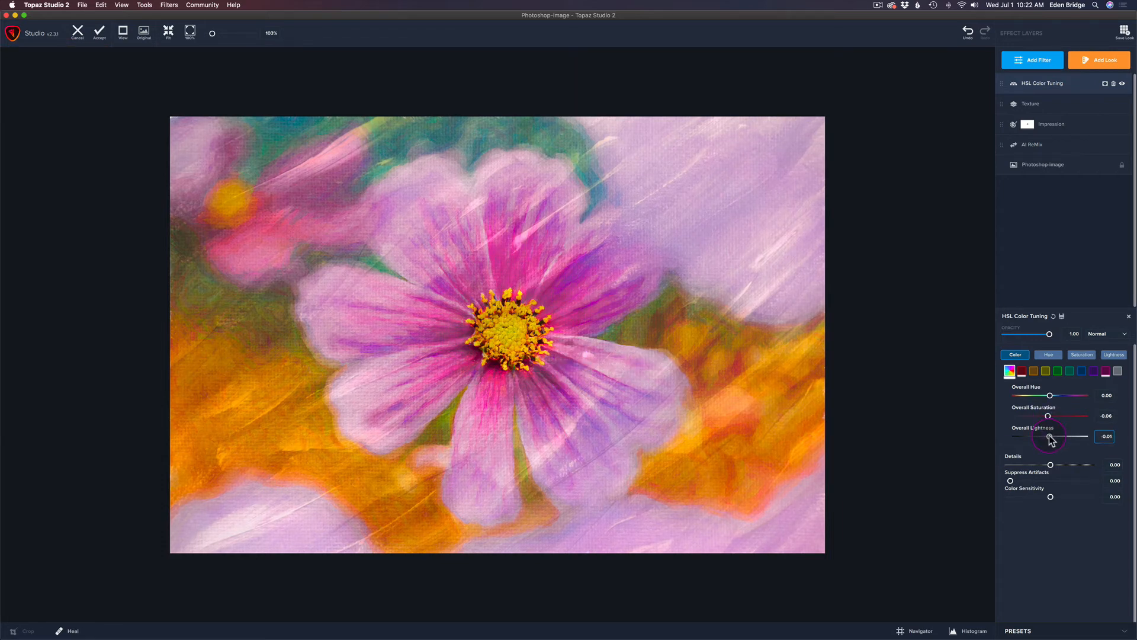
{"action": "left_click_drag", "start_coordinate": [1048, 436], "coordinate": [1070, 436]}
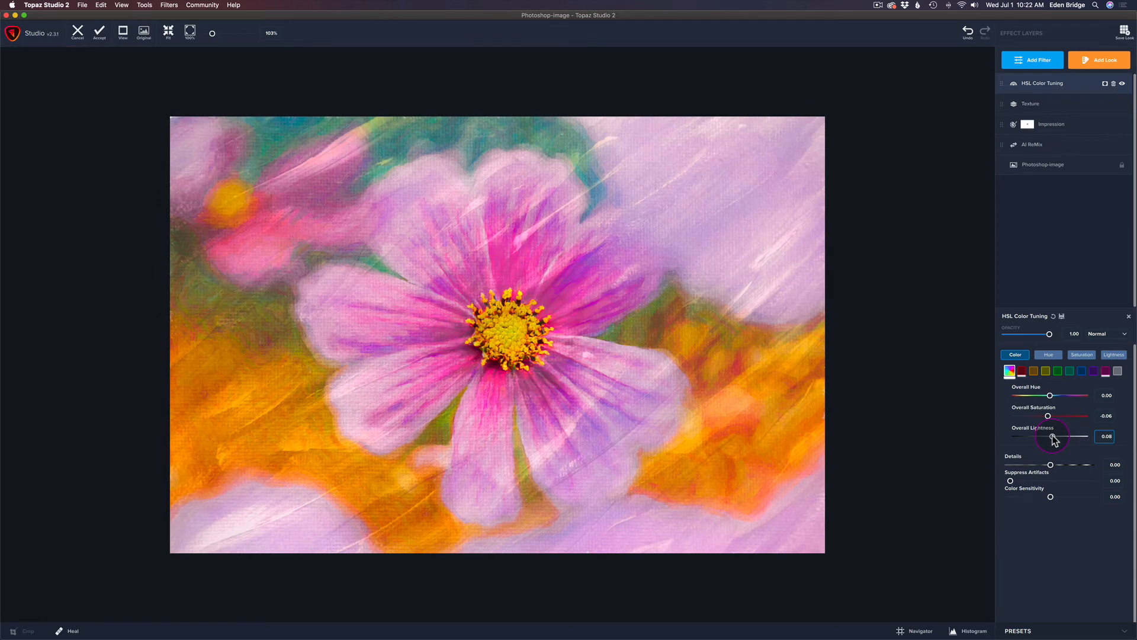
{"action": "left_click_drag", "start_coordinate": [1051, 437], "coordinate": [1059, 436]}
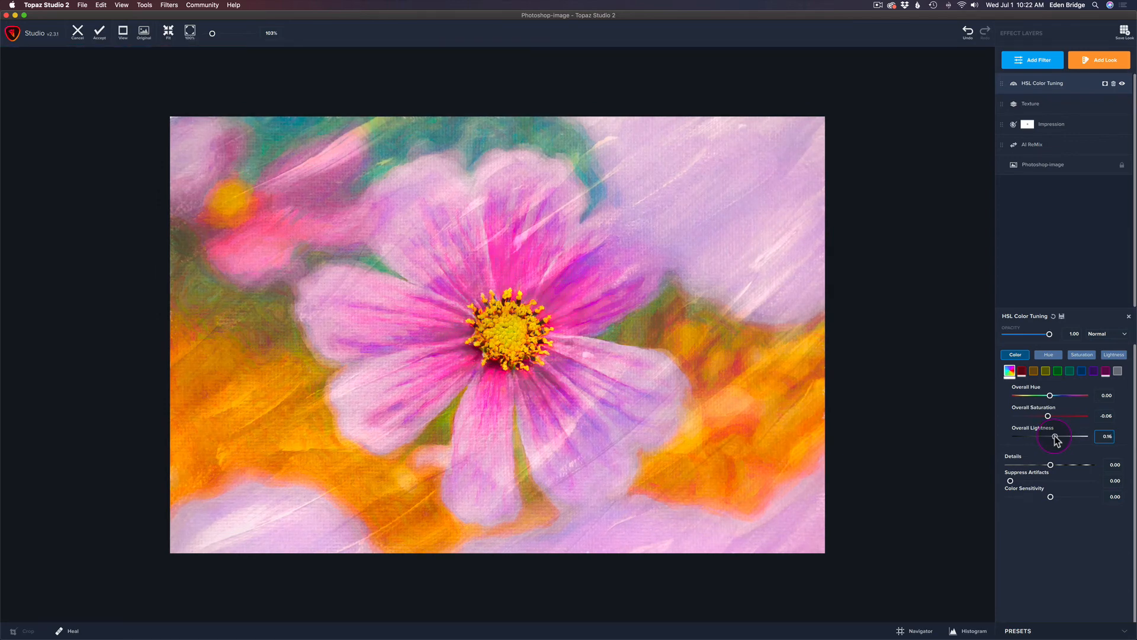
{"action": "left_click_drag", "start_coordinate": [1057, 439], "coordinate": [1054, 439]}
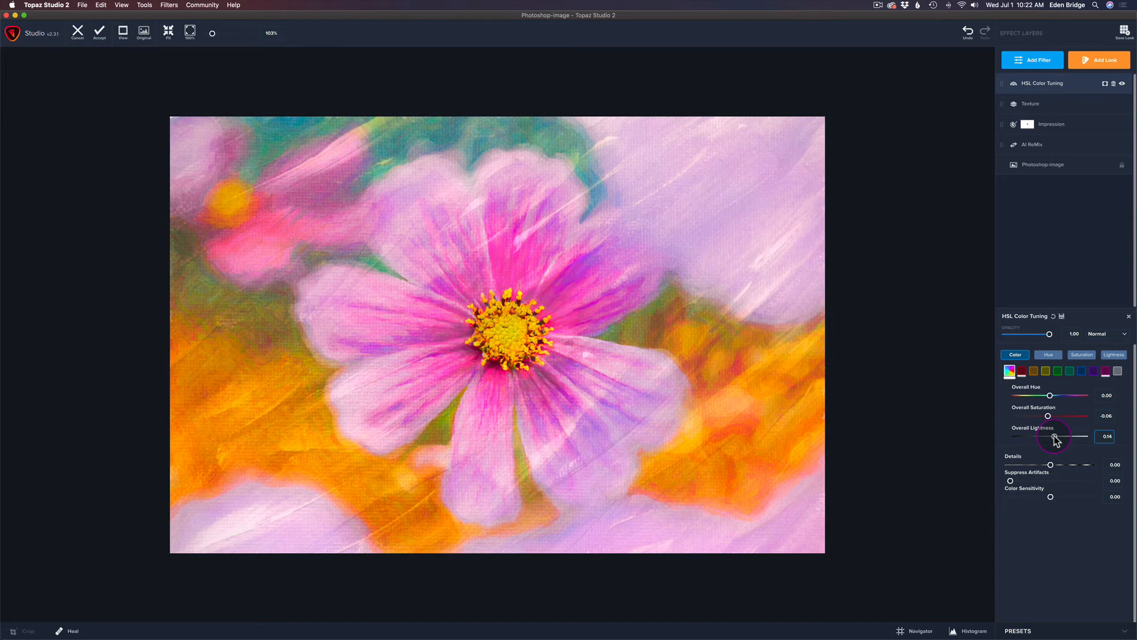
{"action": "left_click_drag", "start_coordinate": [1052, 437], "coordinate": [1057, 437]}
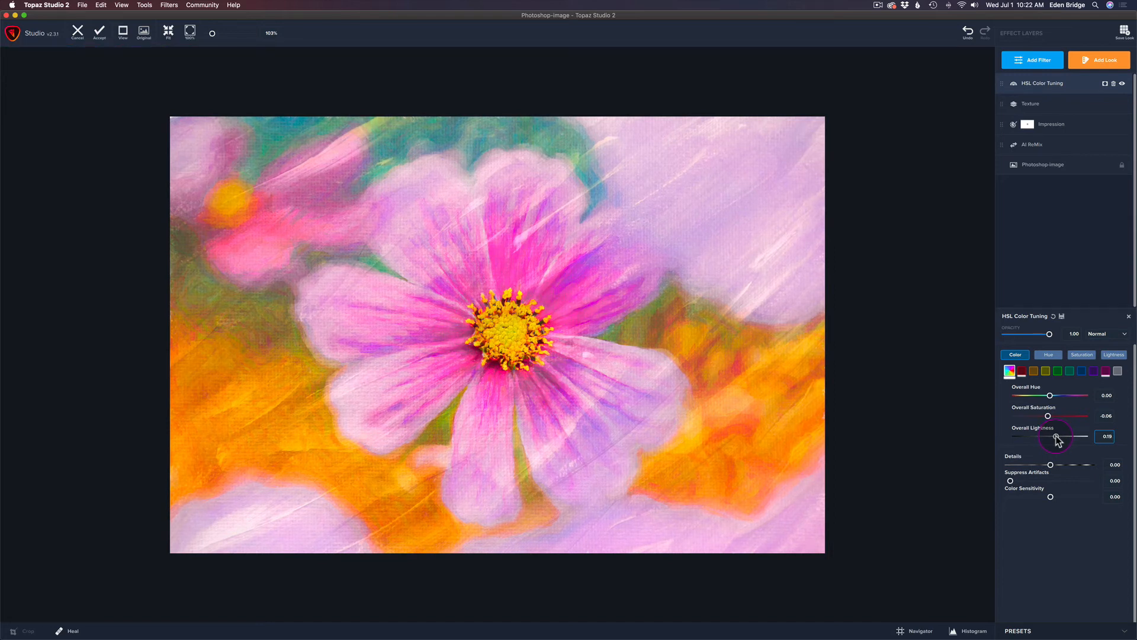
{"action": "left_click_drag", "start_coordinate": [1056, 441], "coordinate": [1057, 440]}
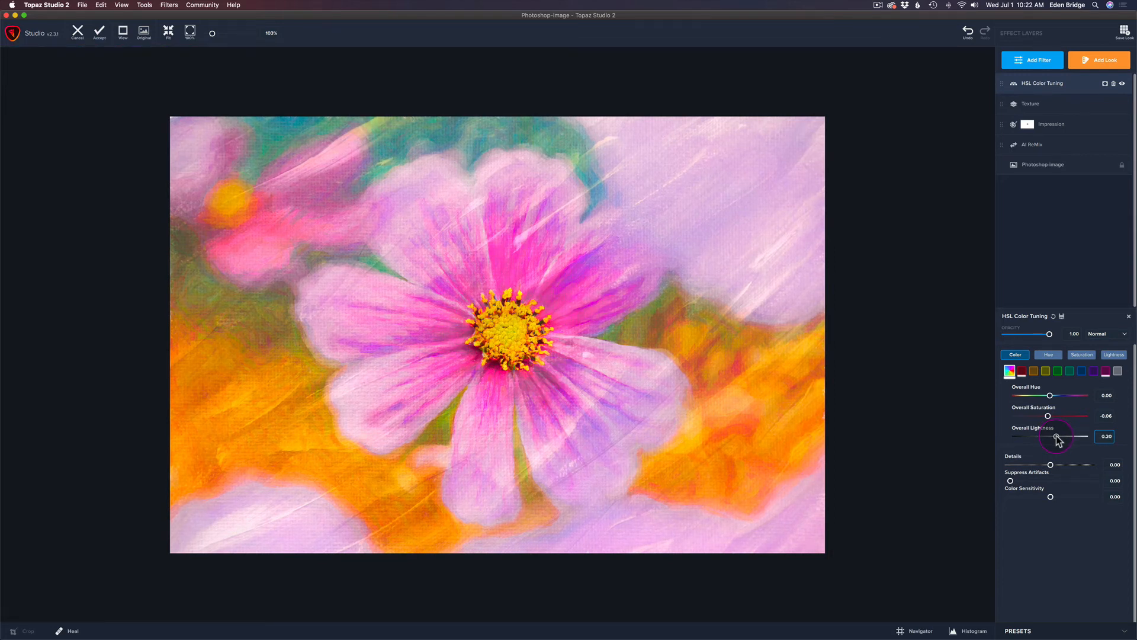
{"action": "left_click_drag", "start_coordinate": [1059, 436], "coordinate": [1056, 436]}
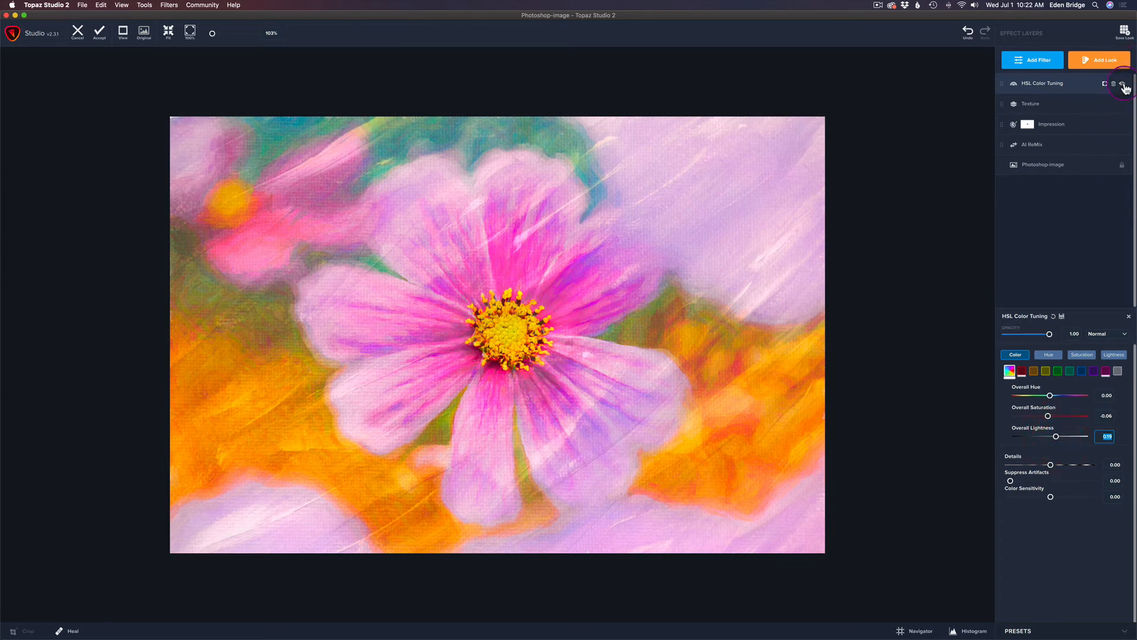
{"action": "mouse_move", "coordinate": [1125, 83]}
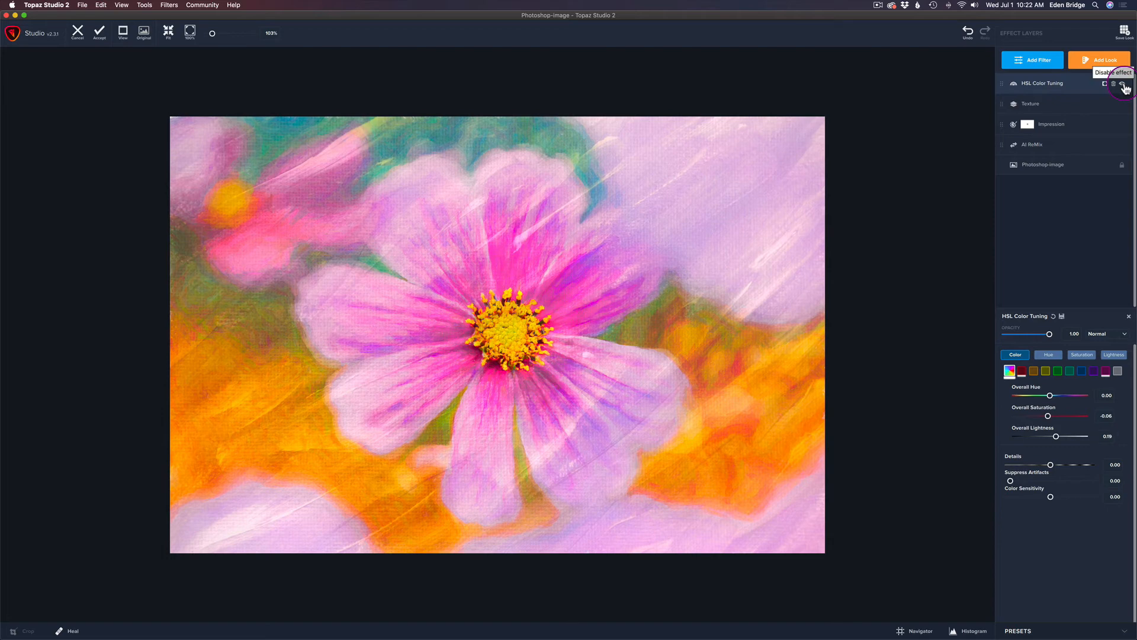
Toggle HSL Color Tuning off and on, then nudge overall lightness down to about 0.18
{"action": "left_click", "coordinate": [1123, 83]}
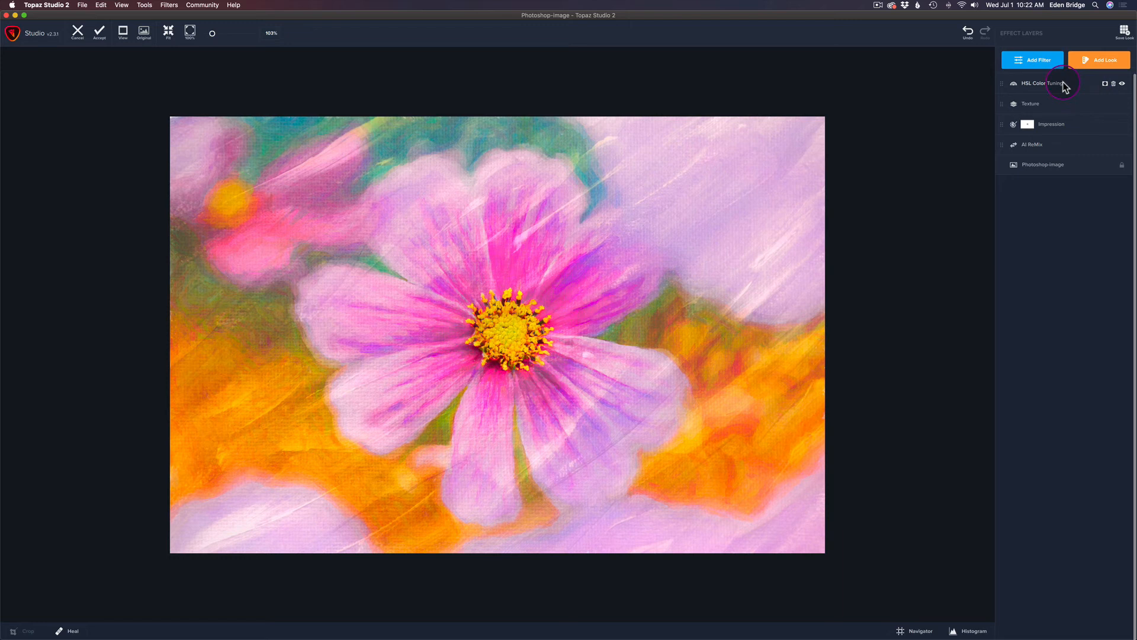
{"action": "left_click", "coordinate": [1030, 83]}
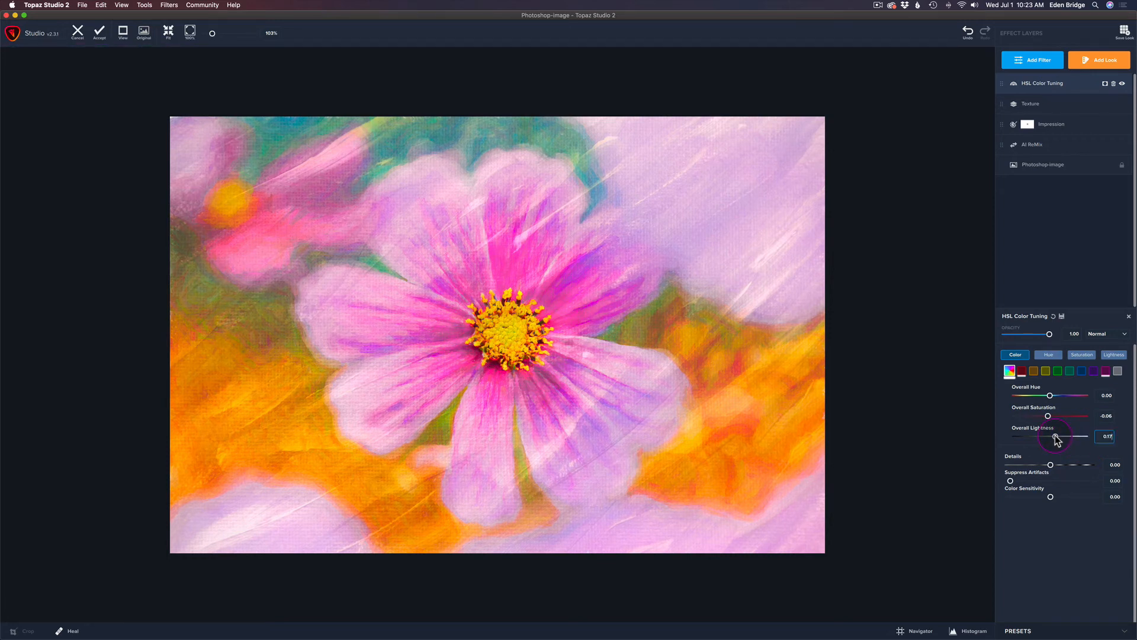
{"action": "left_click_drag", "start_coordinate": [1060, 436], "coordinate": [1055, 436]}
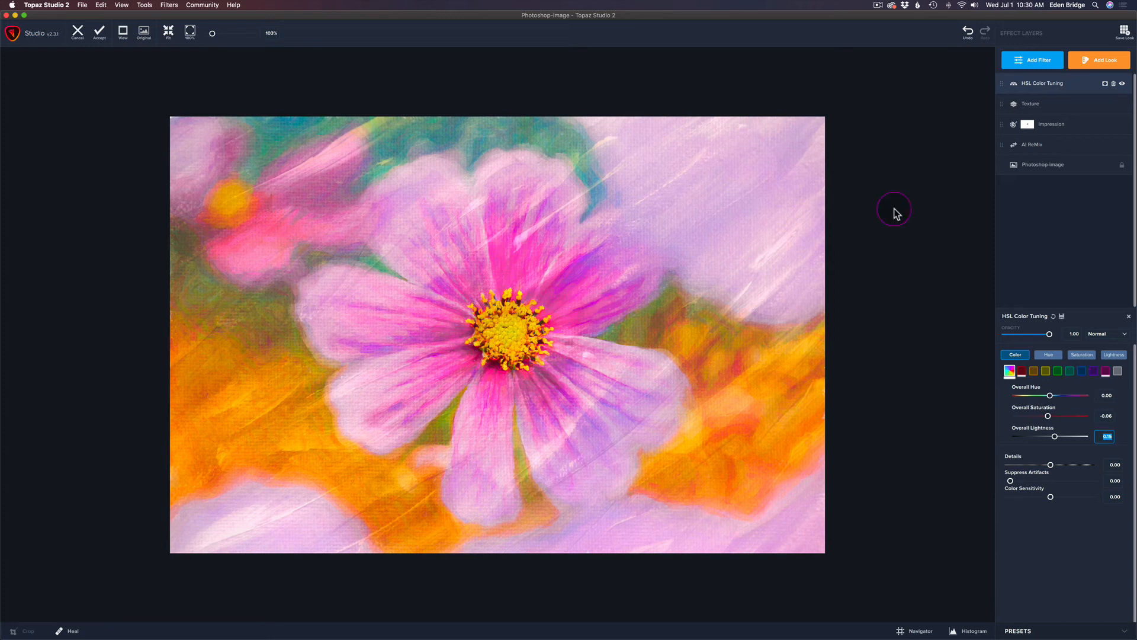
{"action": "mouse_move", "coordinate": [1129, 72]}
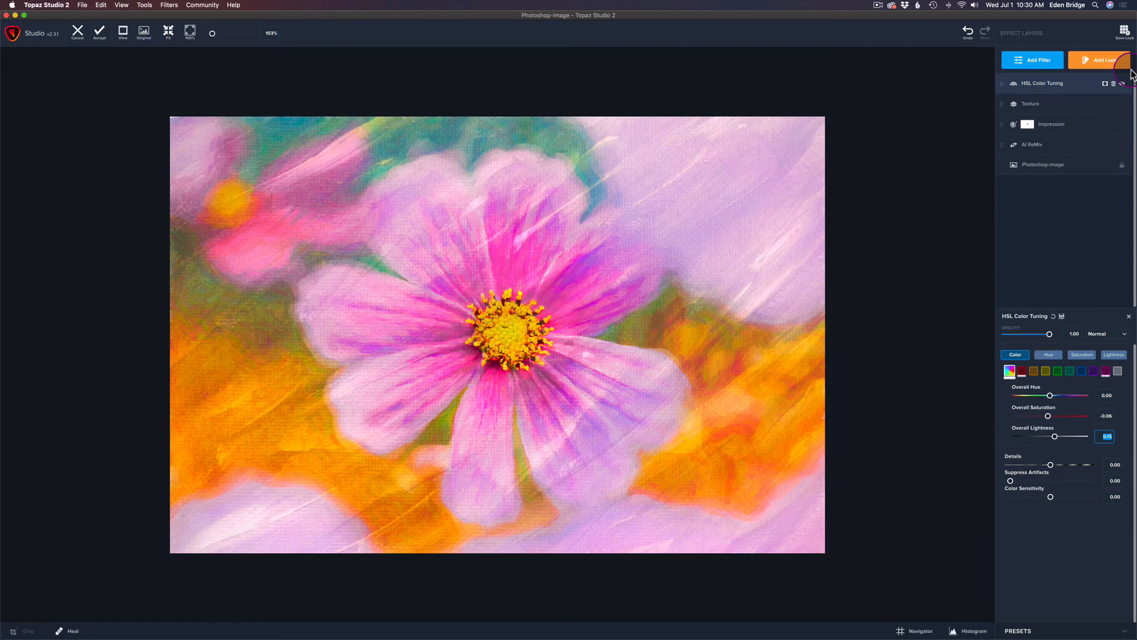
{"action": "mouse_move", "coordinate": [1067, 105]}
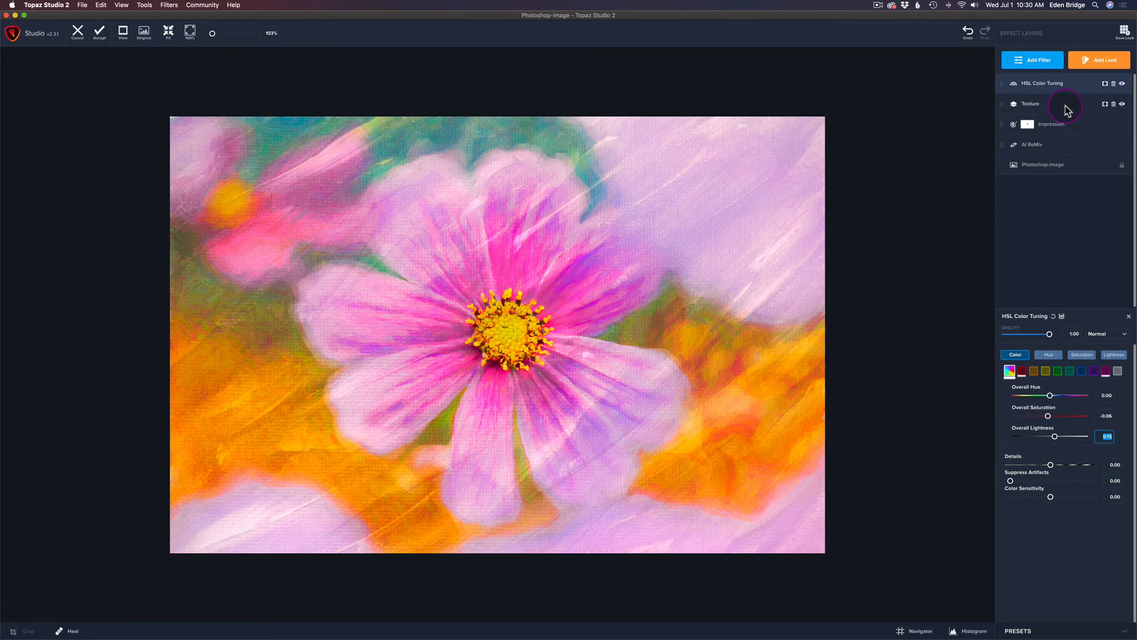
Raise the Texture layer's saturation to about 0.30
{"action": "left_click", "coordinate": [1030, 103]}
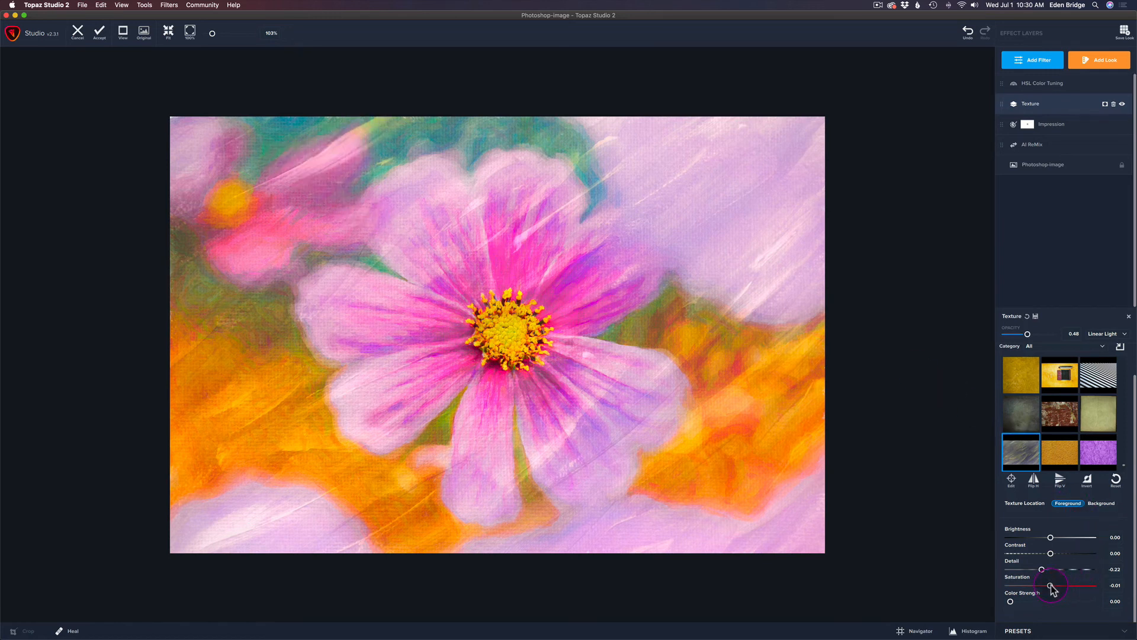
{"action": "left_click_drag", "start_coordinate": [1050, 585], "coordinate": [1070, 585]}
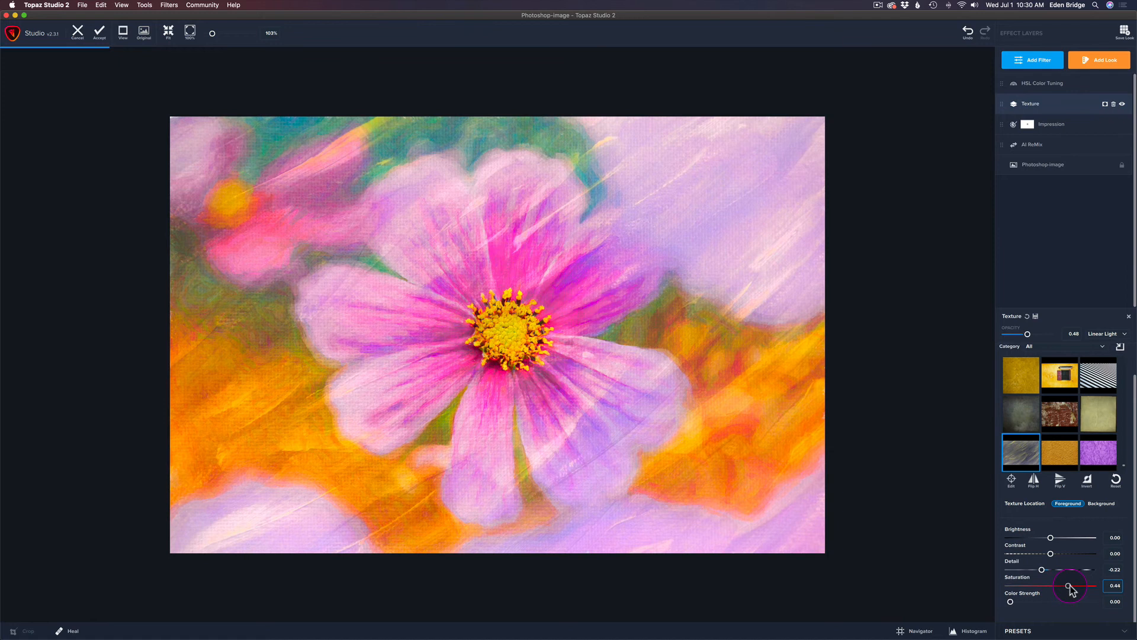
{"action": "left_click_drag", "start_coordinate": [1068, 586], "coordinate": [1072, 585]}
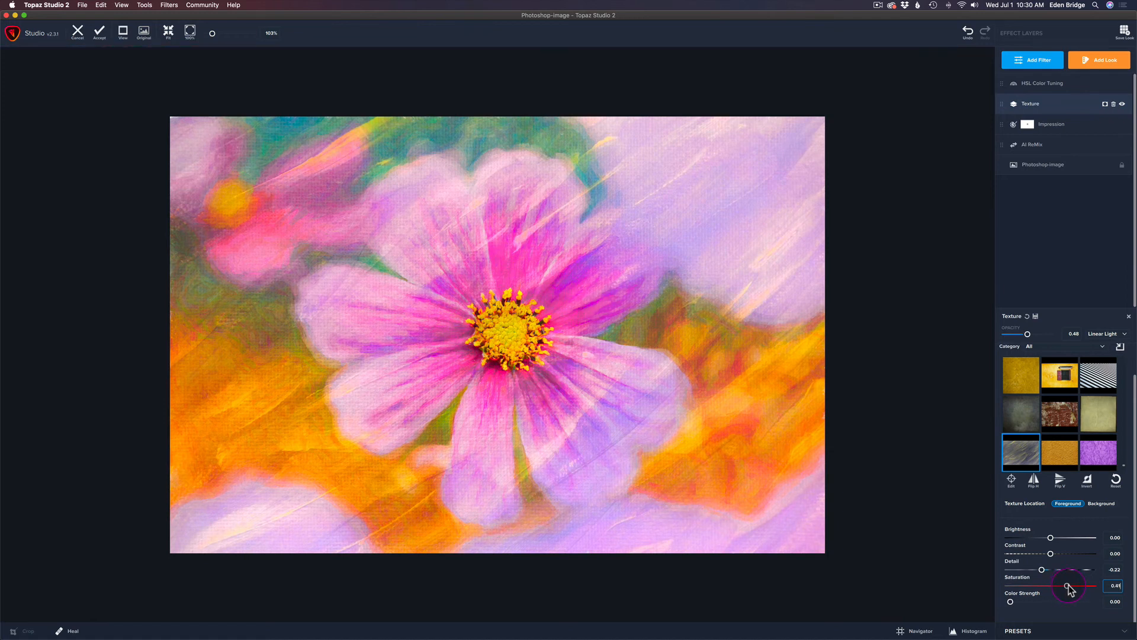
{"action": "left_click_drag", "start_coordinate": [1075, 585], "coordinate": [1068, 585]}
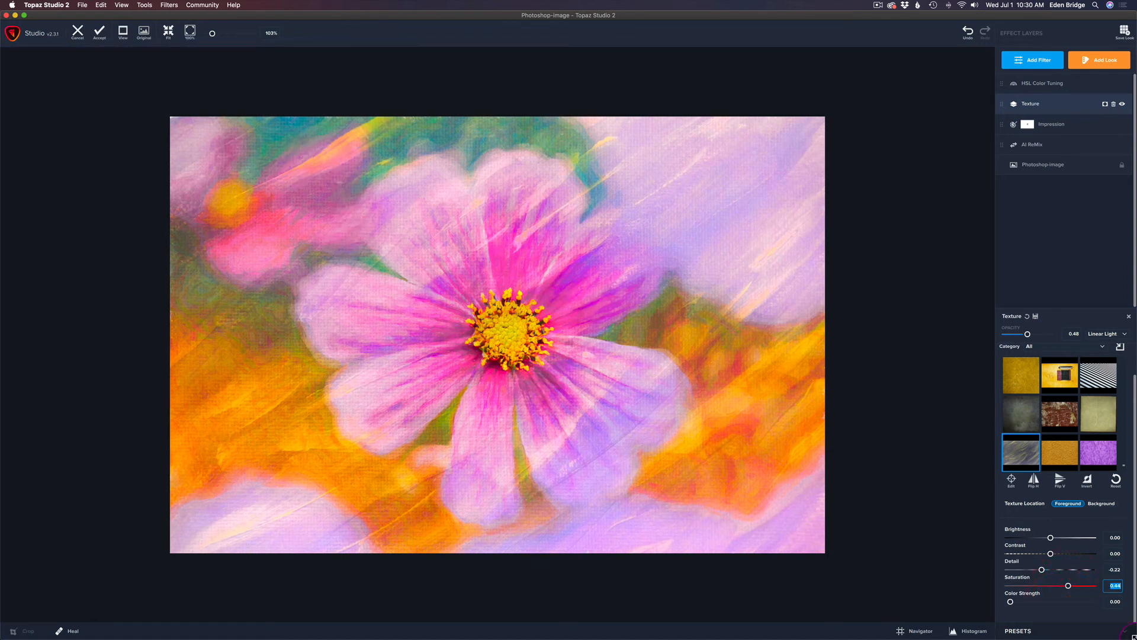
{"action": "left_click_drag", "start_coordinate": [1068, 585], "coordinate": [1073, 585]}
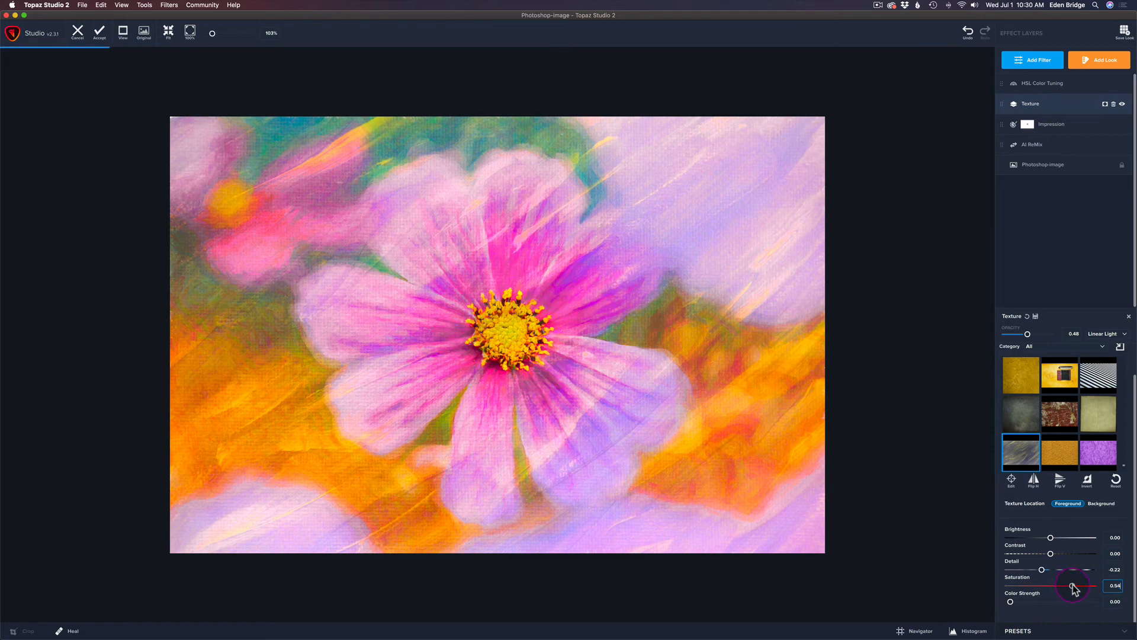
{"action": "left_click_drag", "start_coordinate": [1076, 586], "coordinate": [1070, 585]}
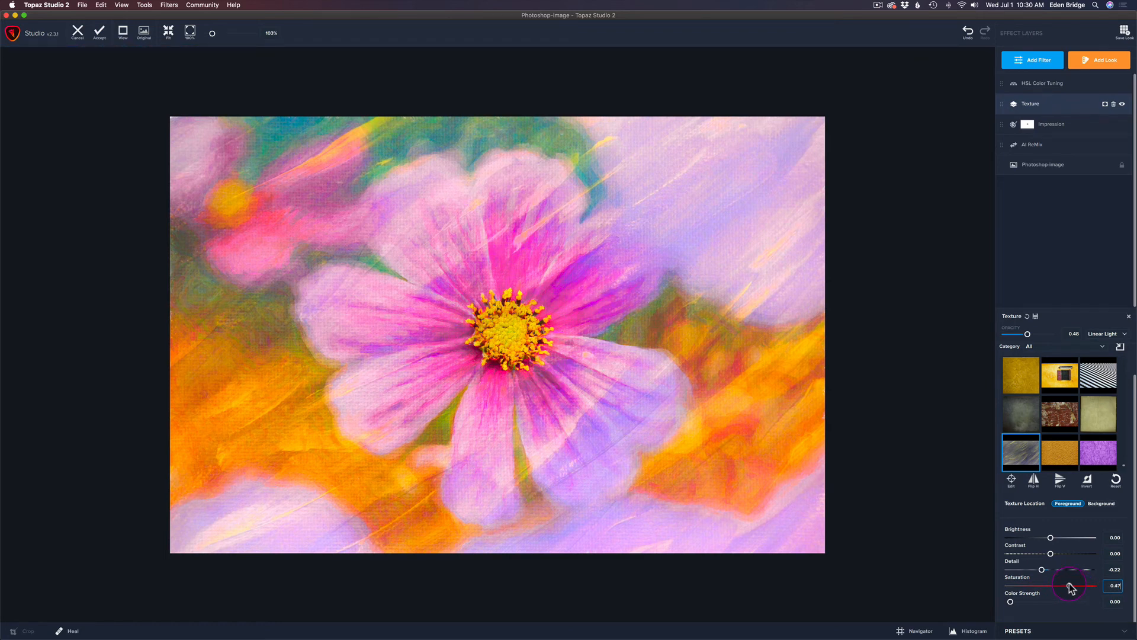
{"action": "left_click_drag", "start_coordinate": [1073, 587], "coordinate": [1063, 588]}
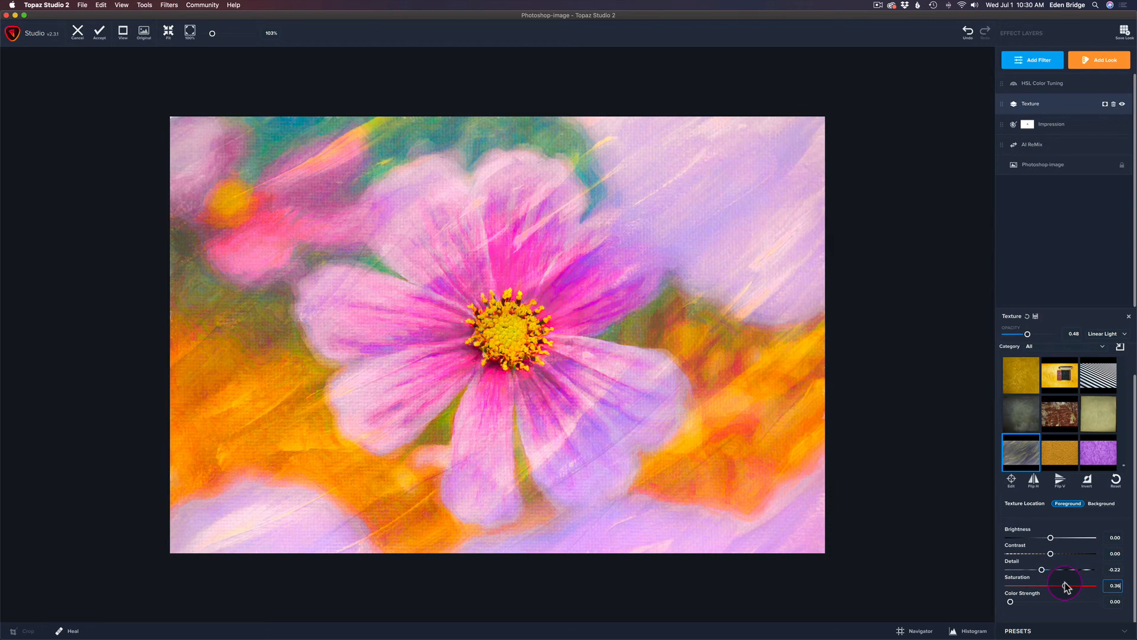
{"action": "left_click_drag", "start_coordinate": [1070, 581], "coordinate": [1066, 586]}
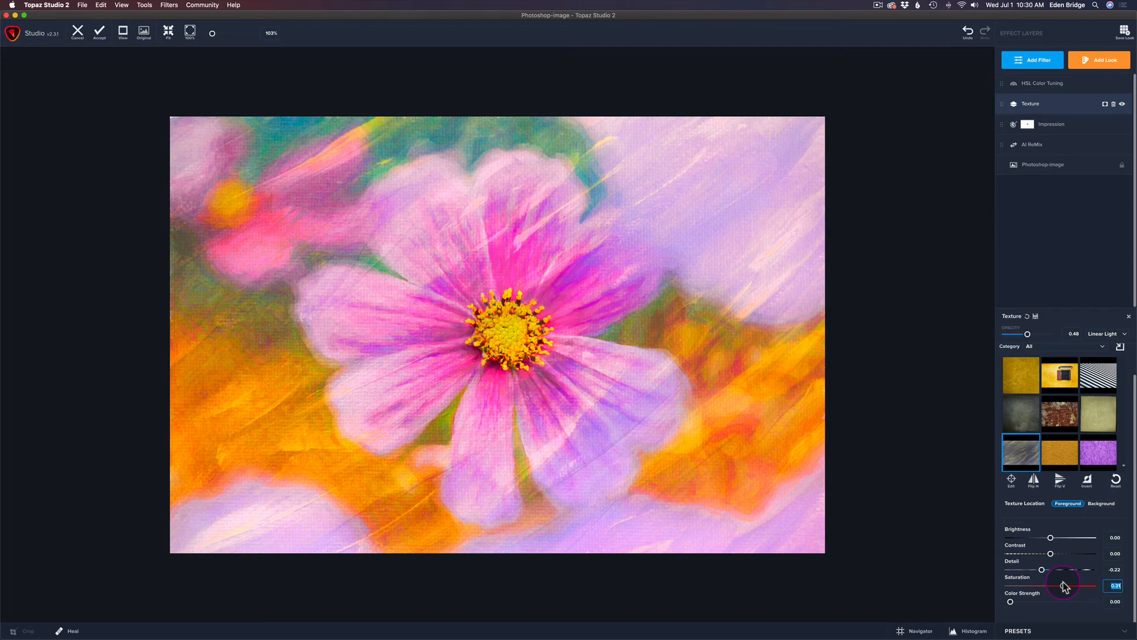
{"action": "left_click_drag", "start_coordinate": [1066, 586], "coordinate": [1062, 587]}
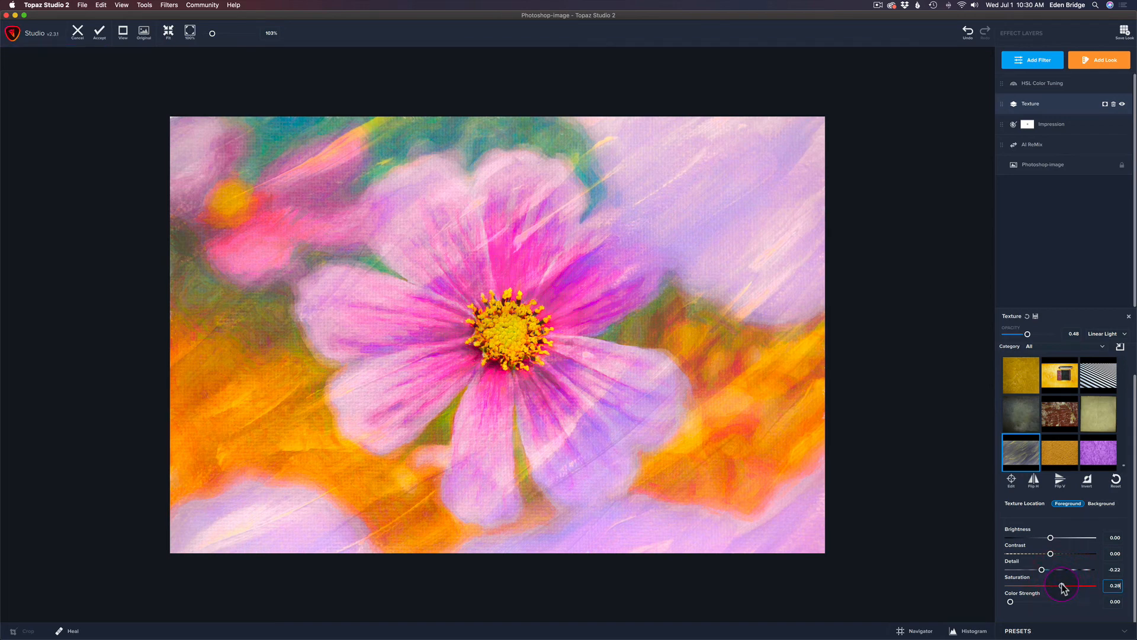
{"action": "left_click_drag", "start_coordinate": [1059, 585], "coordinate": [1067, 586]}
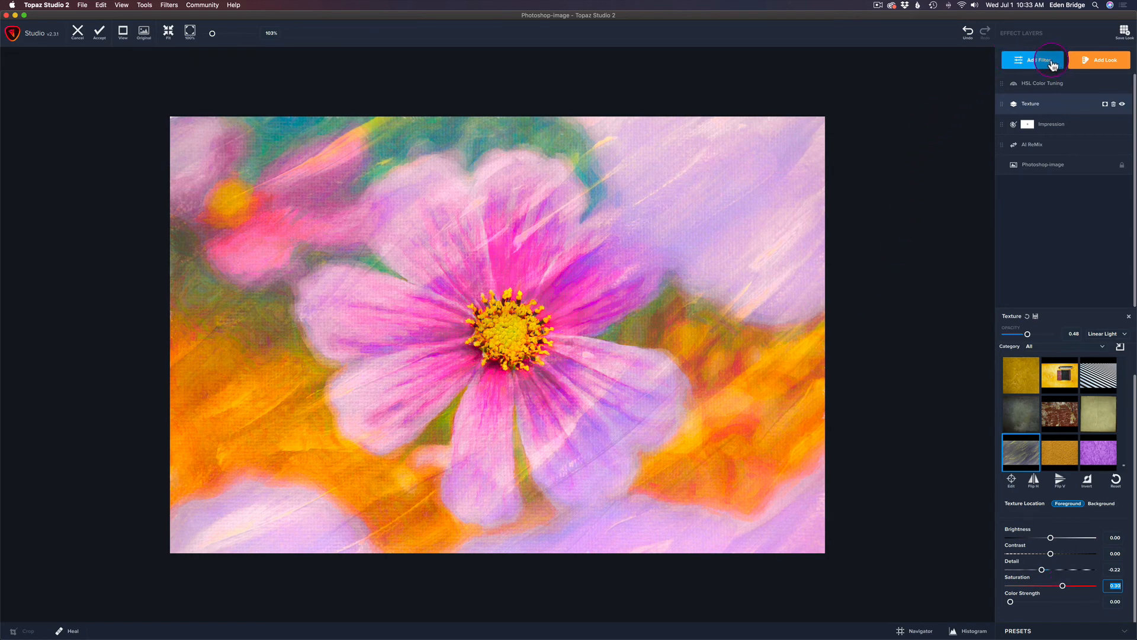
Add a Digital Frame filter and set its frame type to Color
{"action": "left_click", "coordinate": [1031, 59]}
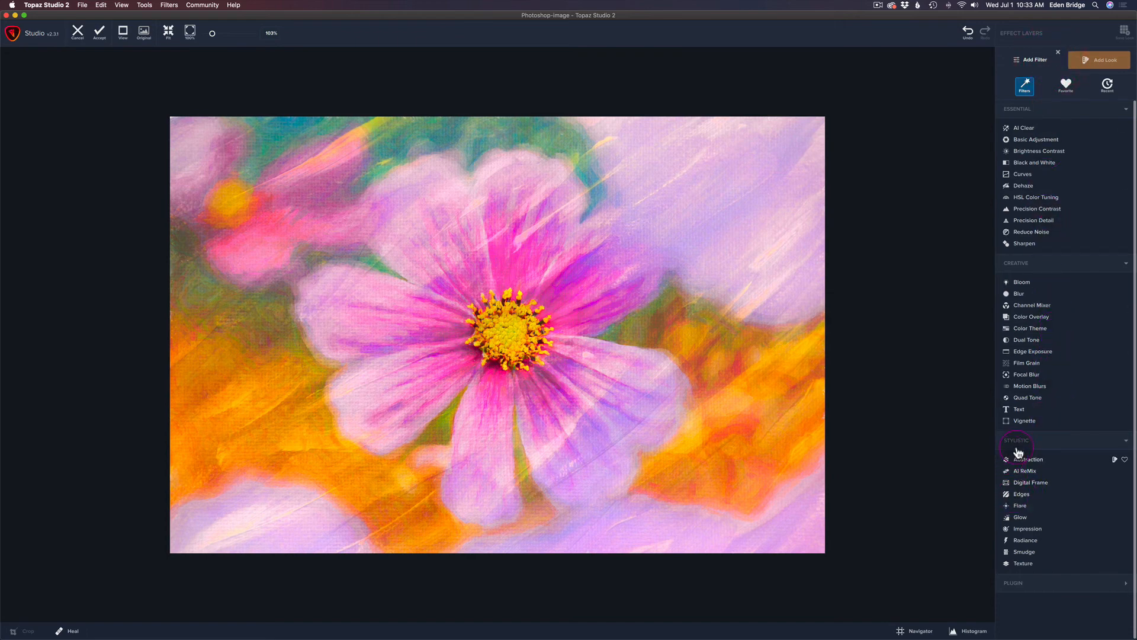
{"action": "left_click", "coordinate": [1029, 481]}
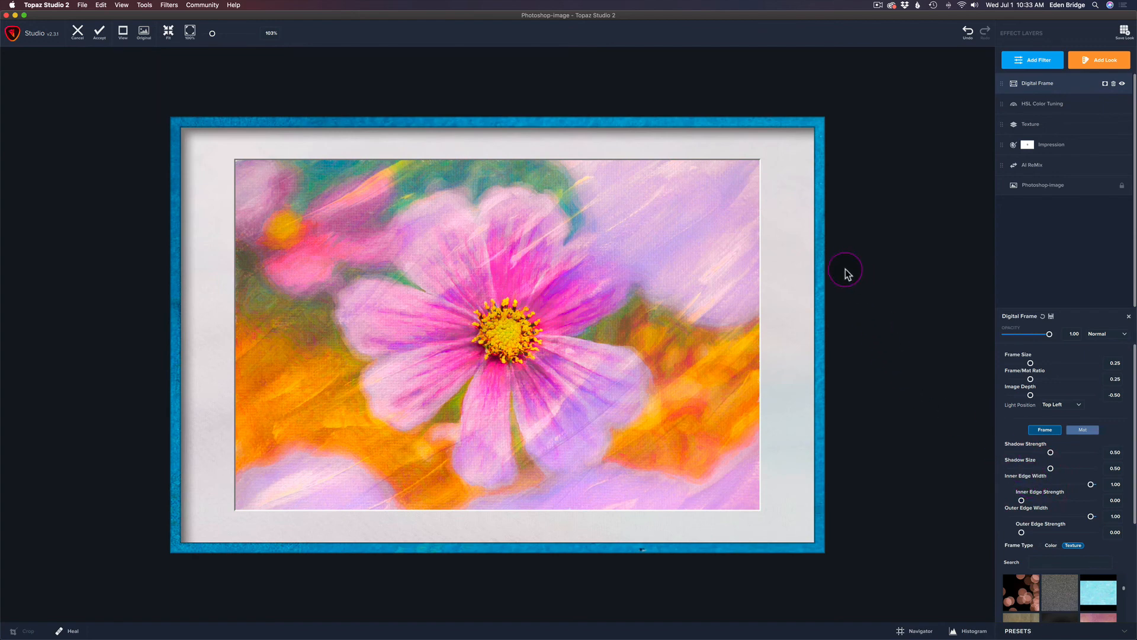
{"action": "mouse_move", "coordinate": [1128, 436]}
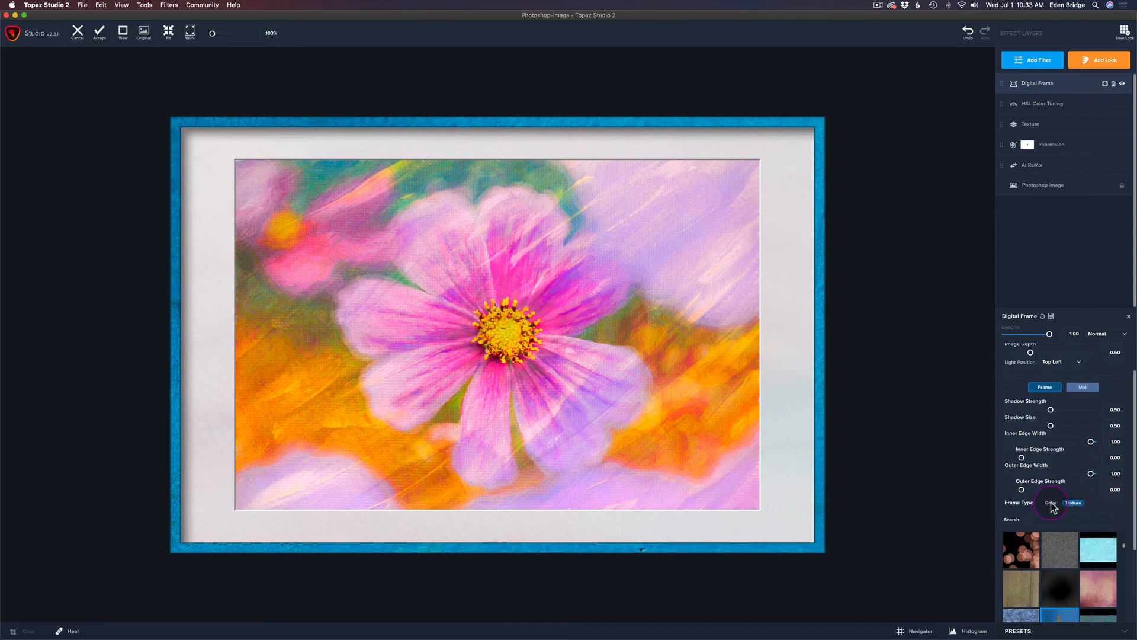
{"action": "left_click", "coordinate": [1050, 503]}
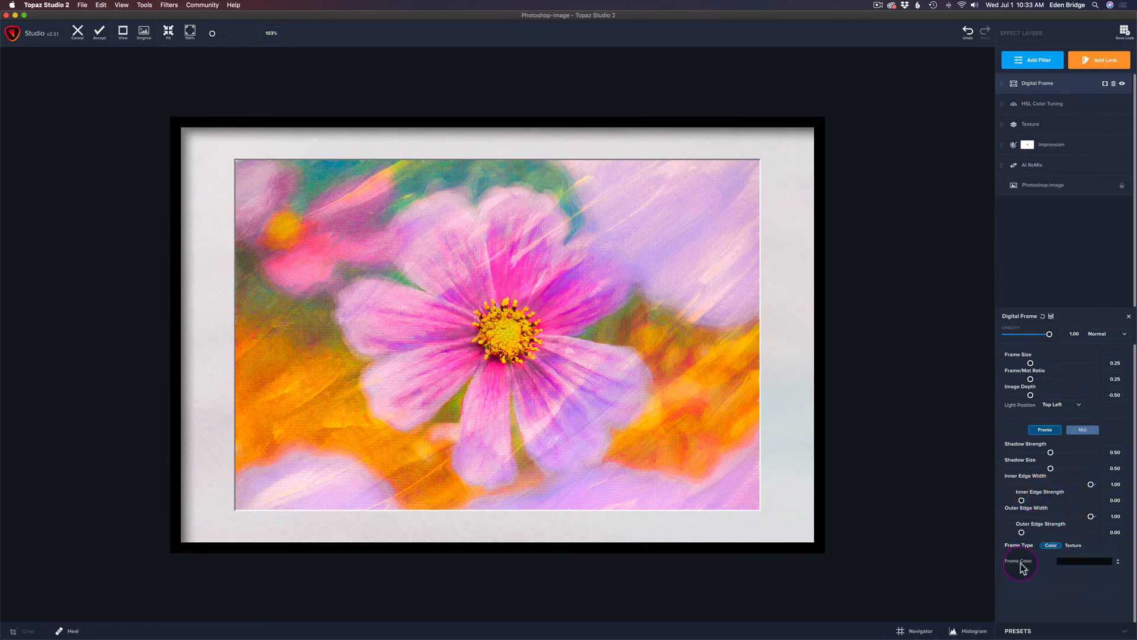
Set the Digital Frame's frame colour to light pink
{"action": "left_click", "coordinate": [1085, 561]}
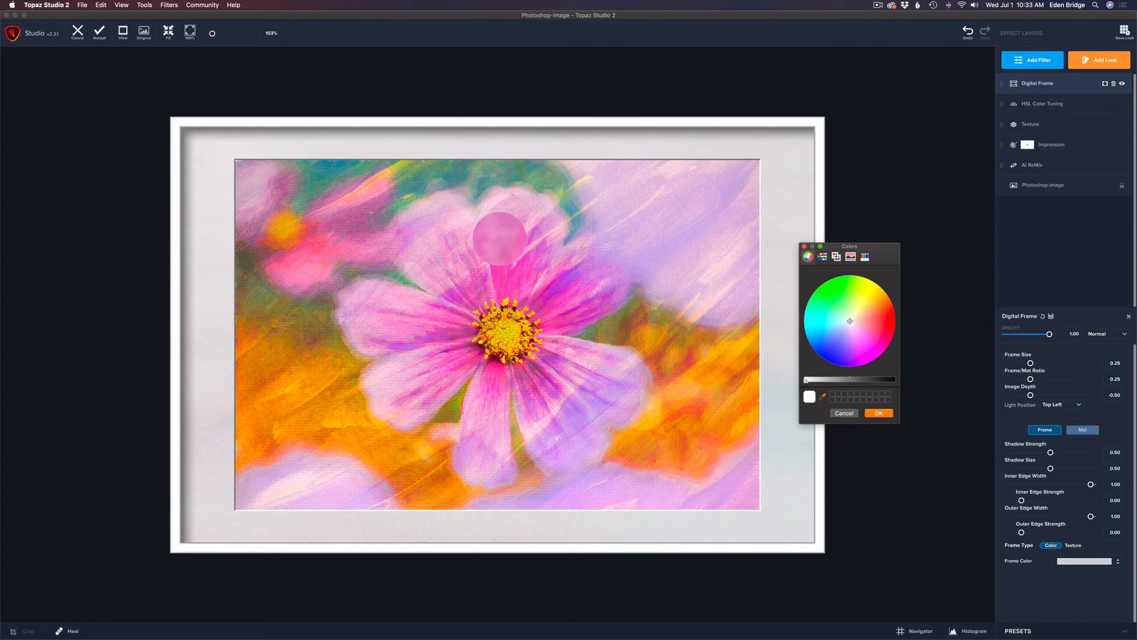
{"action": "left_click", "coordinate": [807, 346]}
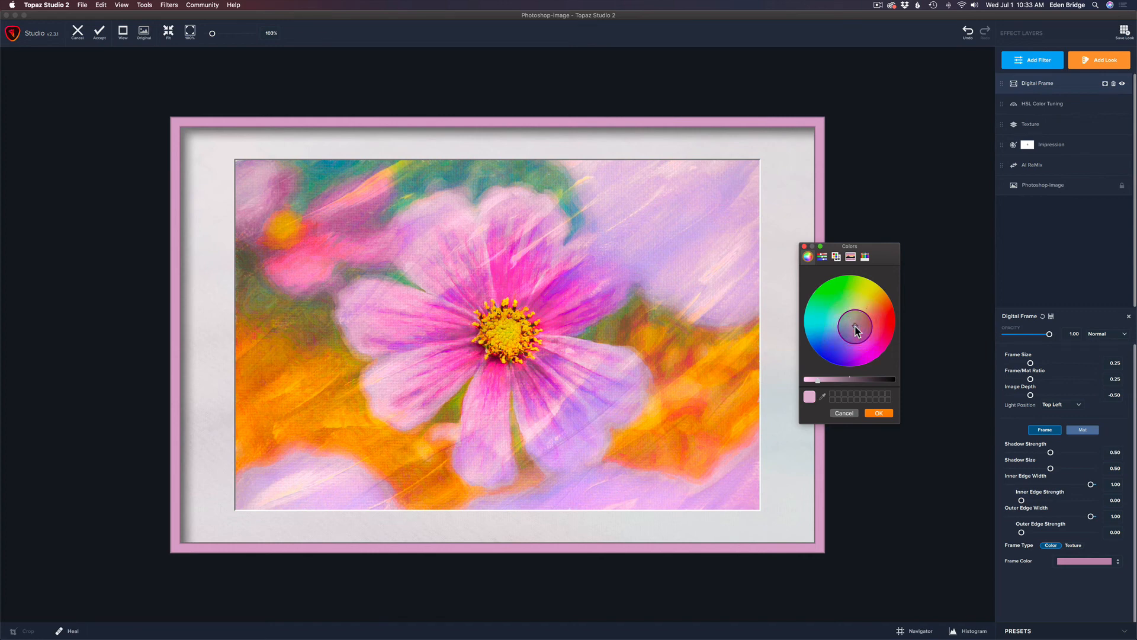
{"action": "left_click", "coordinate": [878, 413]}
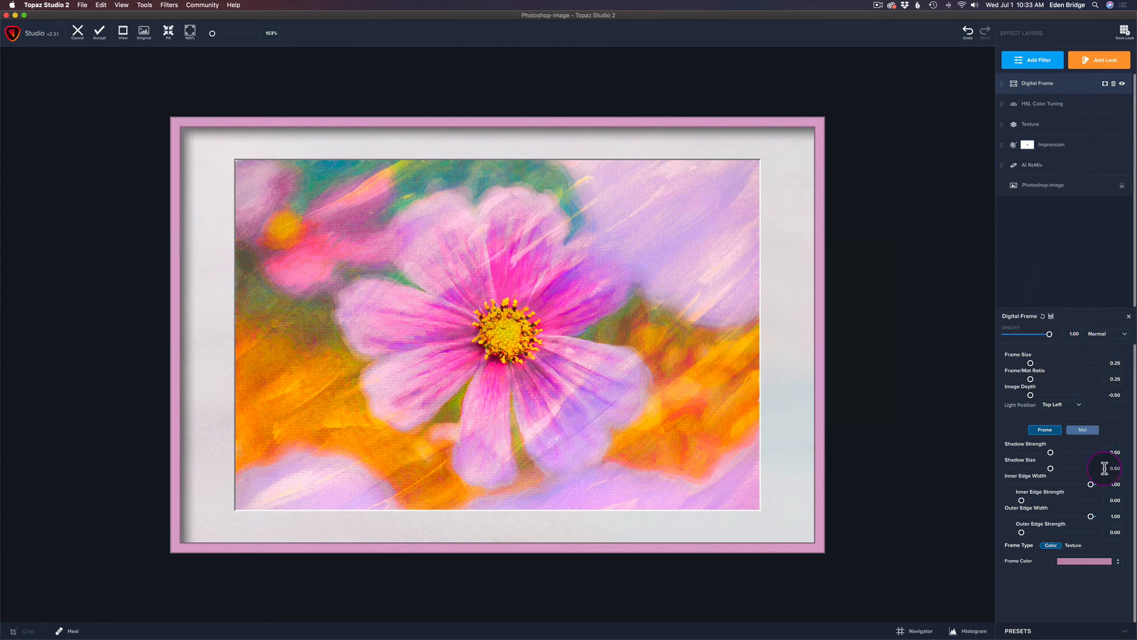
{"action": "mouse_move", "coordinate": [1092, 470]}
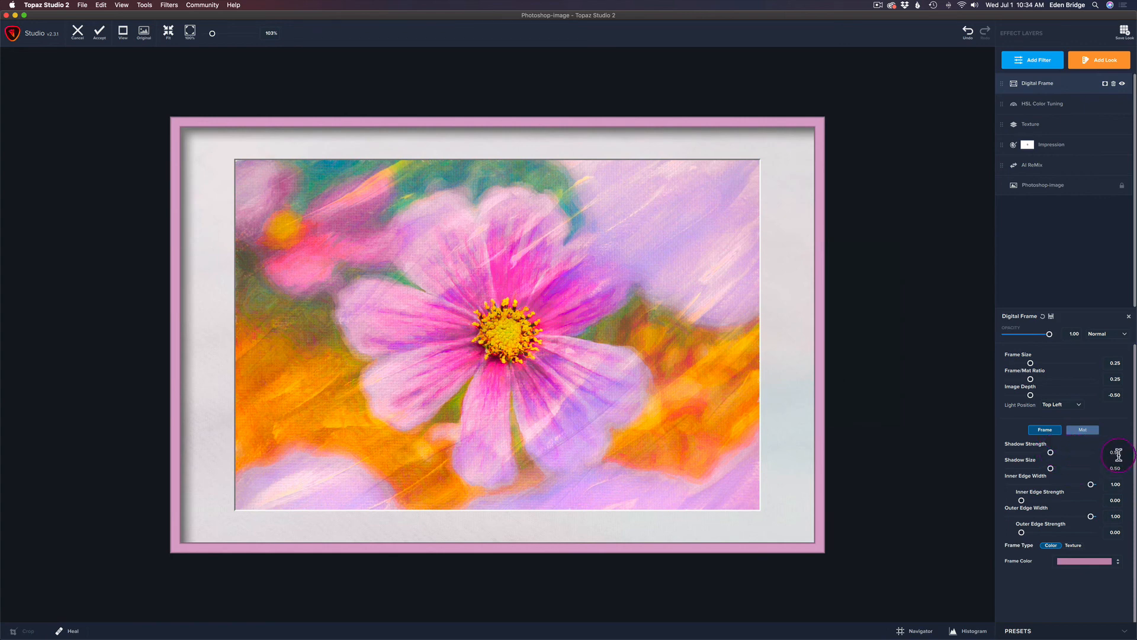
Lower the frame's shadow strength from 0.50 to about 0.28
{"action": "left_click_drag", "start_coordinate": [1050, 452], "coordinate": [1048, 452]}
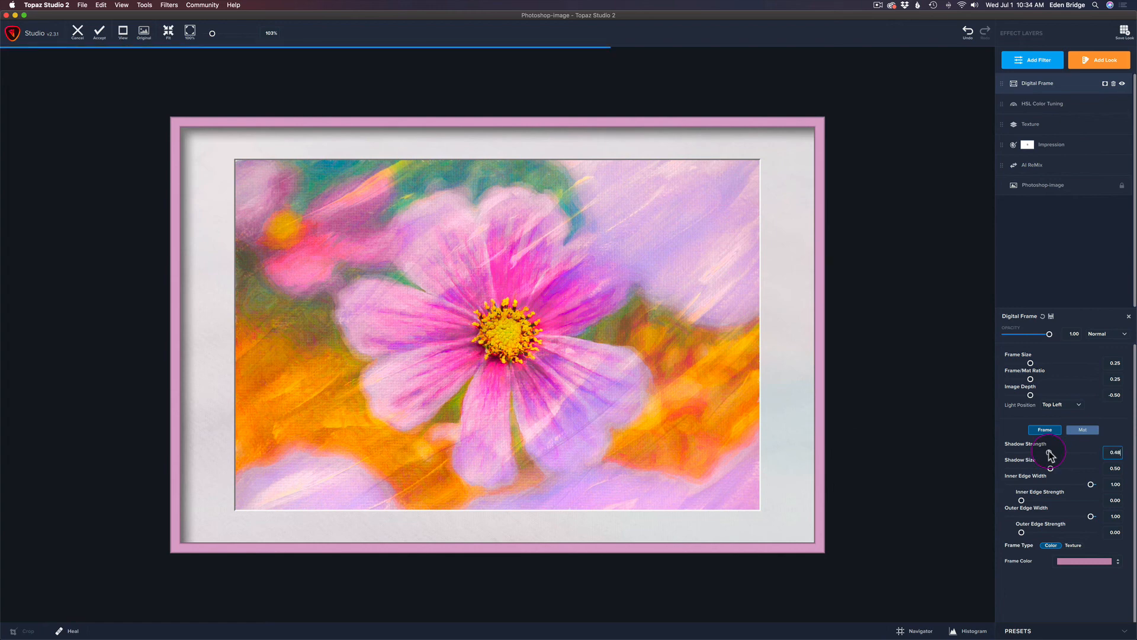
{"action": "left_click_drag", "start_coordinate": [1053, 452], "coordinate": [1034, 452]}
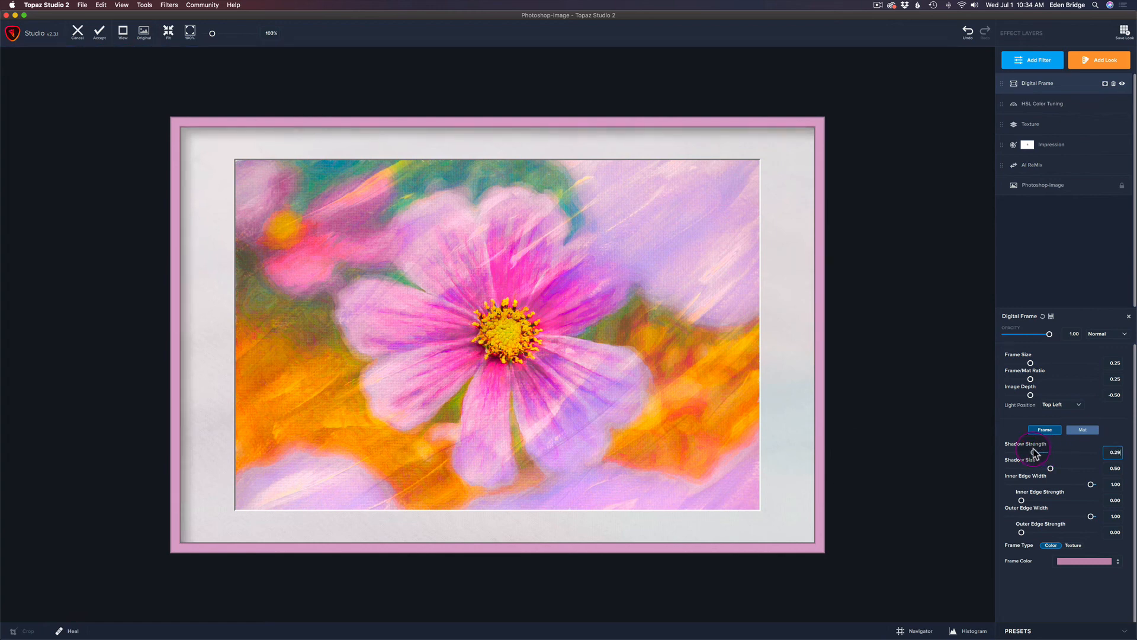
{"action": "left_click_drag", "start_coordinate": [1037, 452], "coordinate": [1033, 452]}
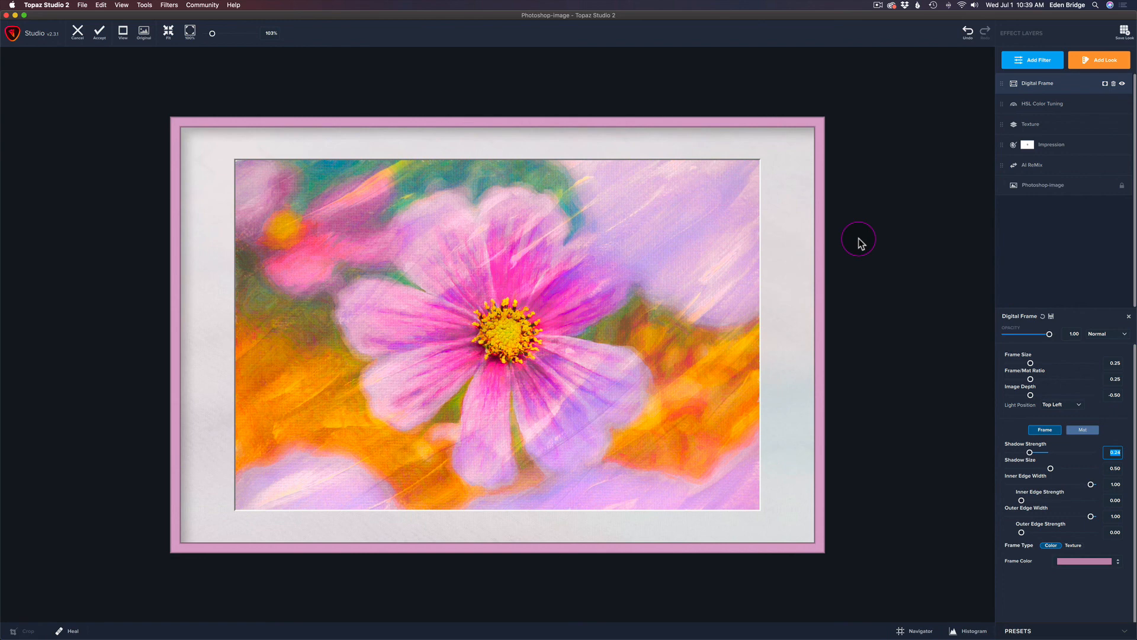
{"action": "mouse_move", "coordinate": [880, 245]}
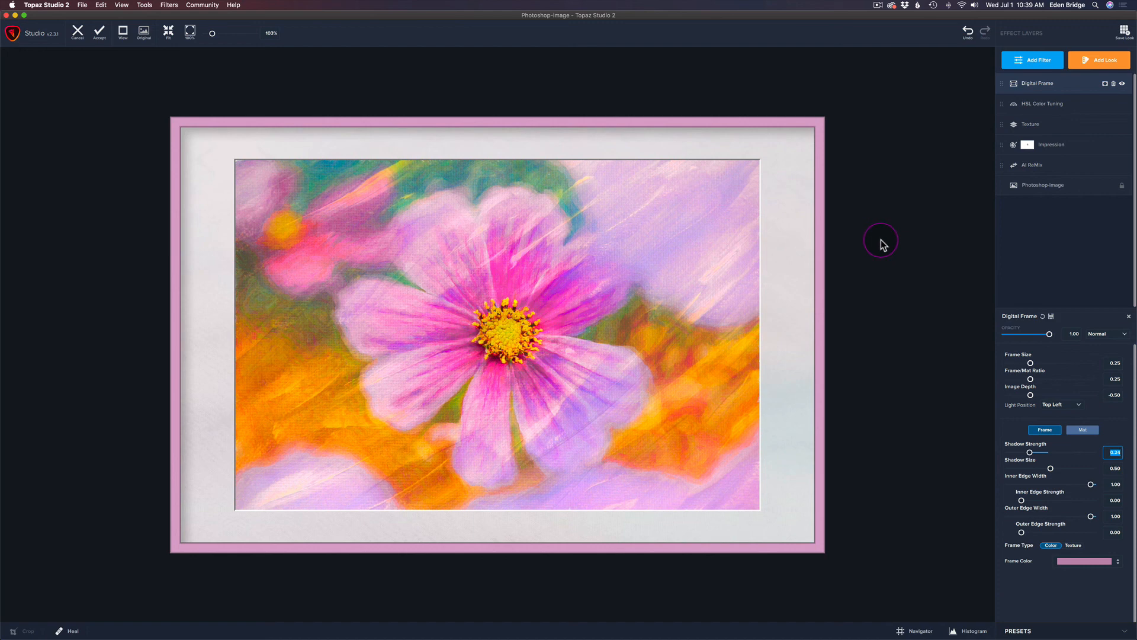
{"action": "left_click", "coordinate": [143, 32]}
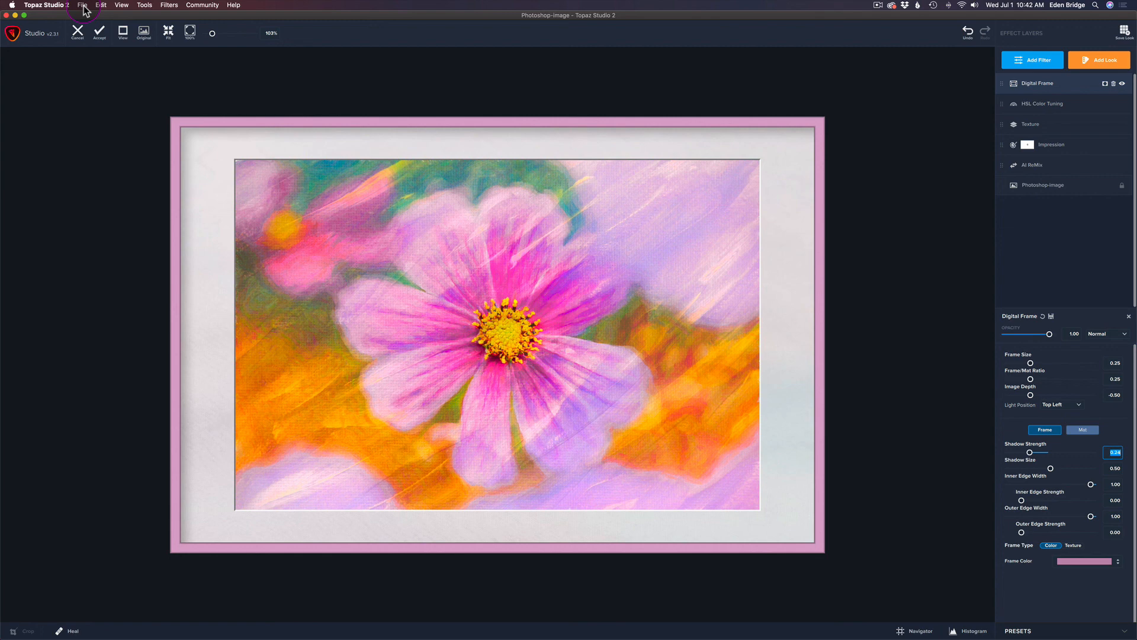
{"action": "left_click", "coordinate": [82, 5]}
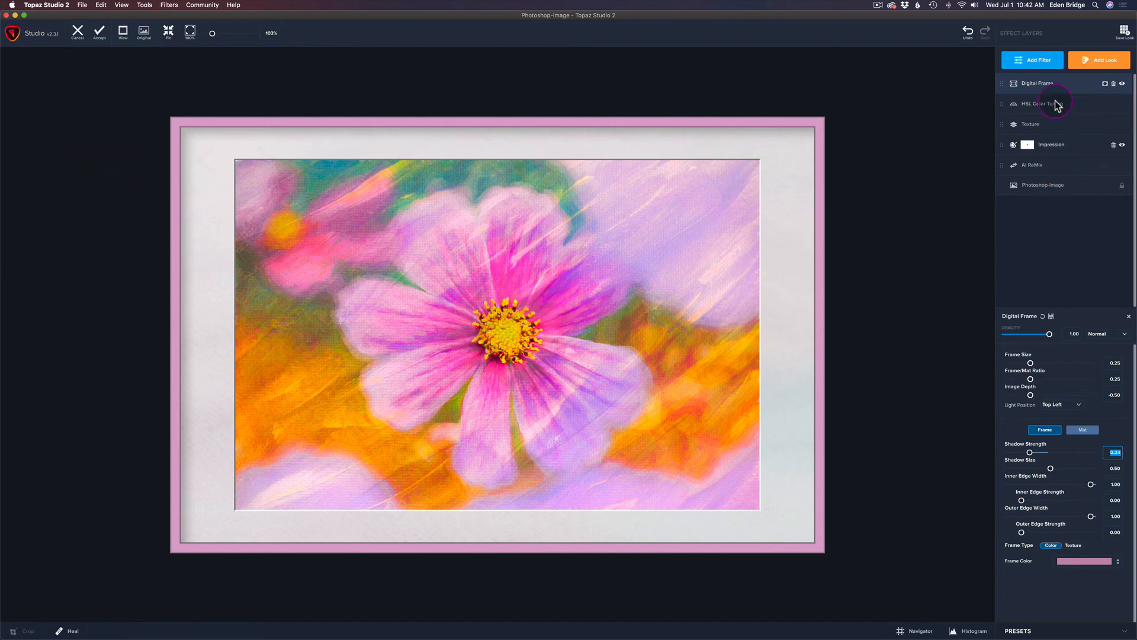
{"action": "mouse_move", "coordinate": [924, 142]}
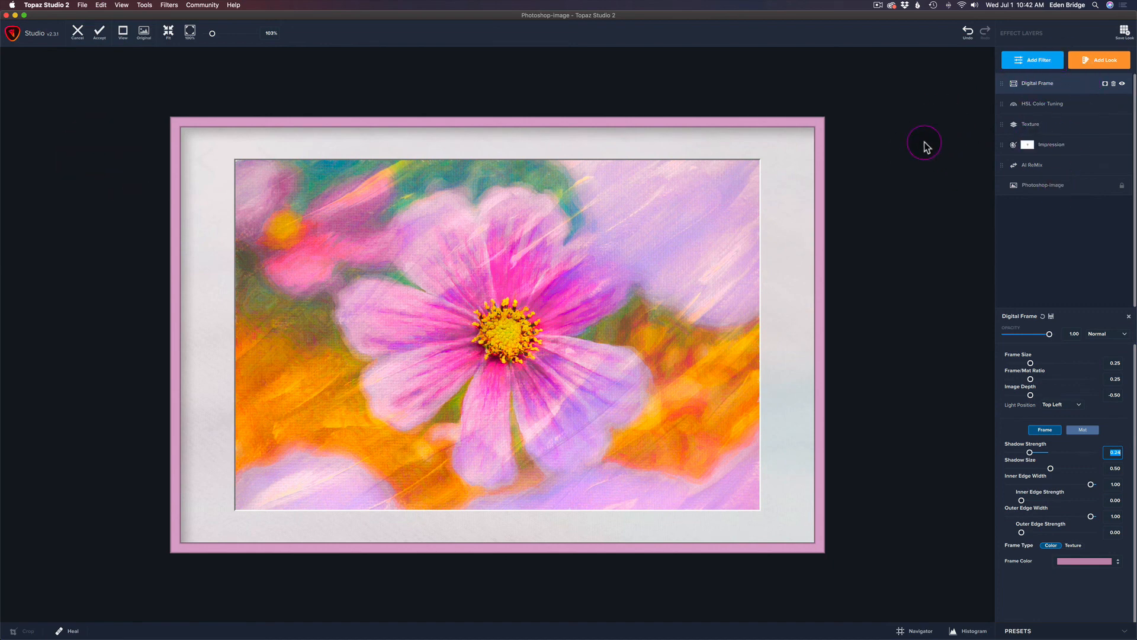